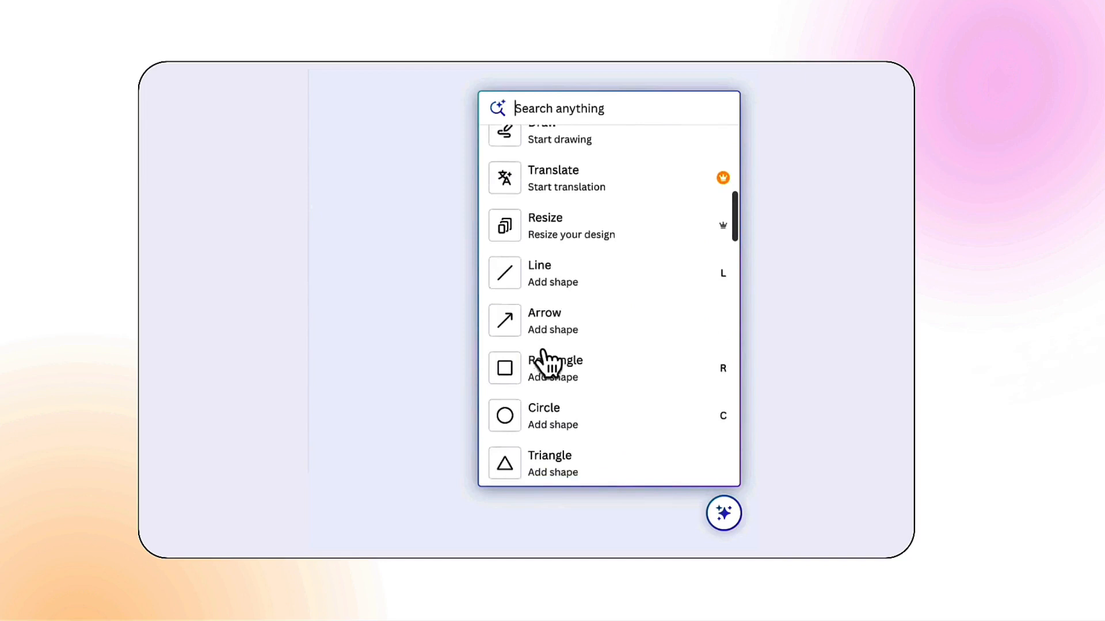
- Show Canva Assistant's Magic Write actions, including Expand text, for the Marketing Strategy heading
{"action": "scroll", "scroll_direction": "up", "scroll_amount": 3}
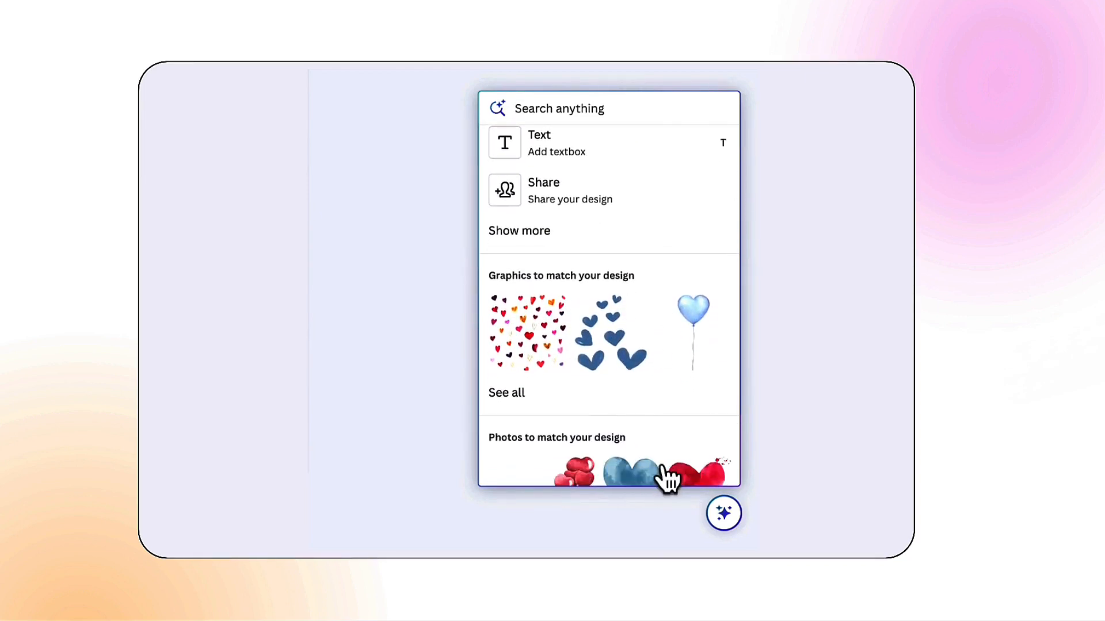
{"action": "scroll", "scroll_direction": "down", "scroll_amount": 3}
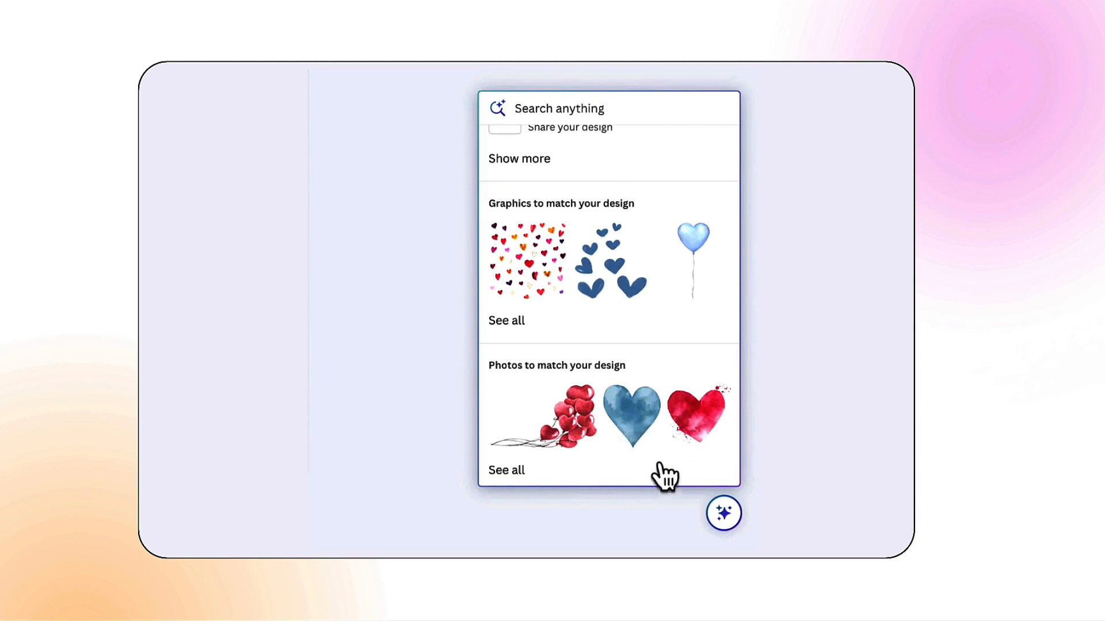
{"action": "mouse_move", "coordinate": [624, 302]}
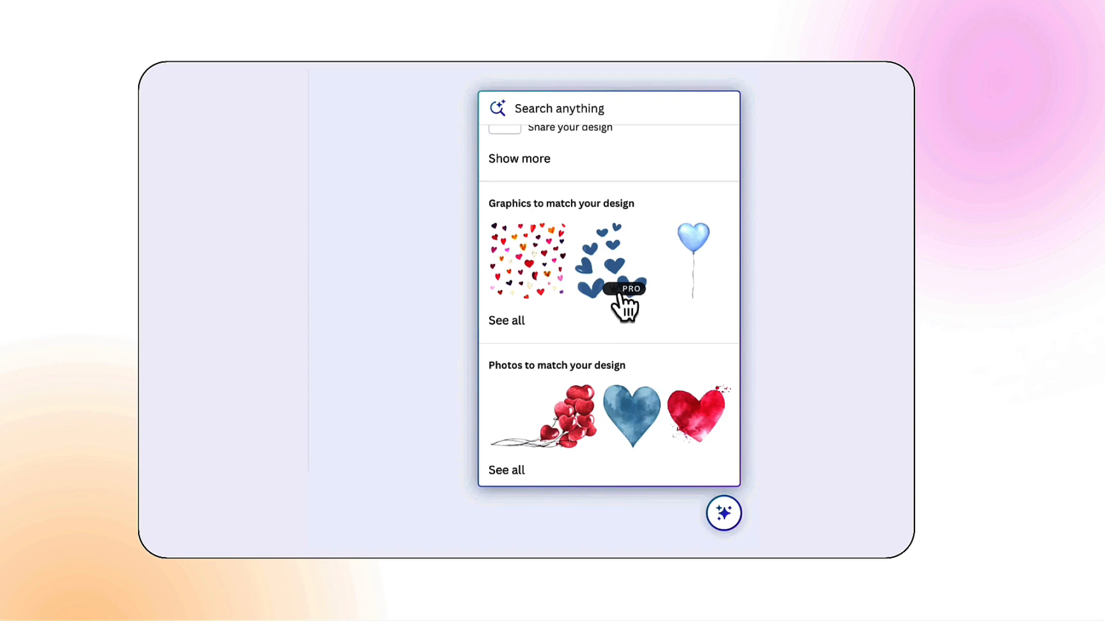
{"action": "left_click", "coordinate": [723, 513]}
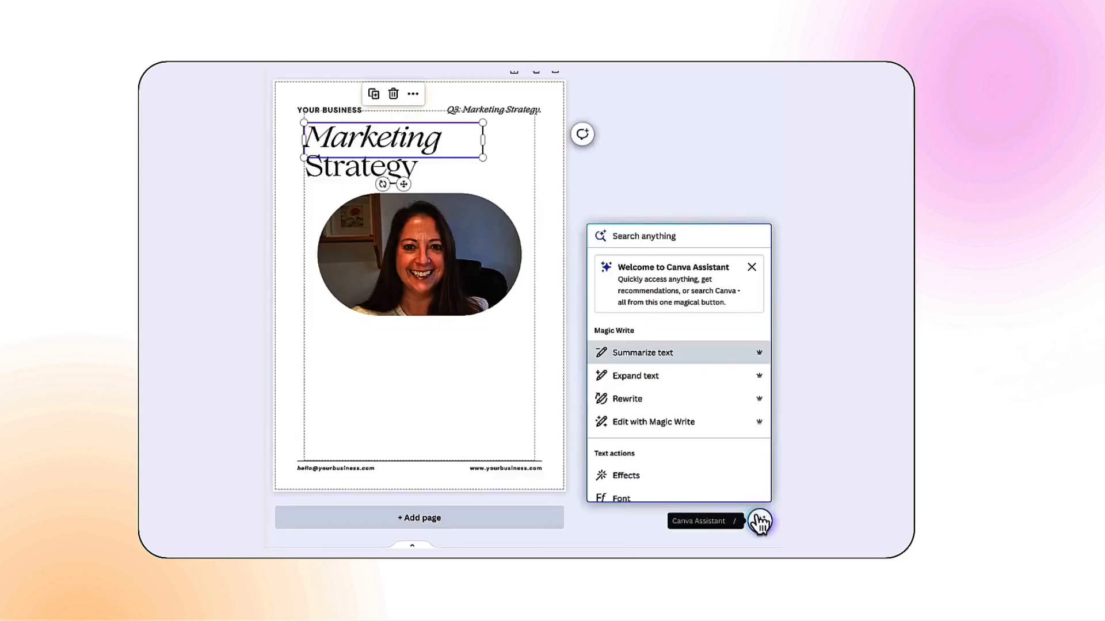
{"action": "mouse_move", "coordinate": [644, 386]}
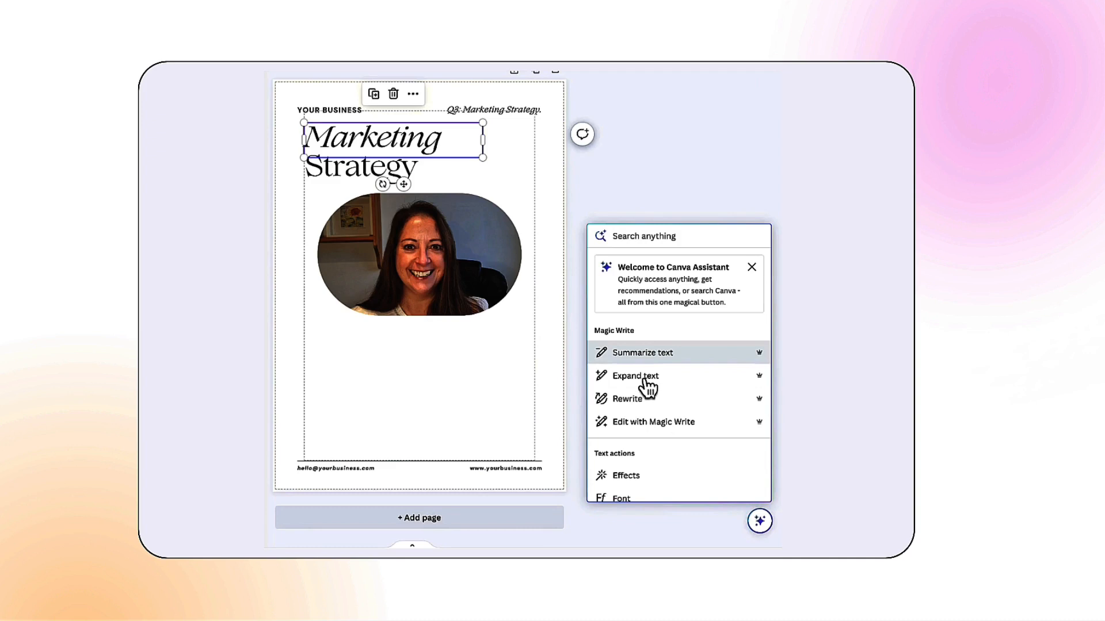
{"action": "left_click", "coordinate": [636, 375]}
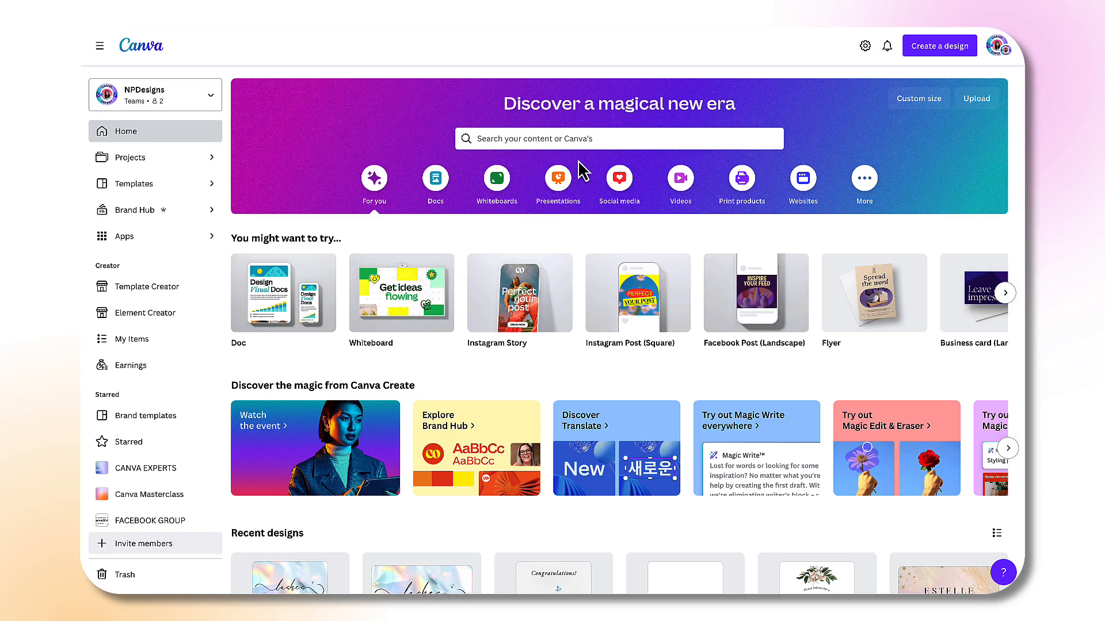
{"action": "mouse_move", "coordinate": [578, 140]}
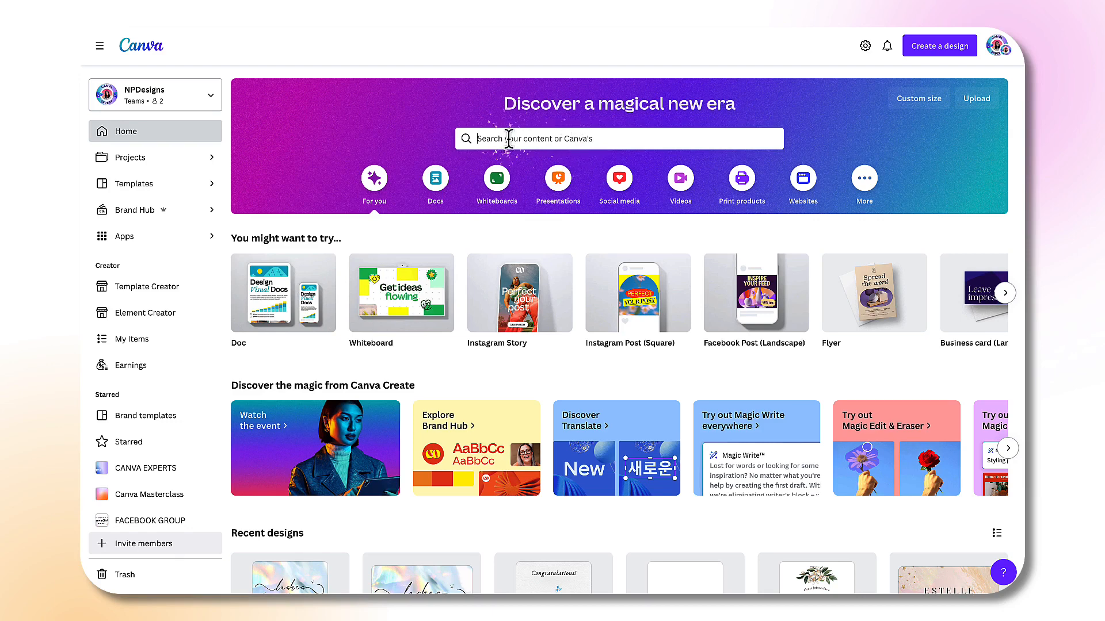
- Search 'flyer' from the home page and start a new blank A4 flyer design
{"action": "type", "text": "flyer"}
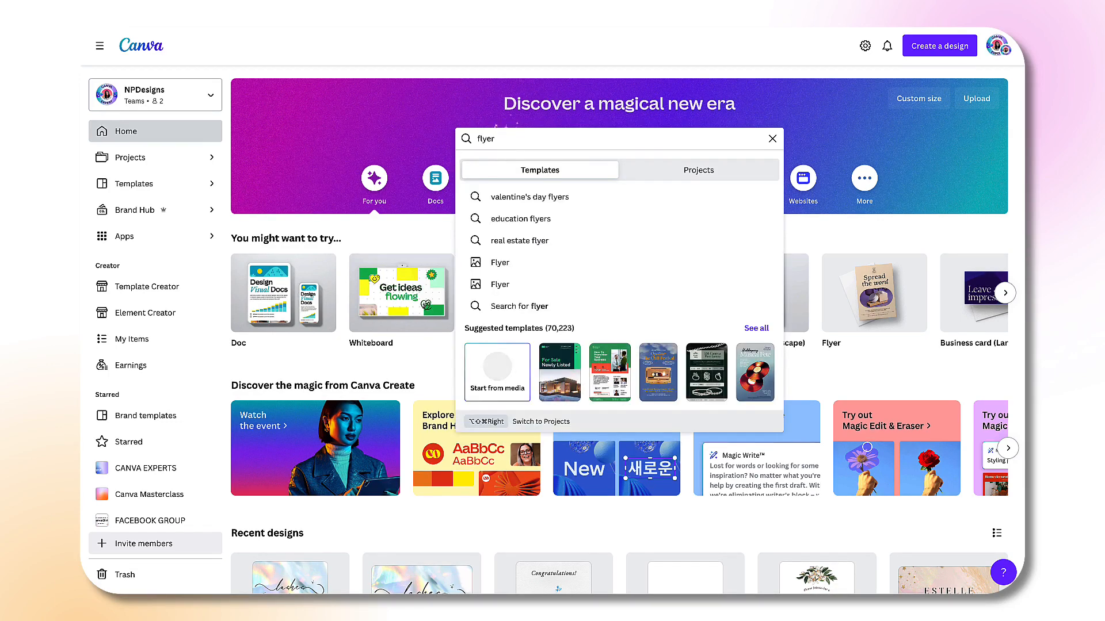
{"action": "mouse_move", "coordinate": [499, 262]}
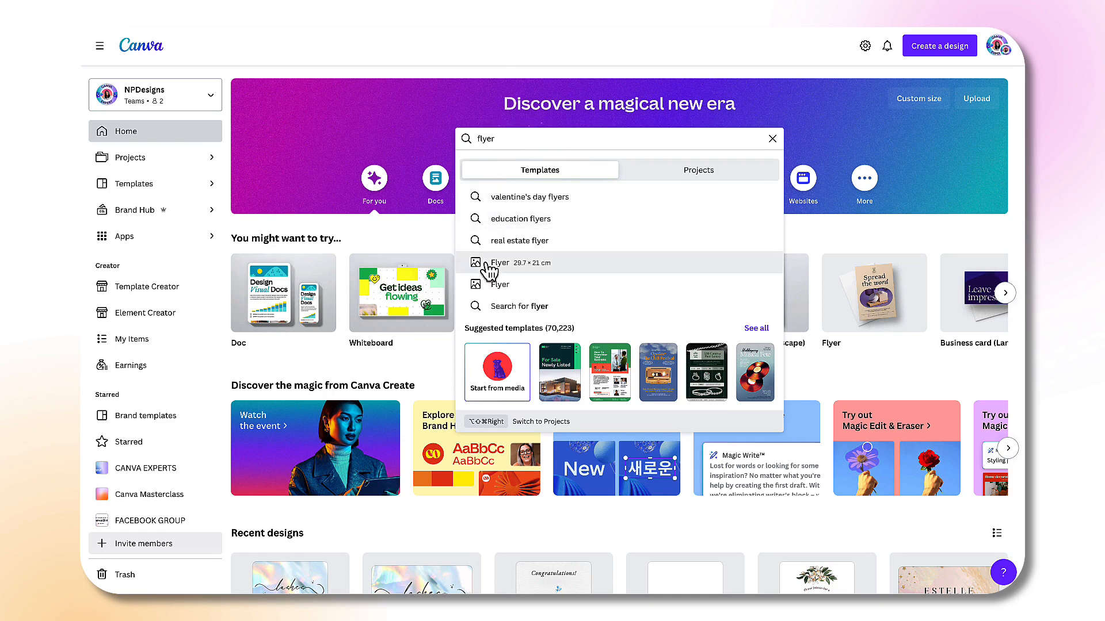
{"action": "mouse_move", "coordinate": [507, 270]}
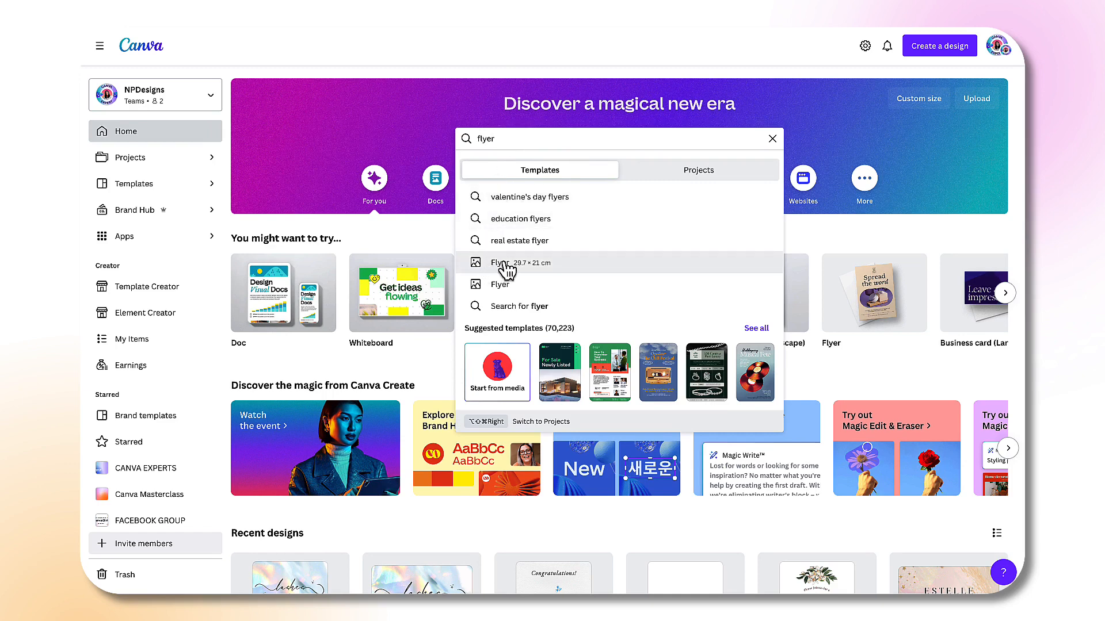
{"action": "mouse_move", "coordinate": [532, 284]}
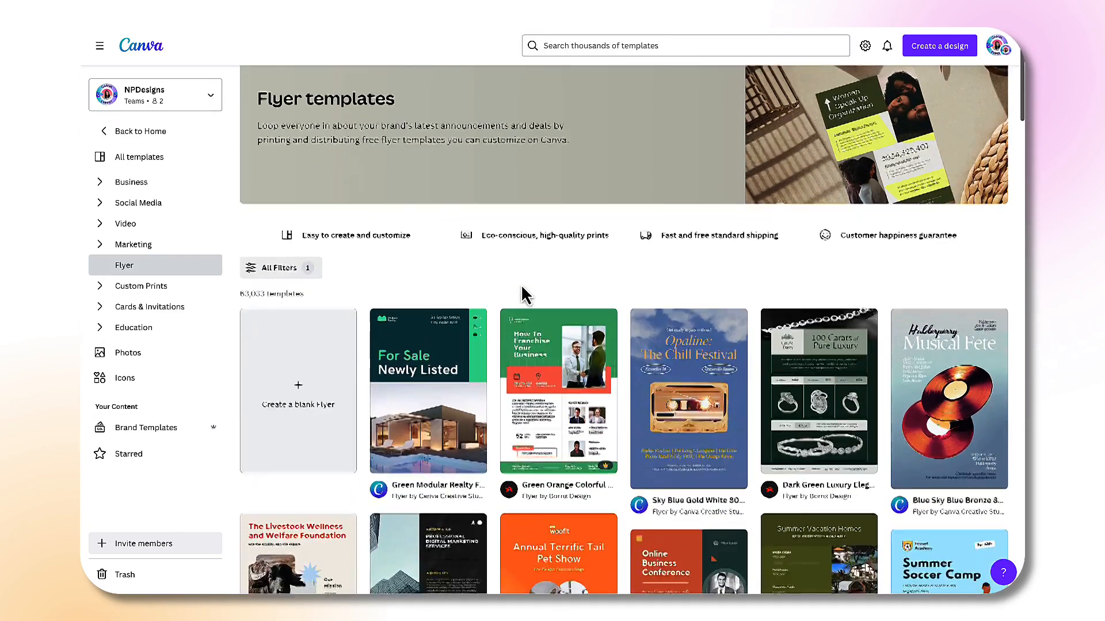
{"action": "left_click", "coordinate": [297, 391]}
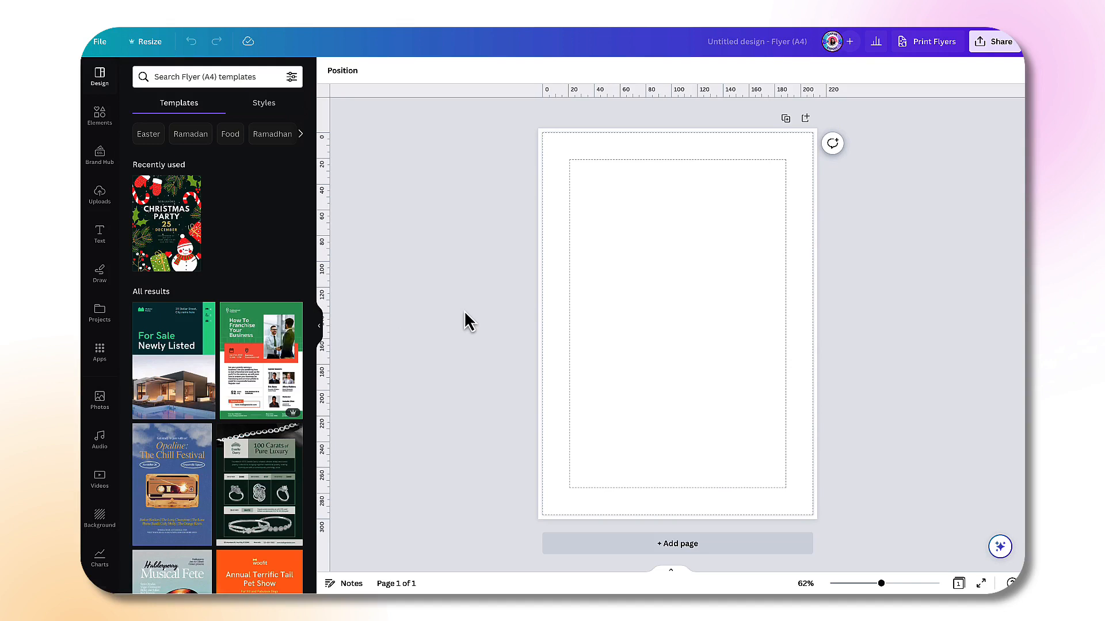
{"action": "left_click", "coordinate": [620, 318]}
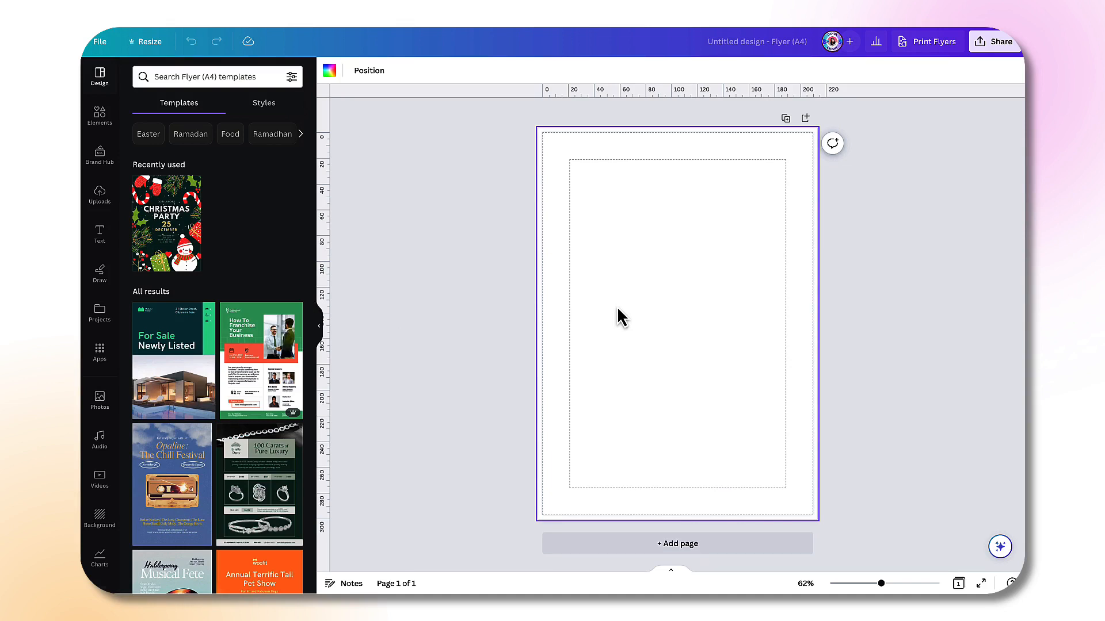
{"action": "mouse_move", "coordinate": [629, 325]}
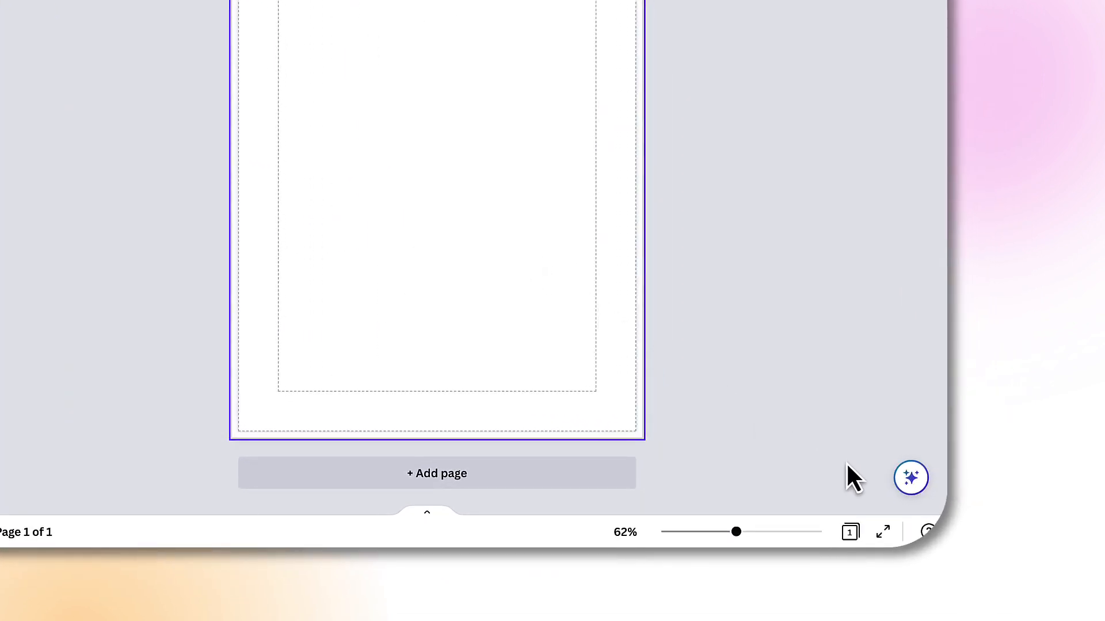
{"action": "mouse_move", "coordinate": [911, 478]}
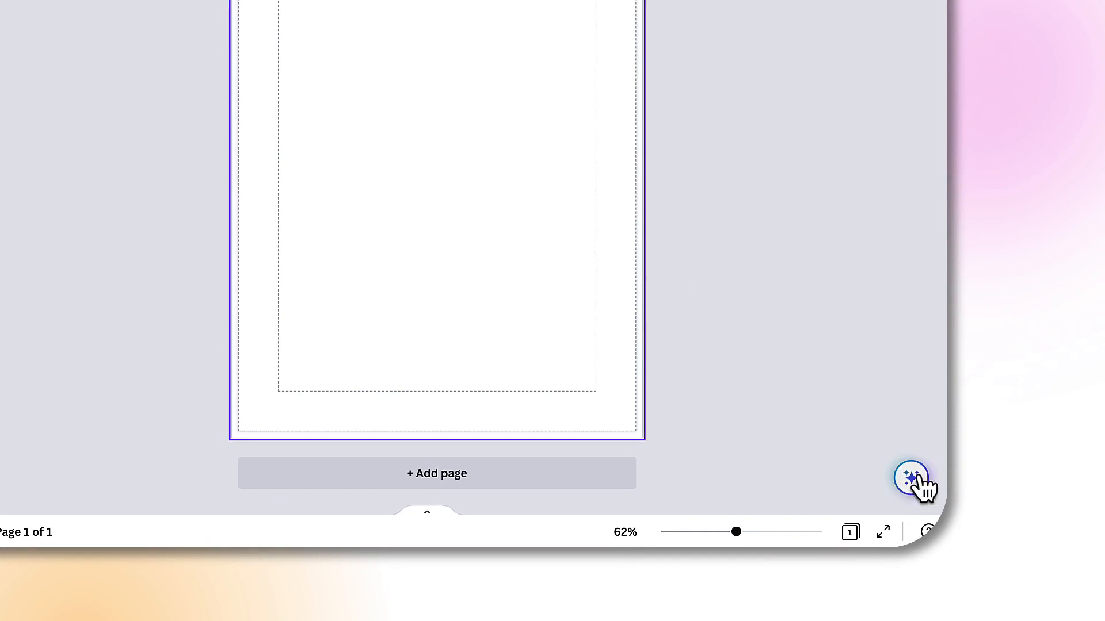
{"action": "mouse_move", "coordinate": [911, 478]}
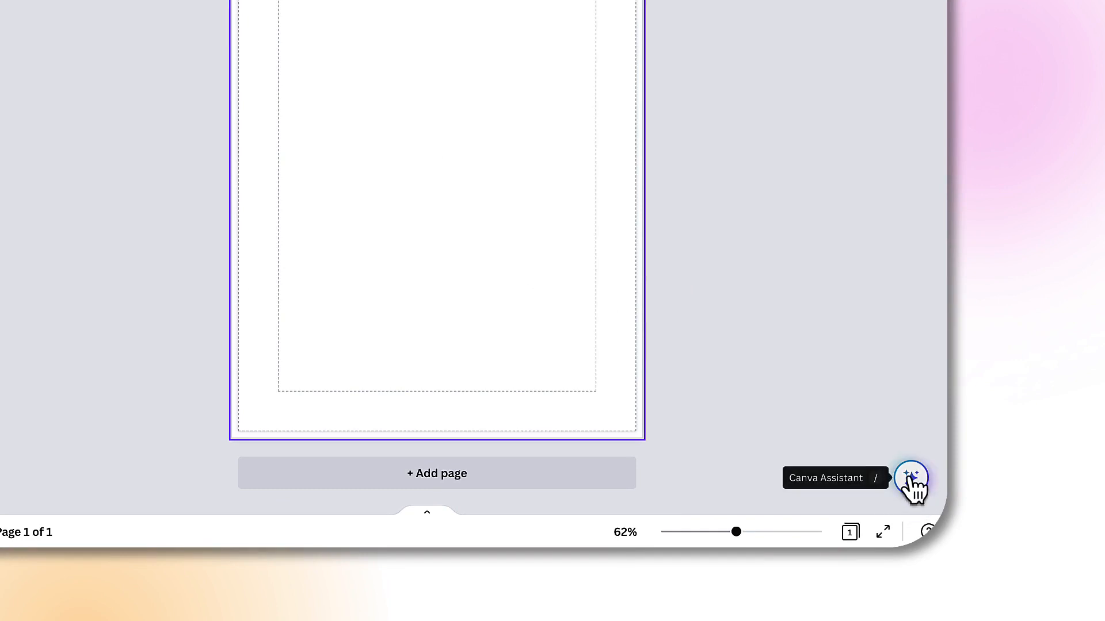
- Show Canva Assistant's recommended actions (Magic Write, add text, share) for the empty flyer
{"action": "left_click", "coordinate": [911, 481]}
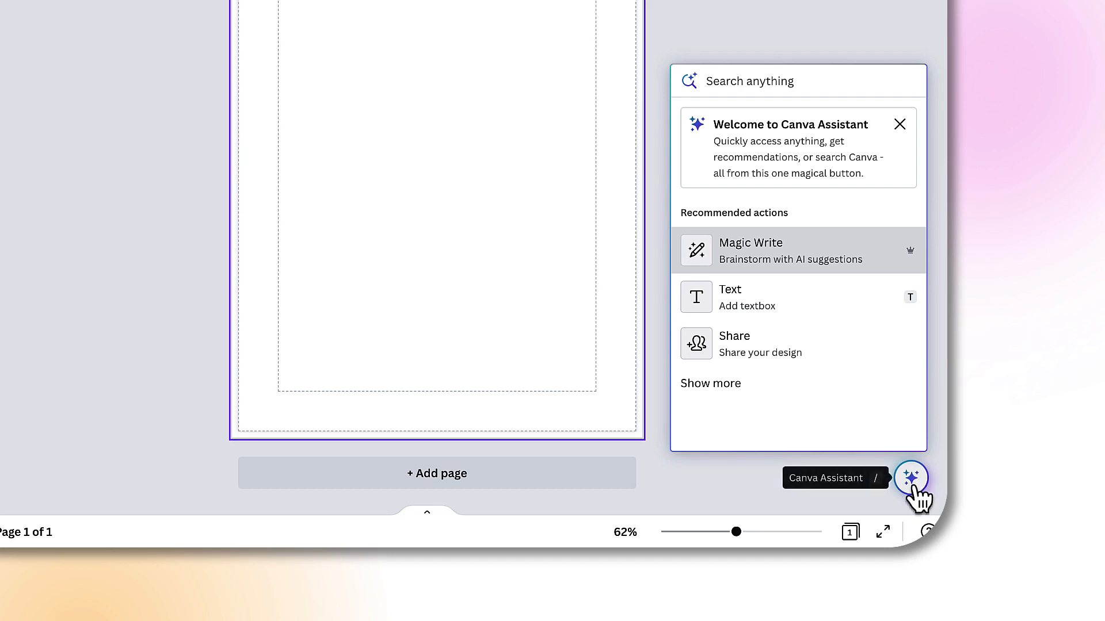
{"action": "mouse_move", "coordinate": [833, 388]}
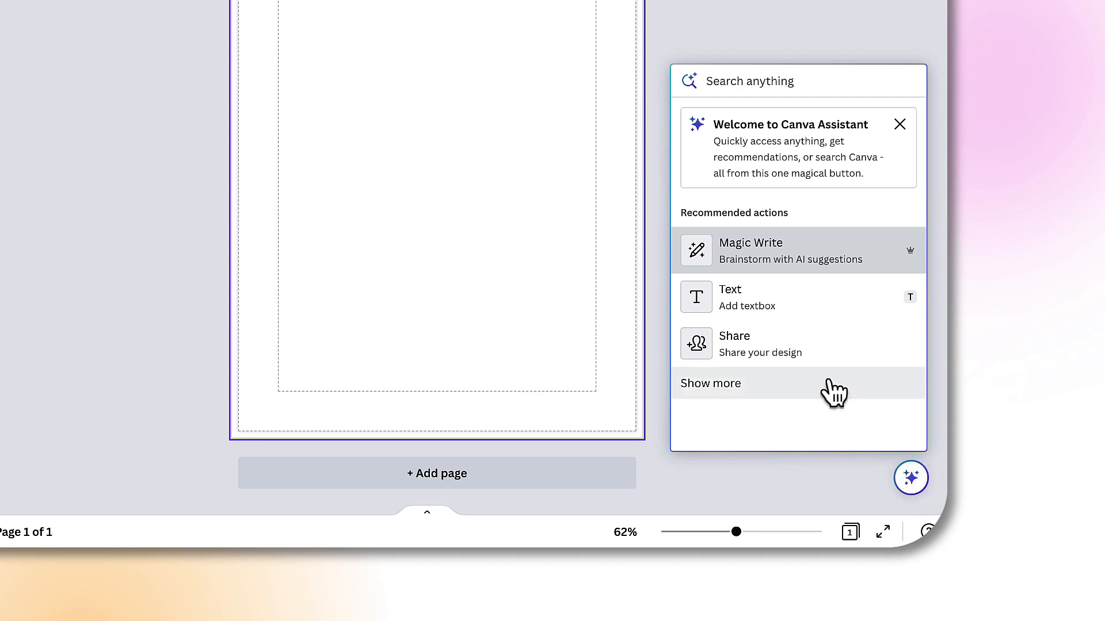
{"action": "mouse_move", "coordinate": [742, 253]}
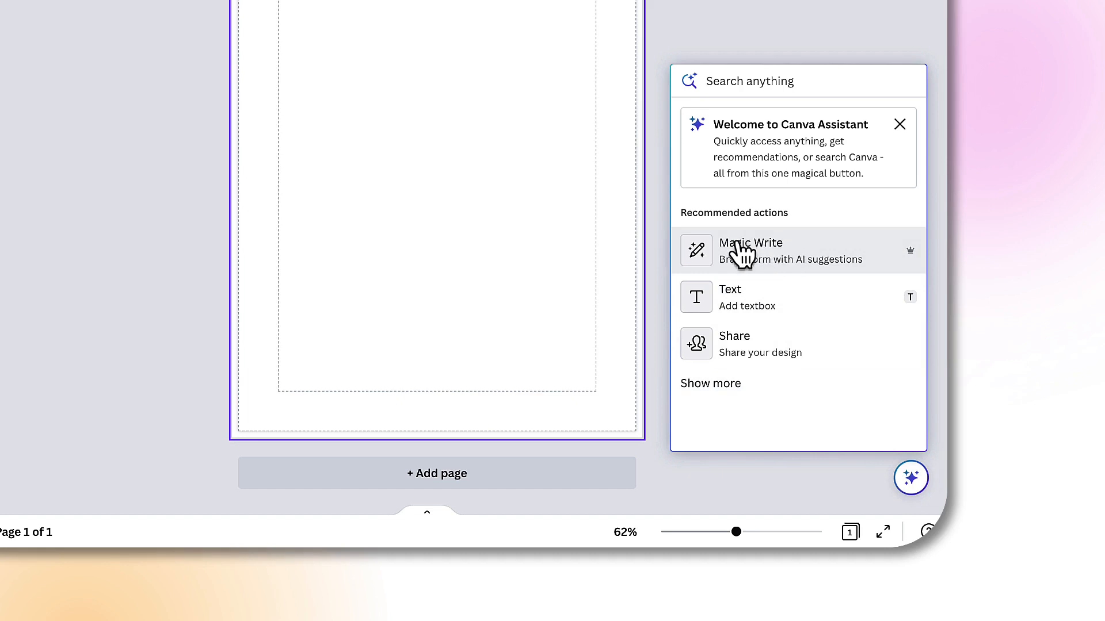
{"action": "mouse_move", "coordinate": [736, 306]}
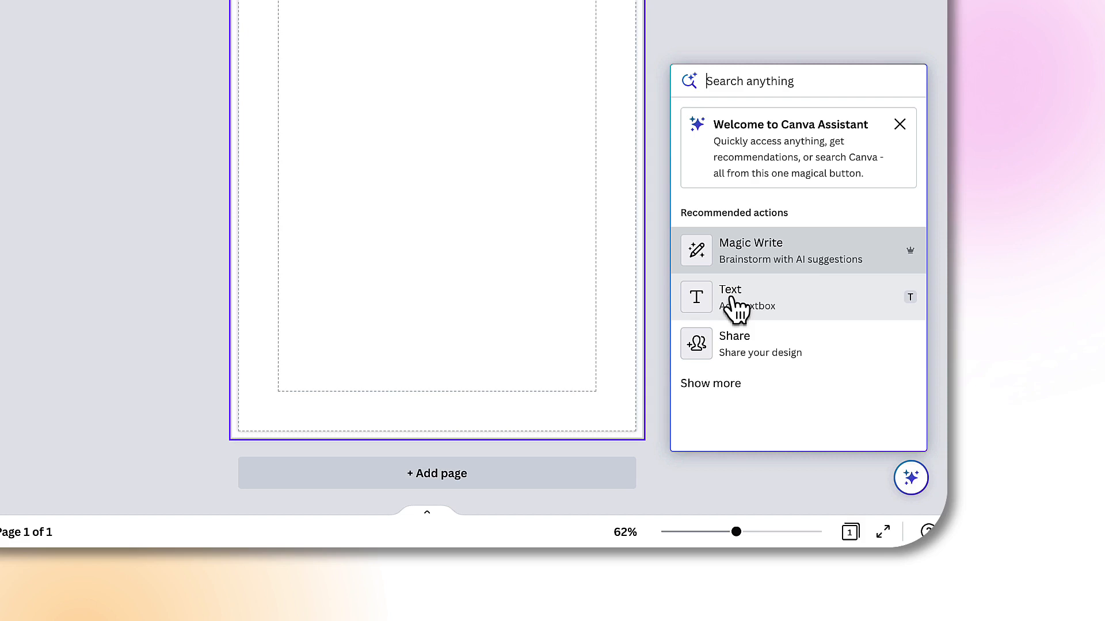
{"action": "mouse_move", "coordinate": [740, 352]}
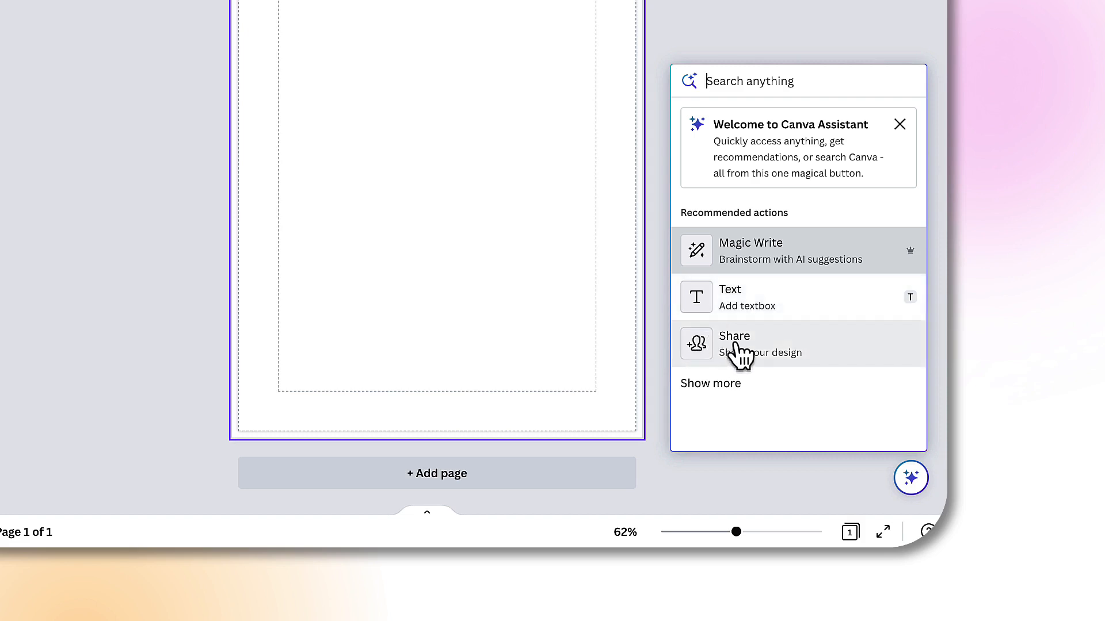
{"action": "left_click", "coordinate": [710, 382]}
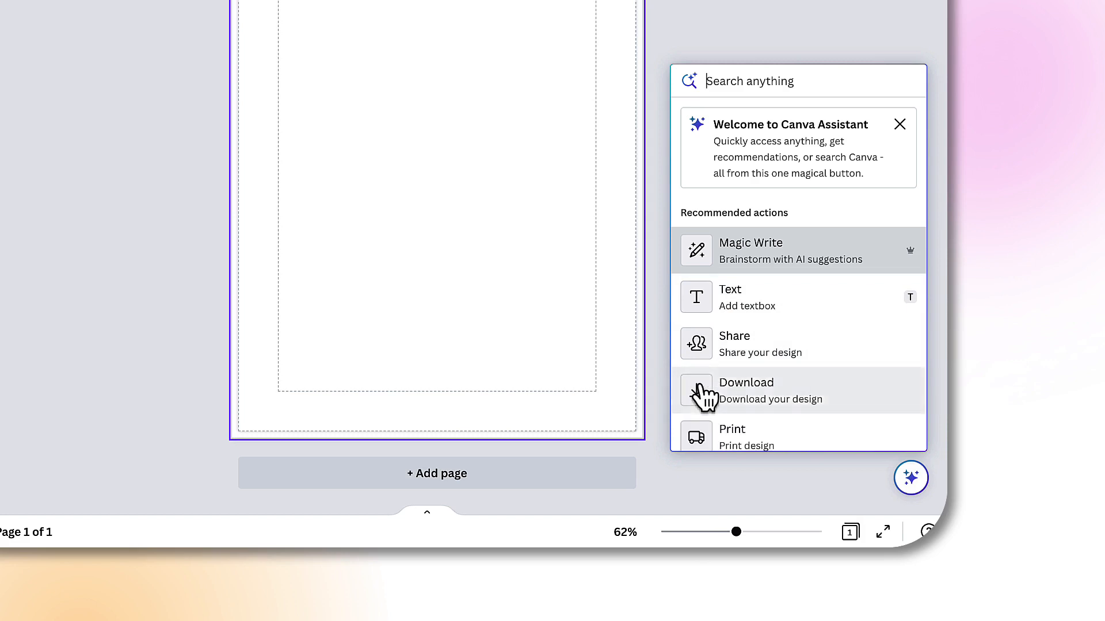
{"action": "scroll", "scroll_direction": "down", "scroll_amount": 3}
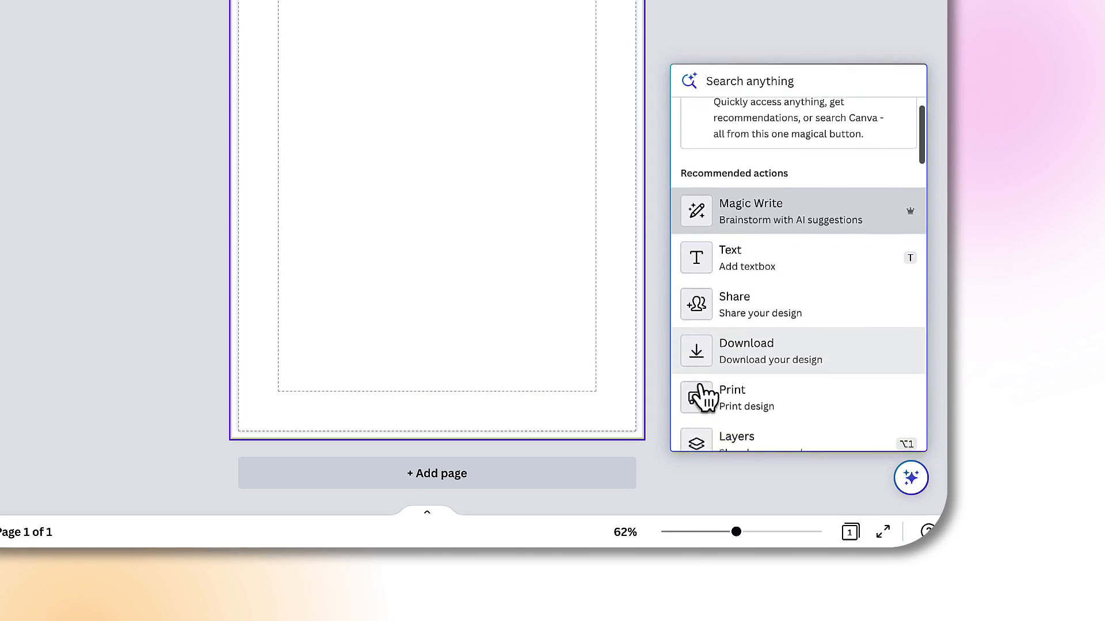
{"action": "scroll", "scroll_direction": "down", "scroll_amount": 3}
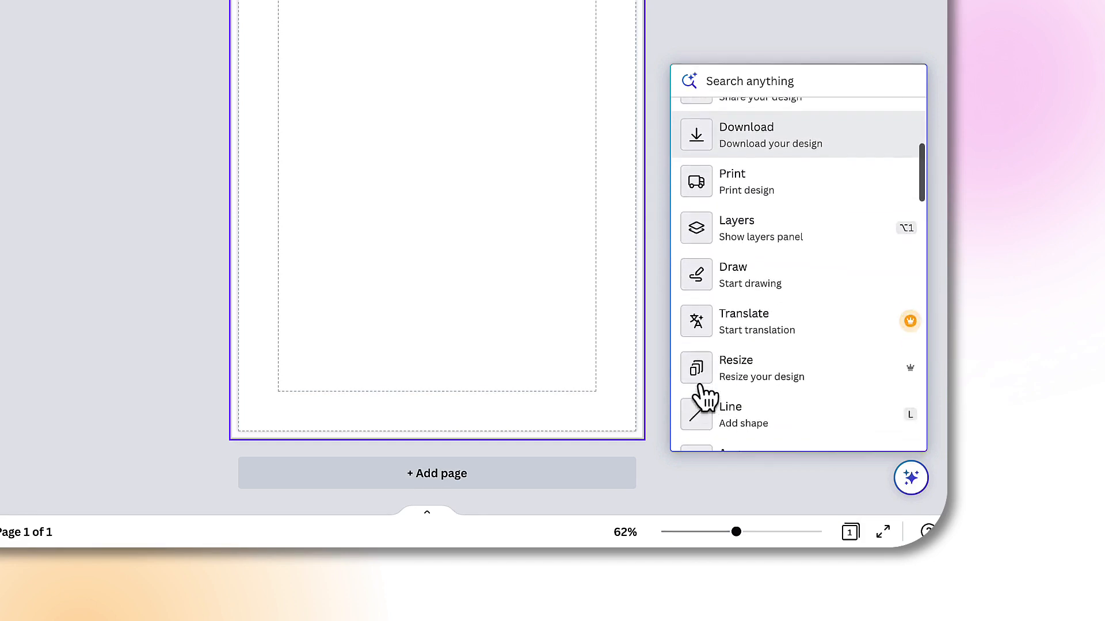
{"action": "scroll", "scroll_direction": "down", "scroll_amount": 3}
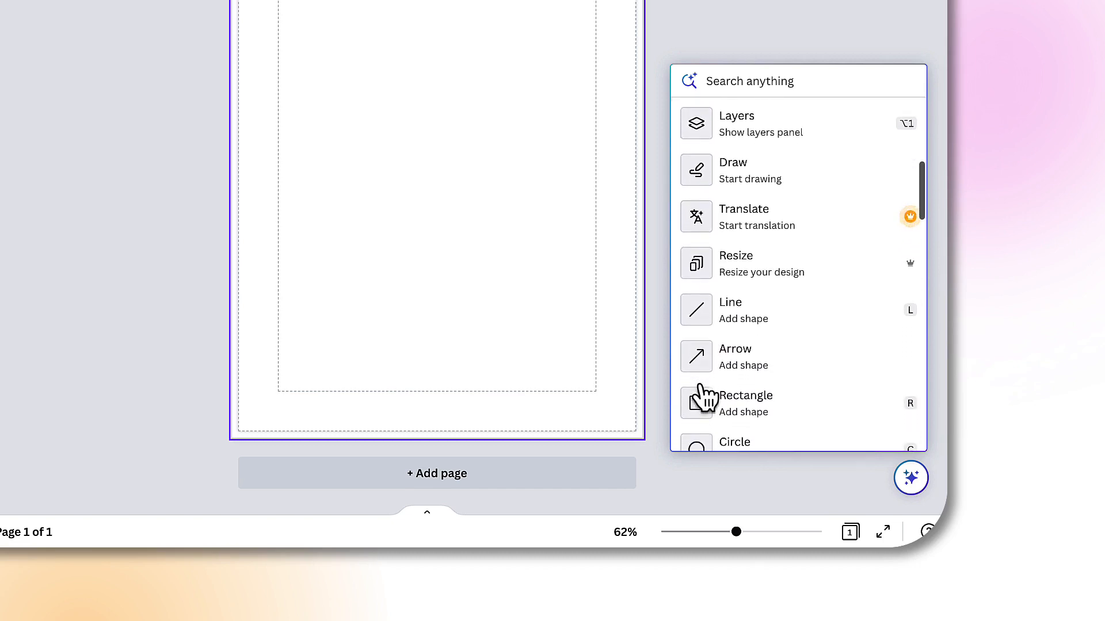
{"action": "scroll", "scroll_direction": "down", "scroll_amount": 3}
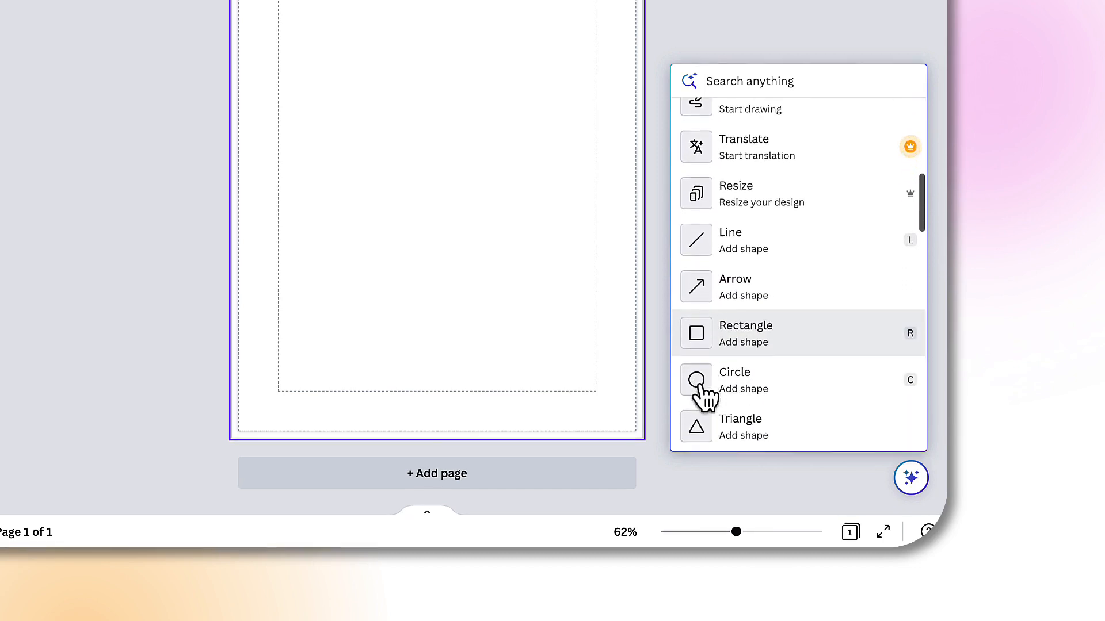
{"action": "scroll", "scroll_direction": "down", "scroll_amount": 3}
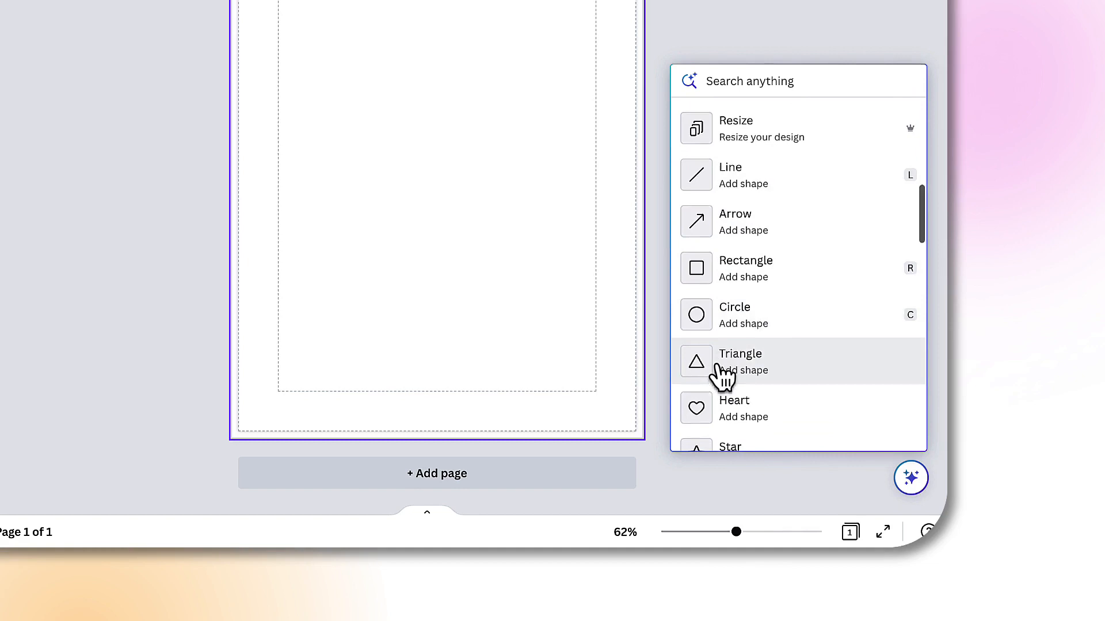
{"action": "scroll", "scroll_direction": "down", "scroll_amount": 3}
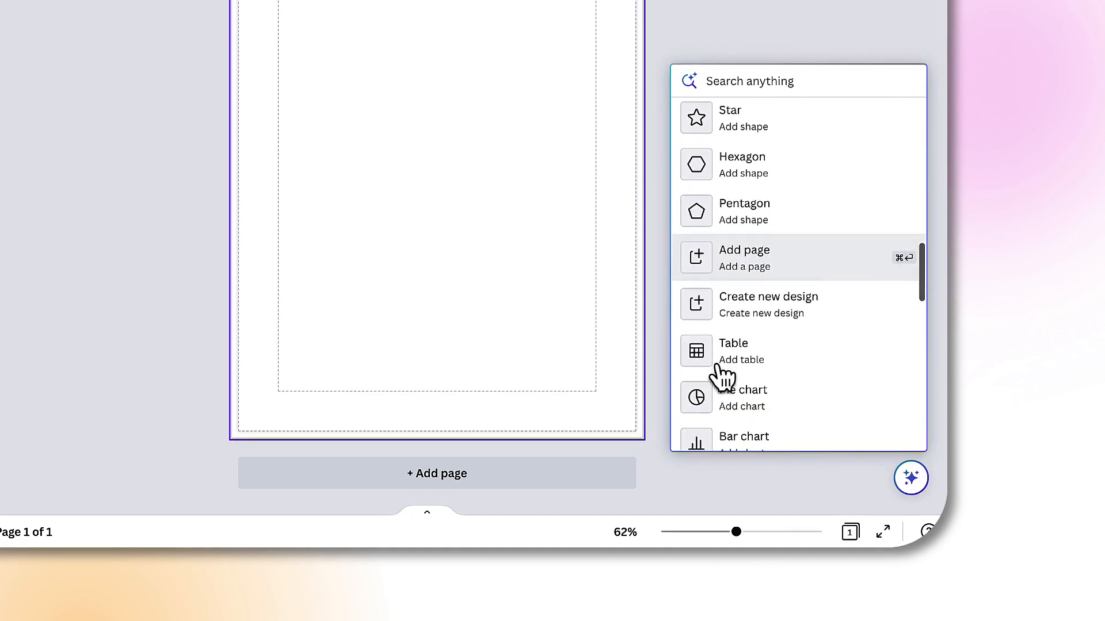
{"action": "scroll", "scroll_direction": "down", "scroll_amount": 3}
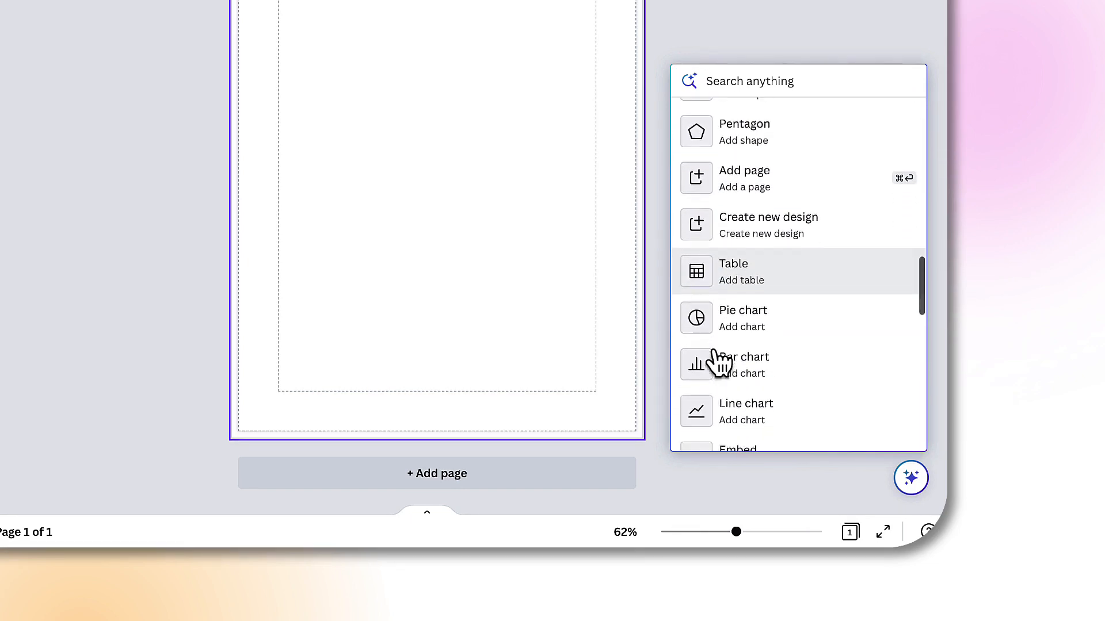
{"action": "scroll", "scroll_direction": "down", "scroll_amount": 3}
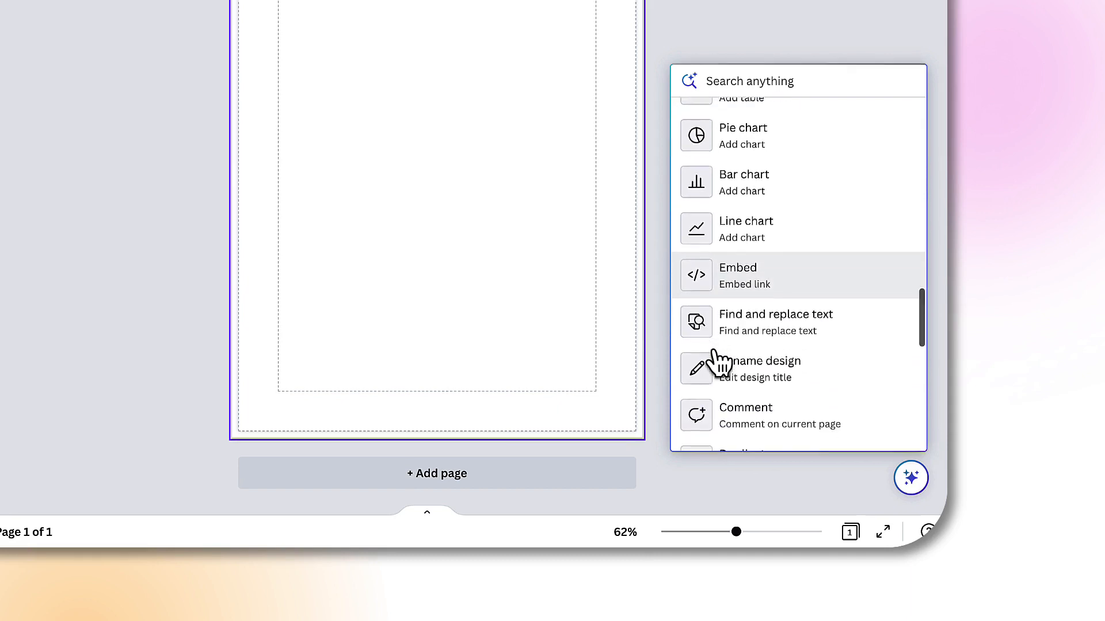
{"action": "scroll", "scroll_direction": "down", "scroll_amount": 3}
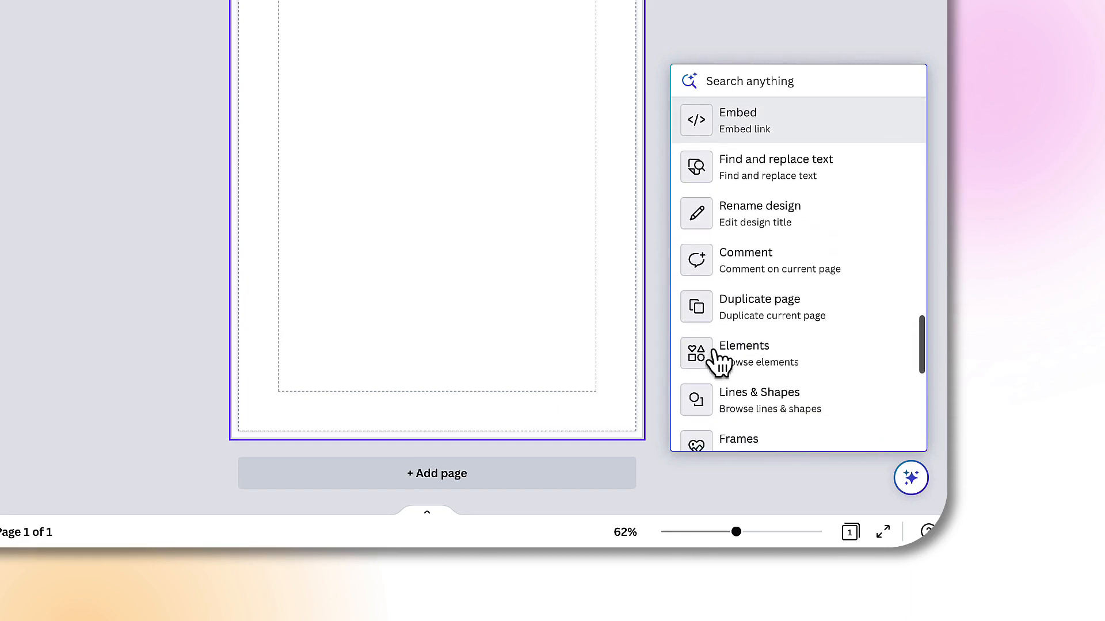
{"action": "mouse_move", "coordinate": [742, 353]}
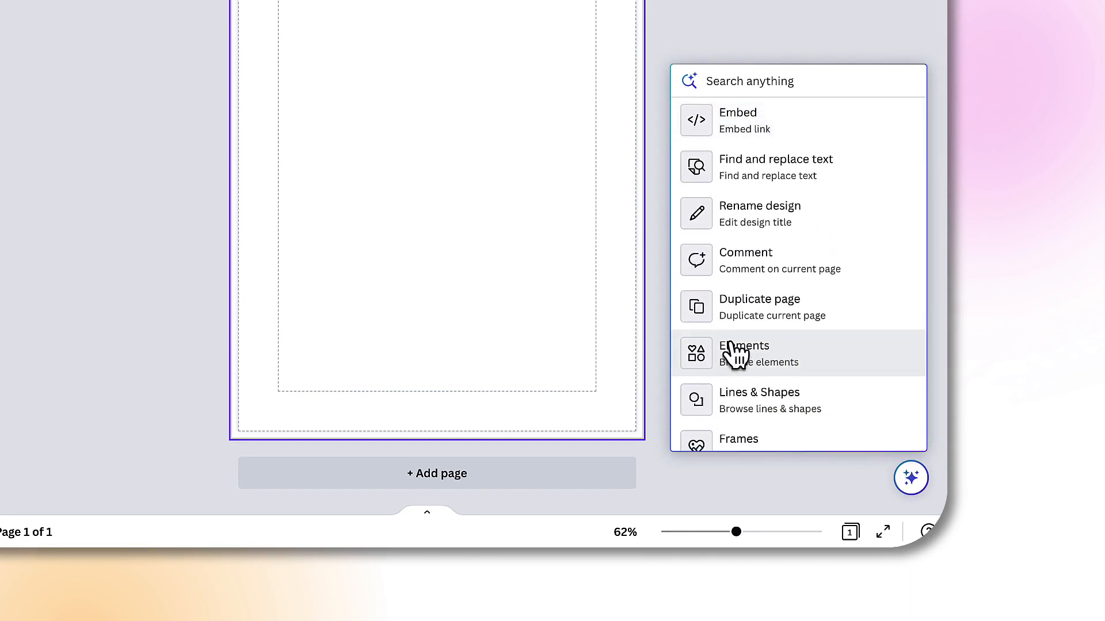
{"action": "scroll", "scroll_direction": "down", "scroll_amount": 3}
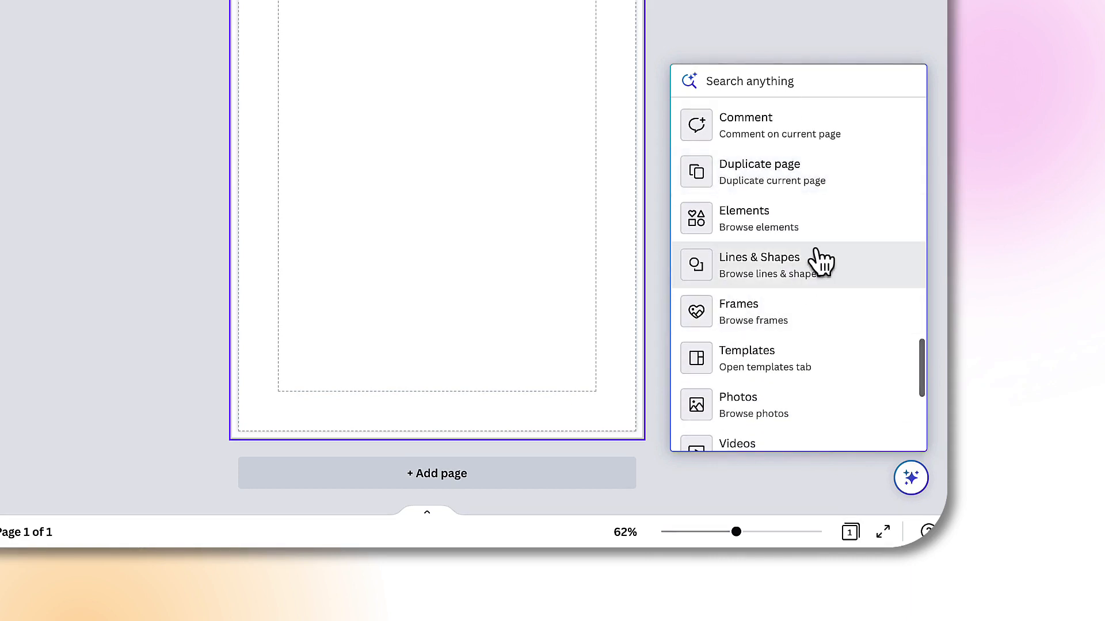
{"action": "scroll", "scroll_direction": "down", "scroll_amount": 3}
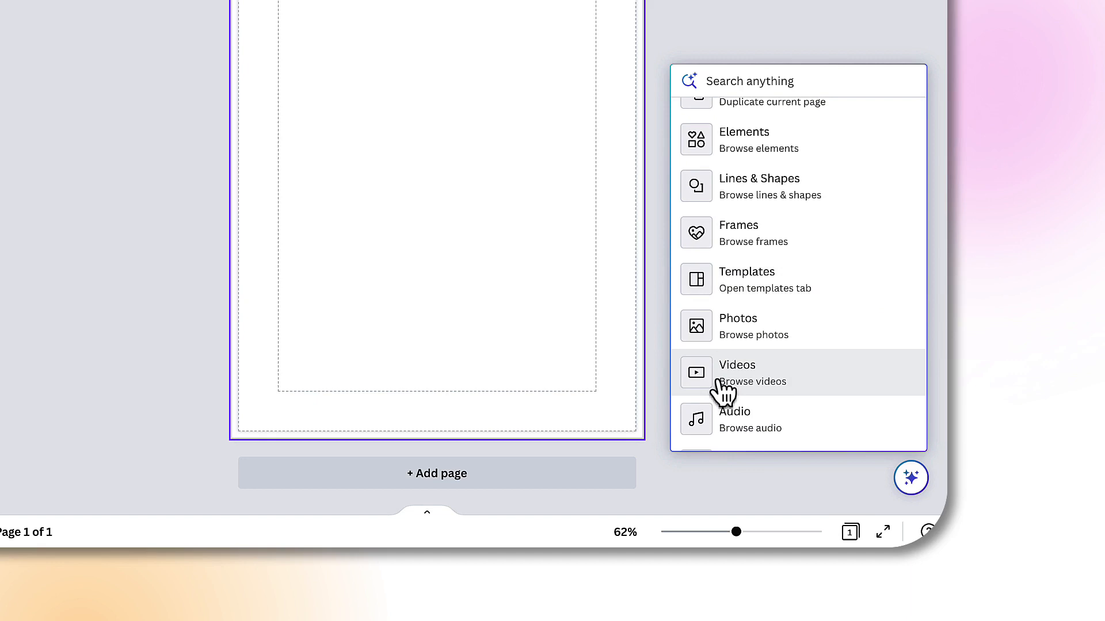
{"action": "scroll", "scroll_direction": "up", "scroll_amount": 3}
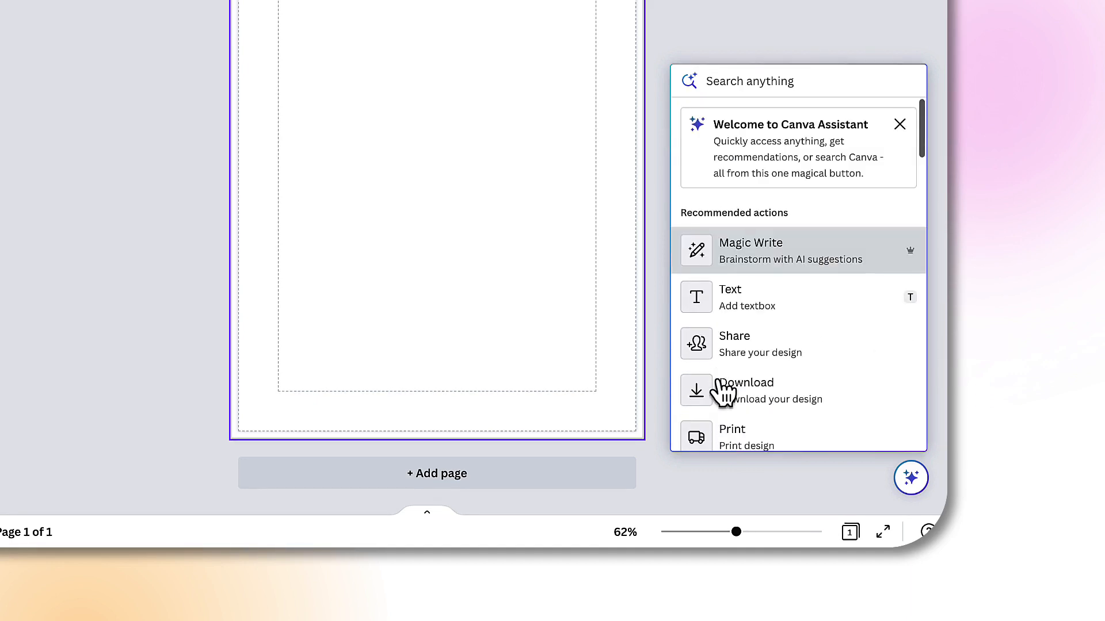
{"action": "mouse_move", "coordinate": [746, 390]}
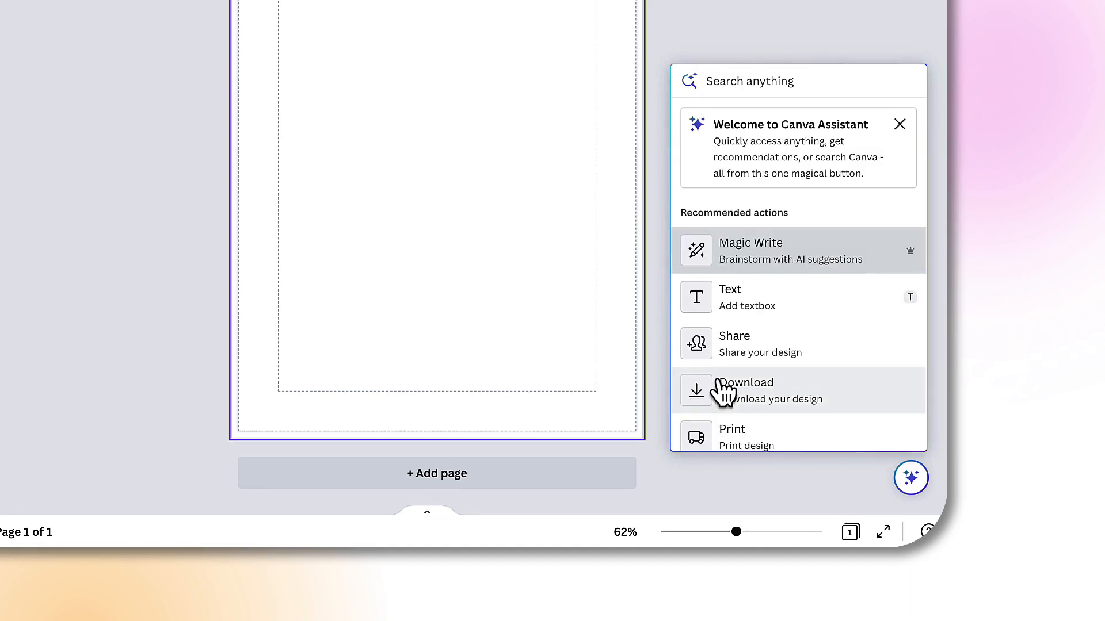
{"action": "mouse_move", "coordinate": [713, 96]}
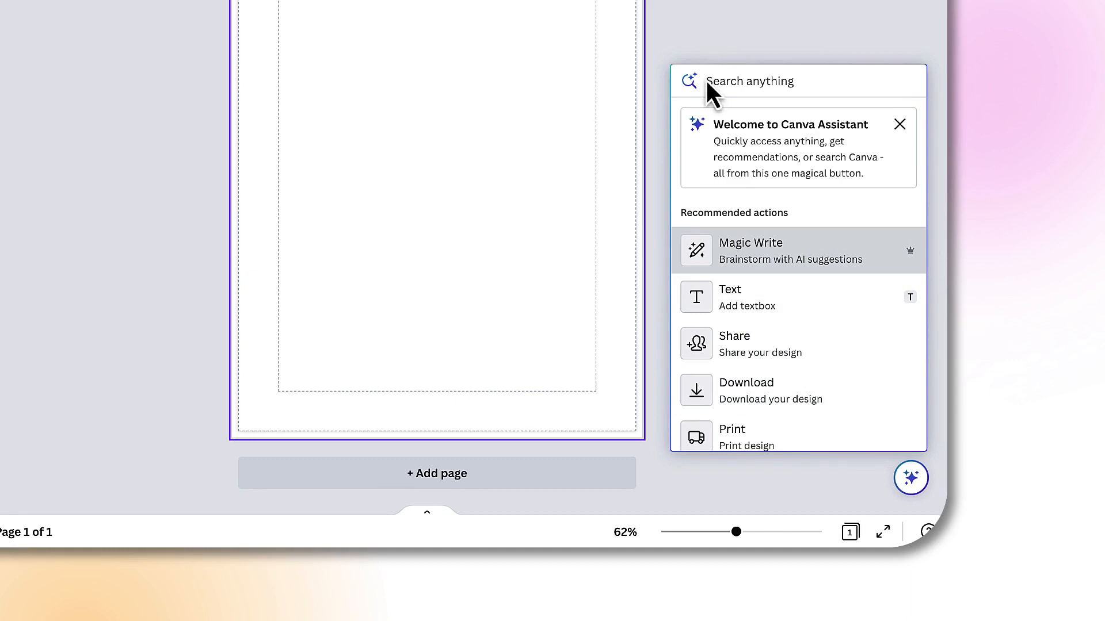
{"action": "mouse_move", "coordinate": [708, 81]}
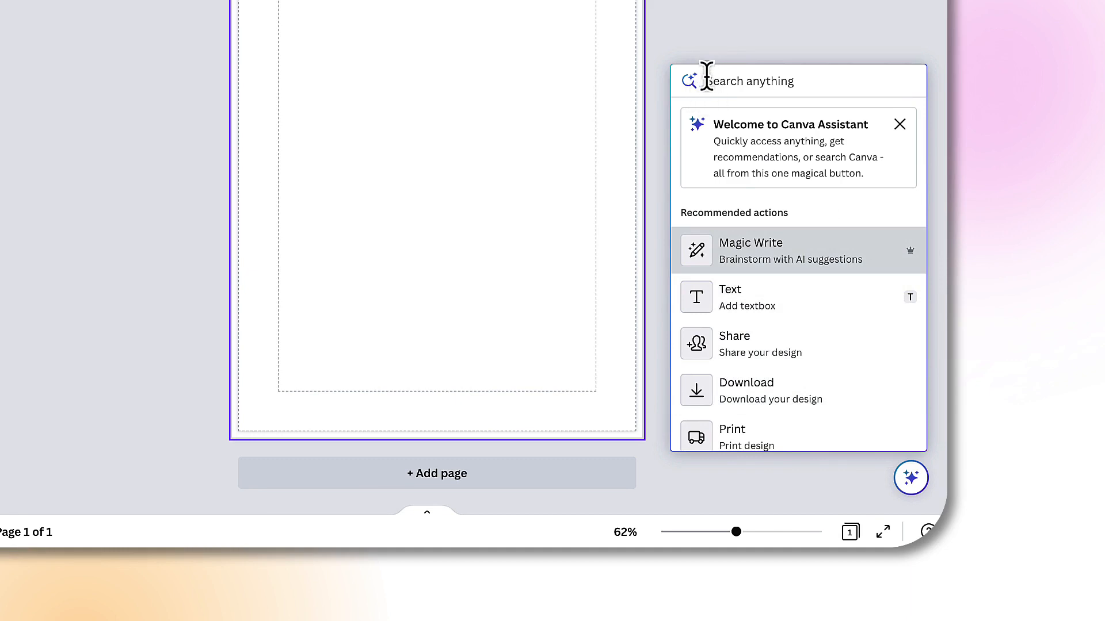
- Search 'dog' in Canva Assistant to list suggestions like dog paw, dog bone and hot dog
{"action": "type", "text": "dog"}
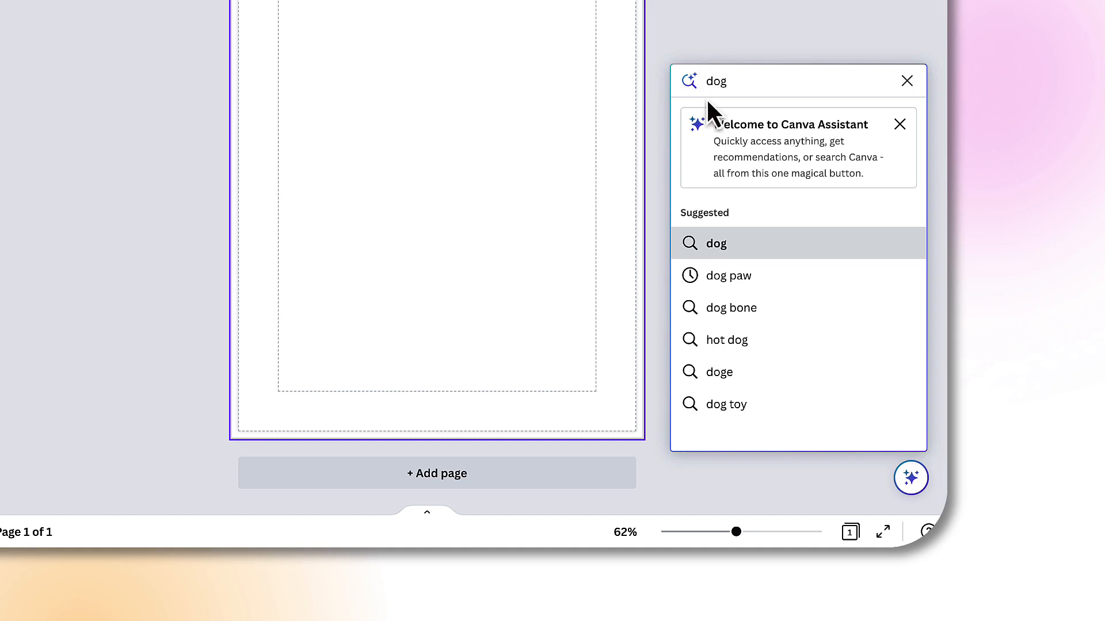
{"action": "mouse_move", "coordinate": [698, 229]}
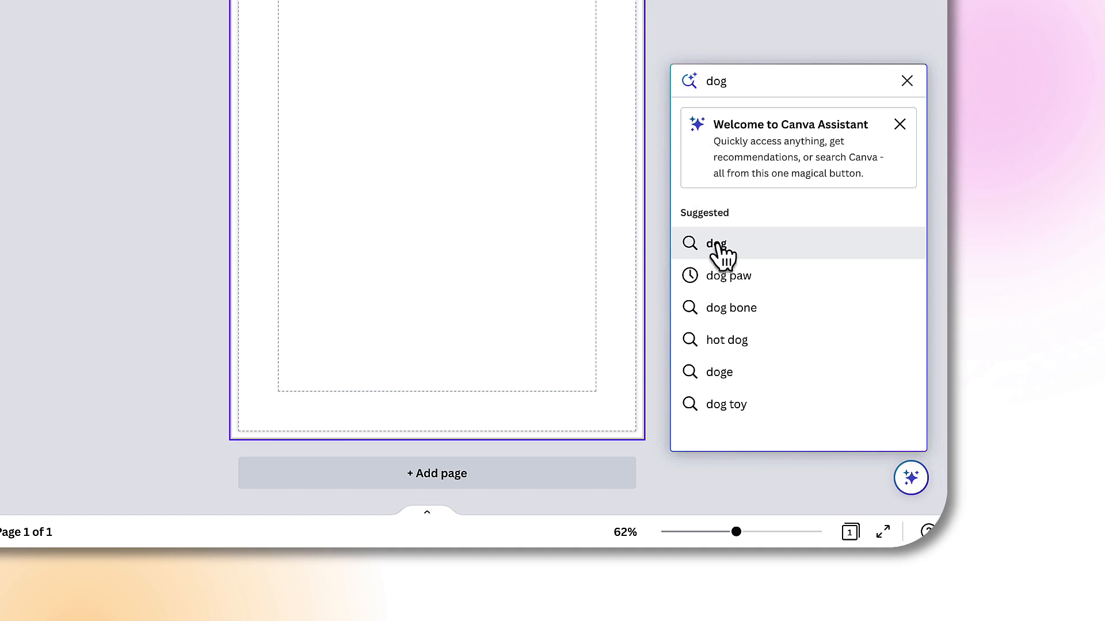
{"action": "mouse_move", "coordinate": [744, 289]}
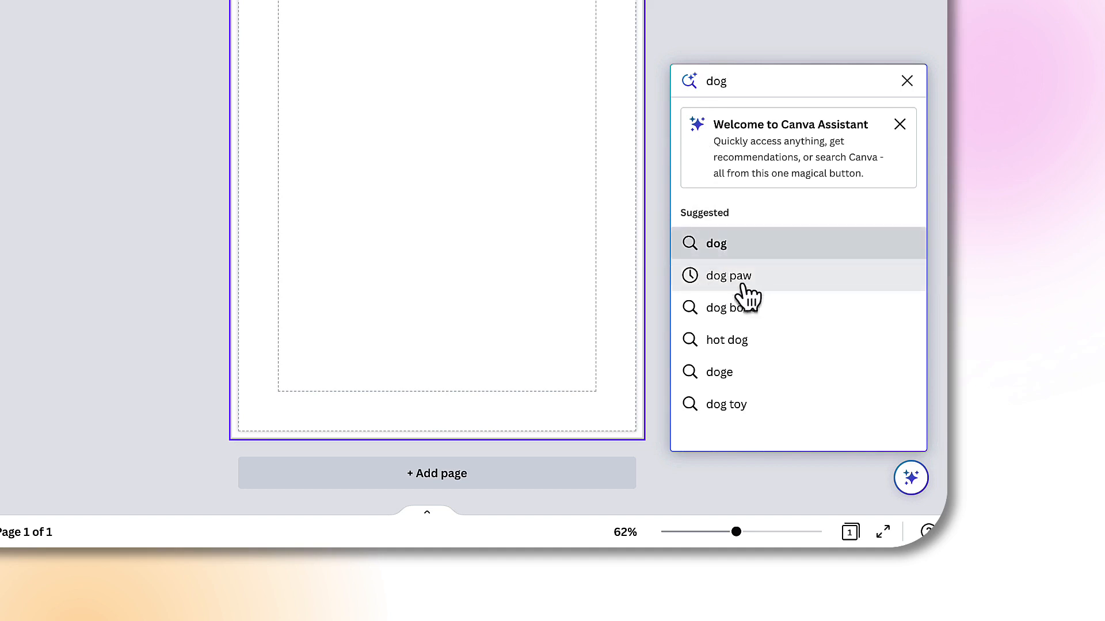
{"action": "mouse_move", "coordinate": [721, 372]}
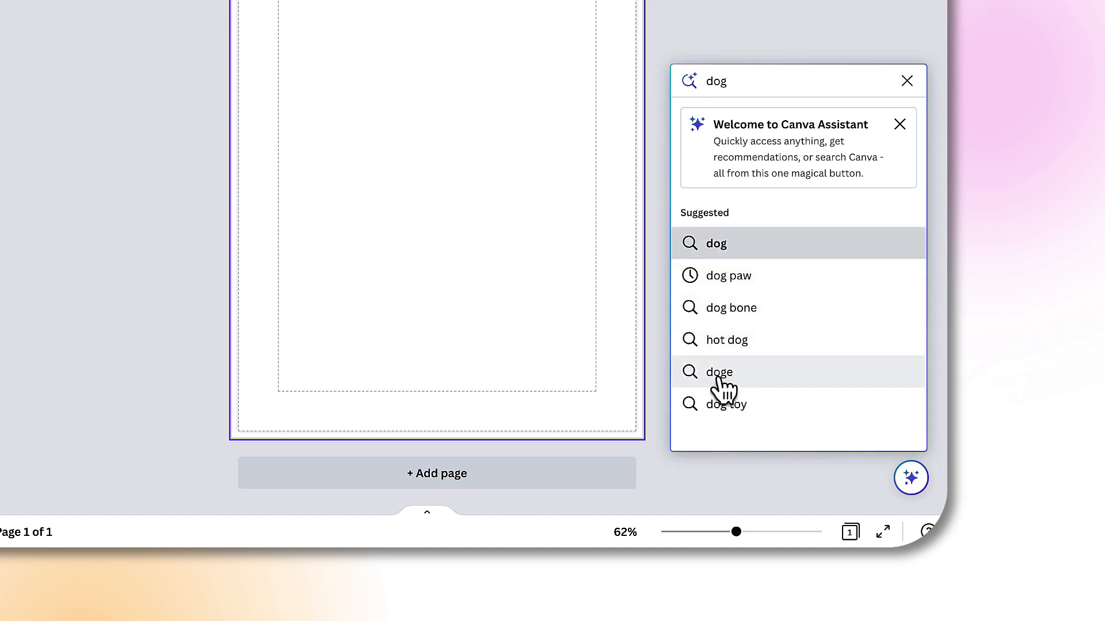
{"action": "mouse_move", "coordinate": [717, 419]}
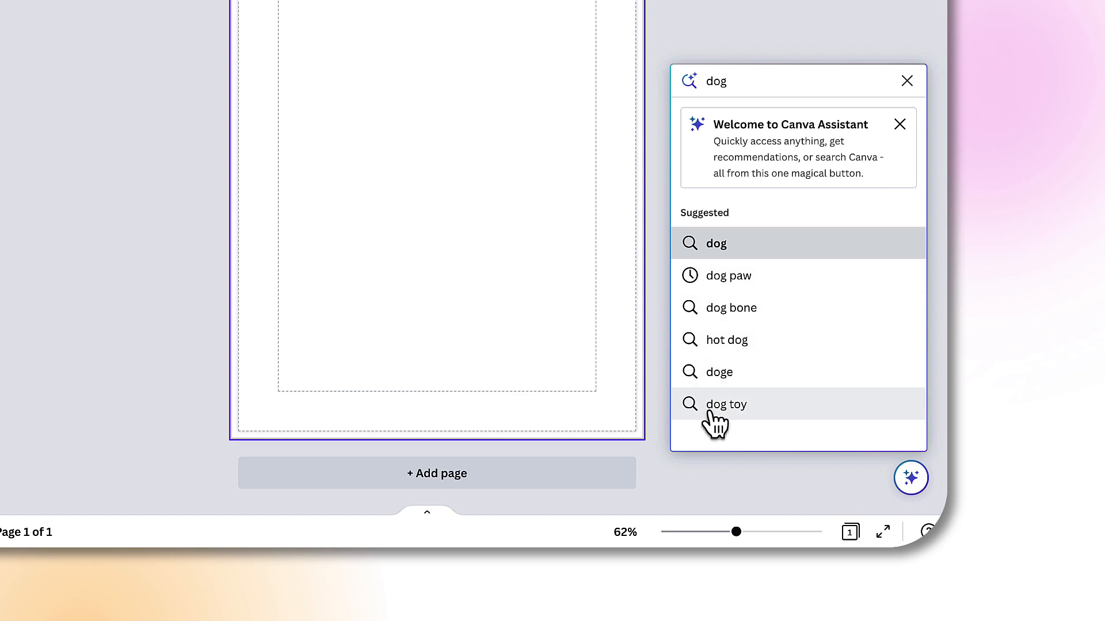
{"action": "mouse_move", "coordinate": [722, 261]}
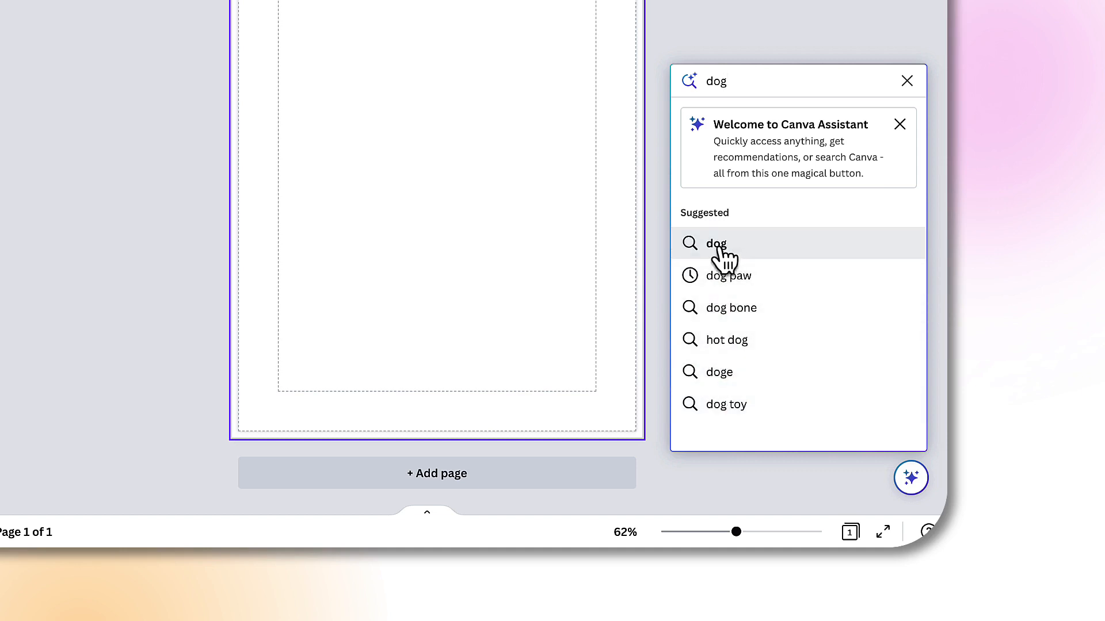
- Browse the dog element results and place the cartoon corgi graphic on the flyer page
{"action": "left_click", "coordinate": [715, 242]}
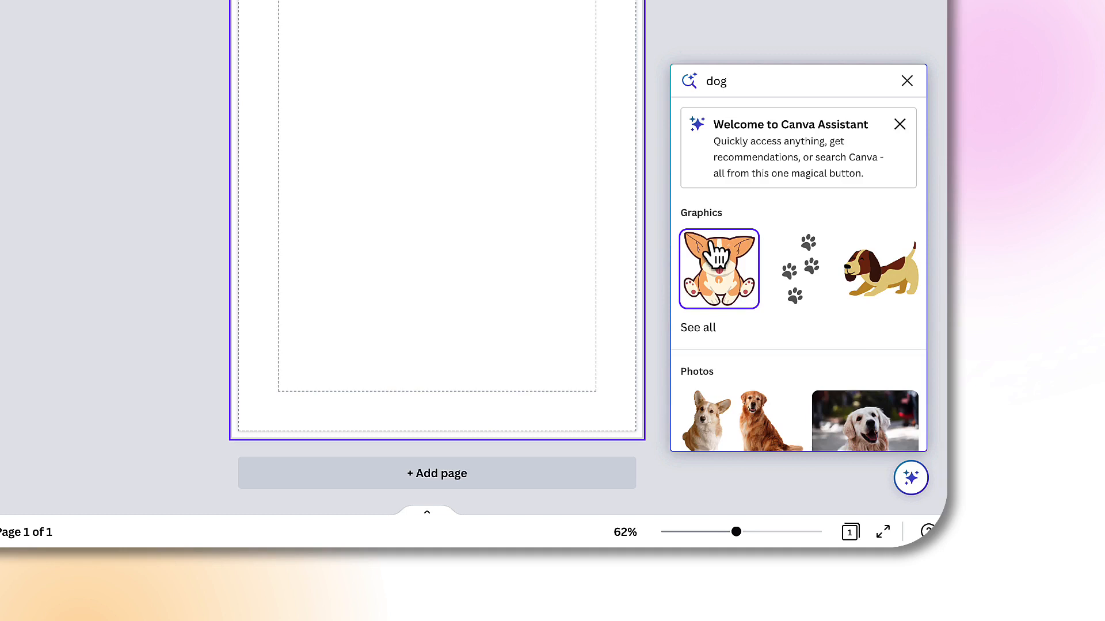
{"action": "mouse_move", "coordinate": [865, 273]}
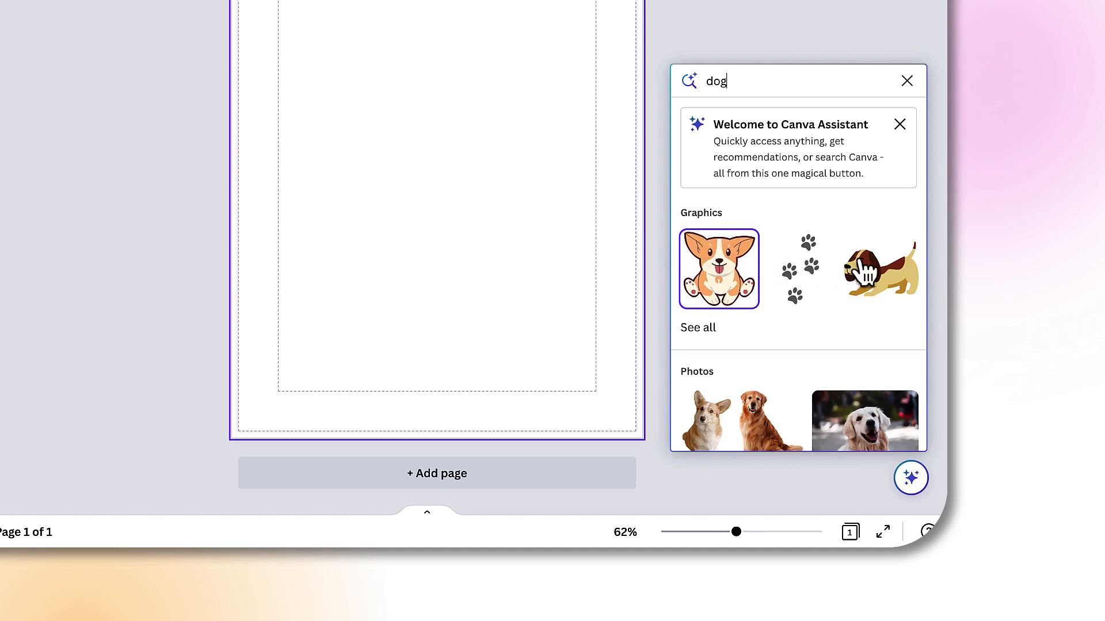
{"action": "scroll", "scroll_direction": "down", "scroll_amount": 3}
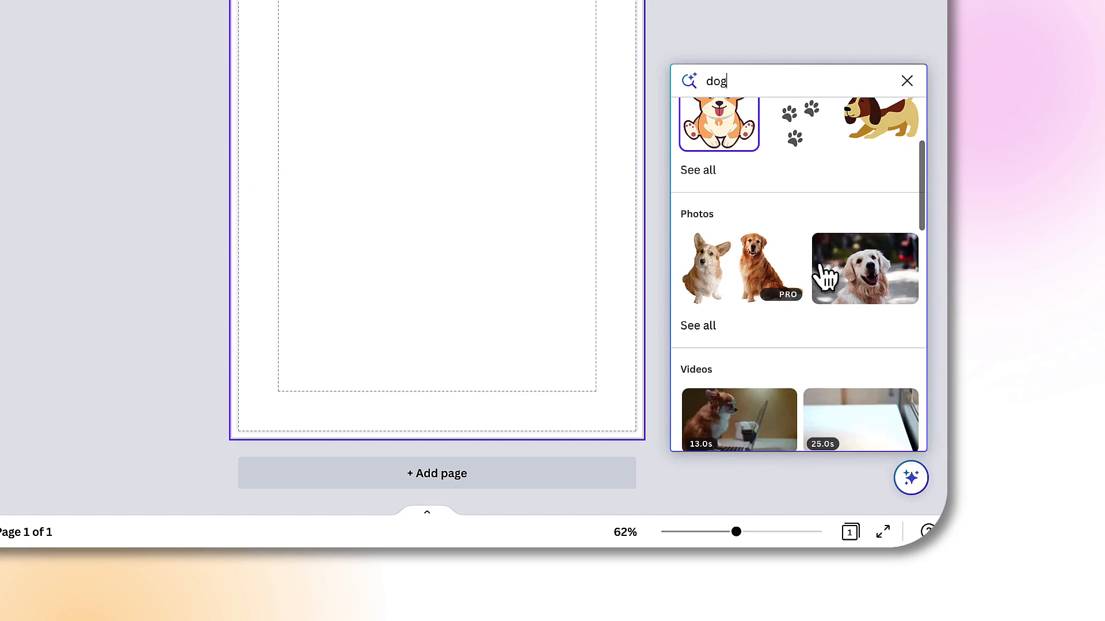
{"action": "scroll", "scroll_direction": "down", "scroll_amount": 3}
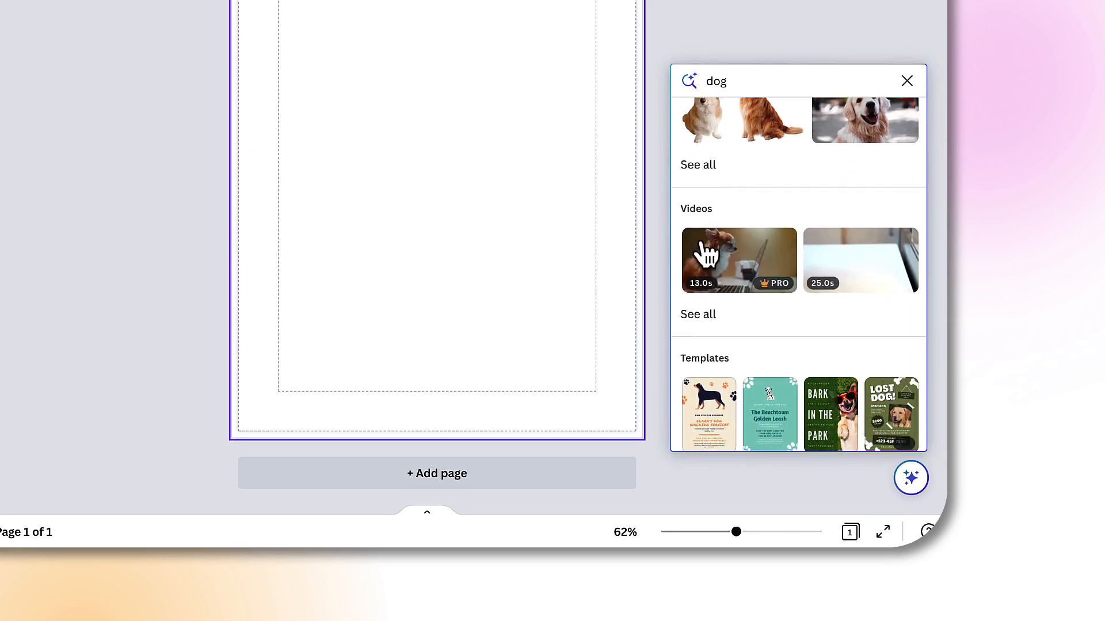
{"action": "scroll", "scroll_direction": "down", "scroll_amount": 3}
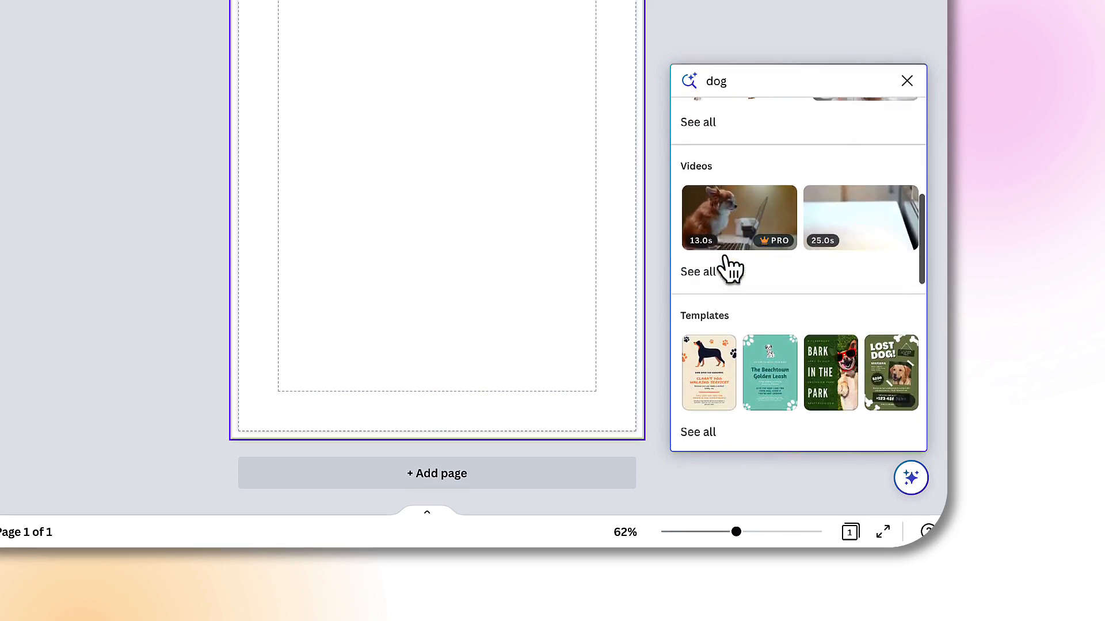
{"action": "scroll", "scroll_direction": "down", "scroll_amount": 3}
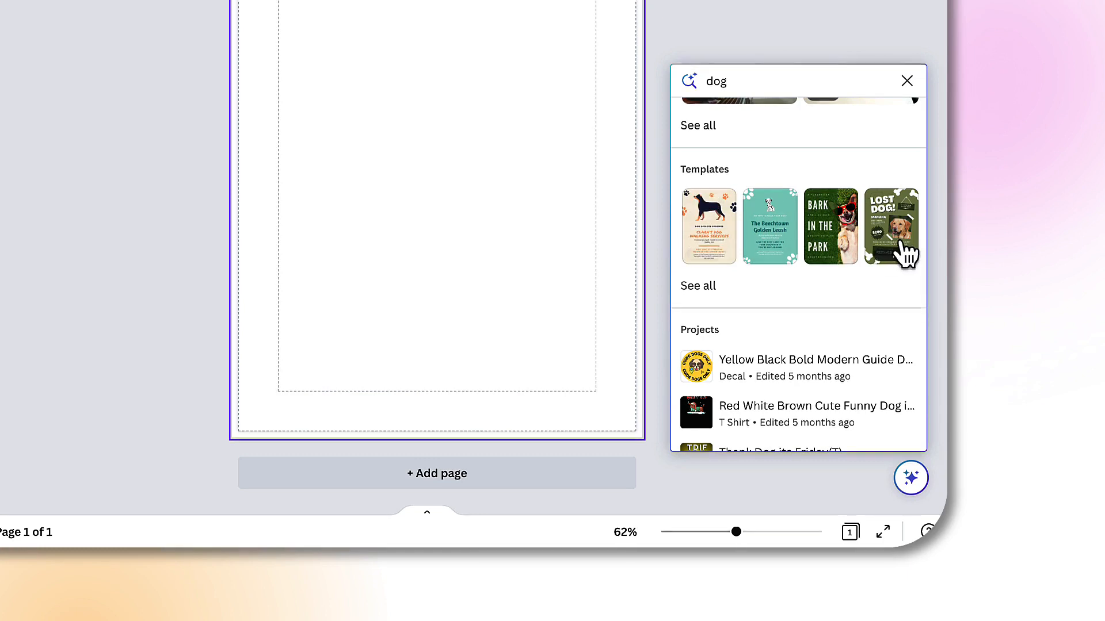
{"action": "mouse_move", "coordinate": [769, 226]}
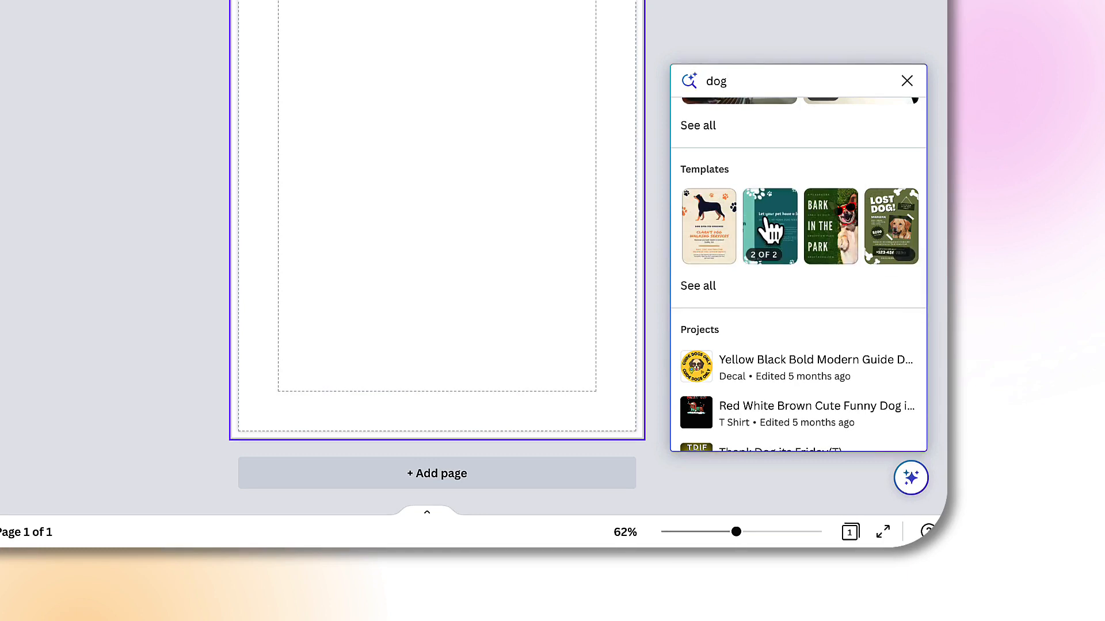
{"action": "mouse_move", "coordinate": [701, 266]}
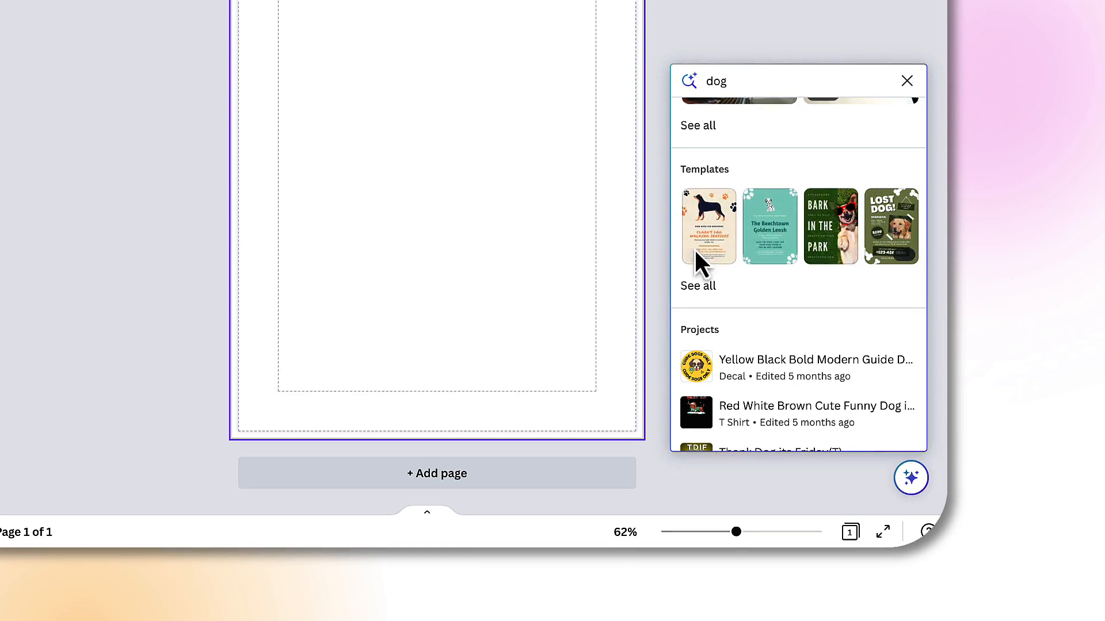
{"action": "scroll", "scroll_direction": "down", "scroll_amount": 3}
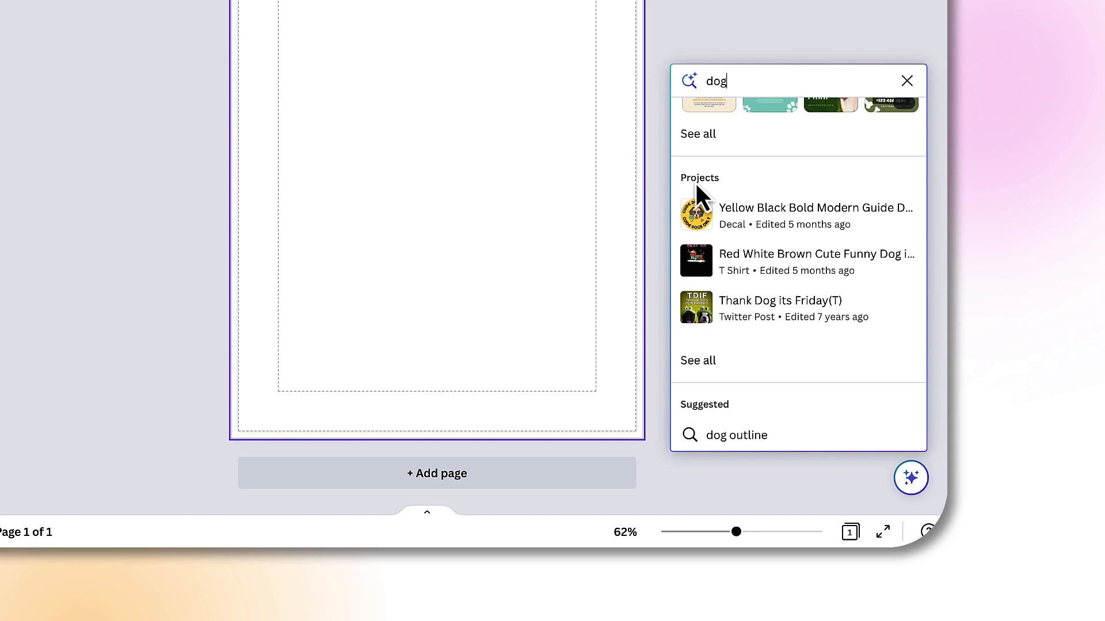
{"action": "scroll", "scroll_direction": "down", "scroll_amount": 3}
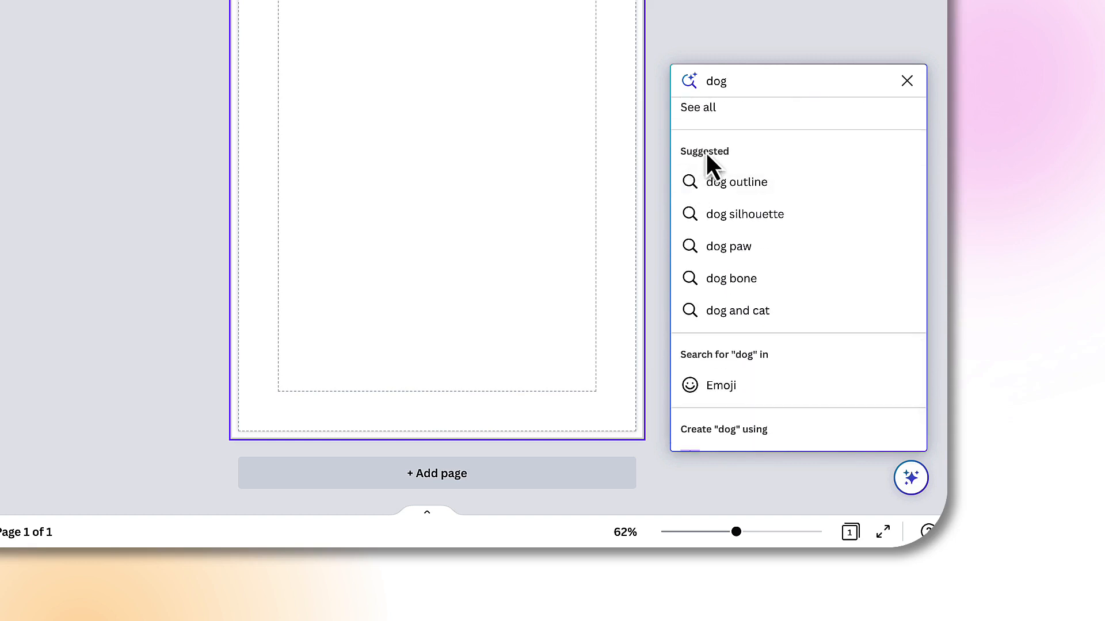
{"action": "mouse_move", "coordinate": [729, 278]}
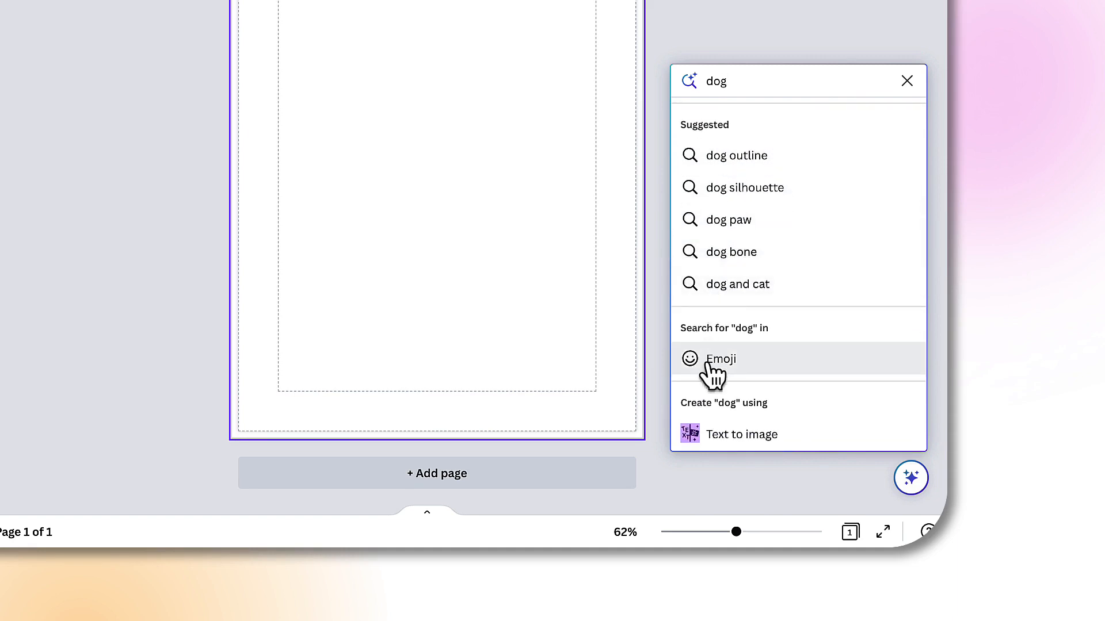
{"action": "mouse_move", "coordinate": [697, 444]}
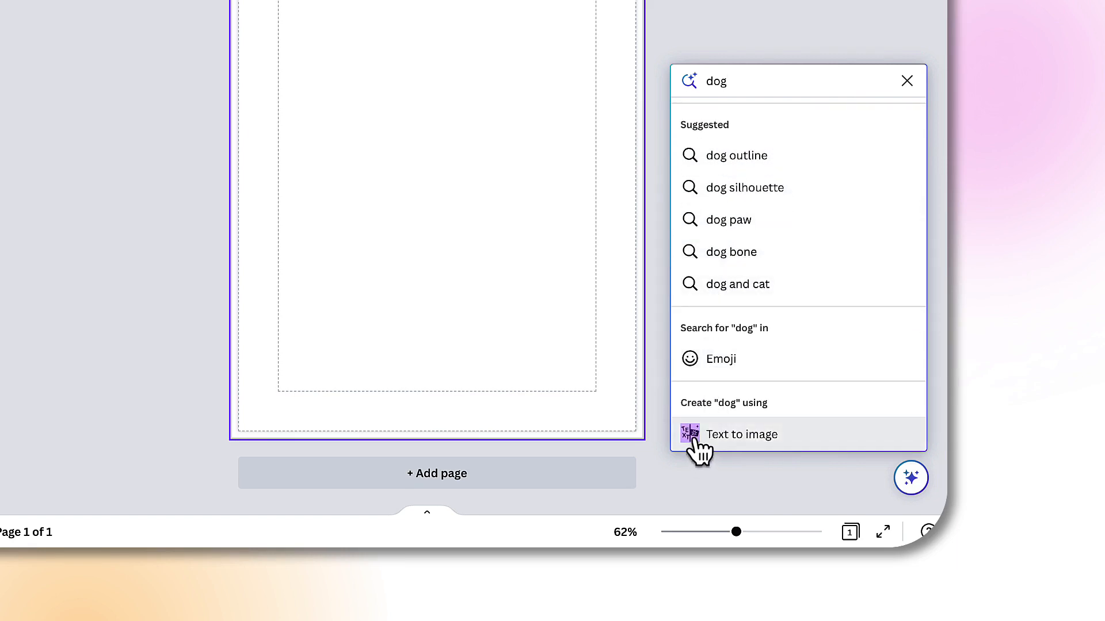
{"action": "mouse_move", "coordinate": [747, 448]}
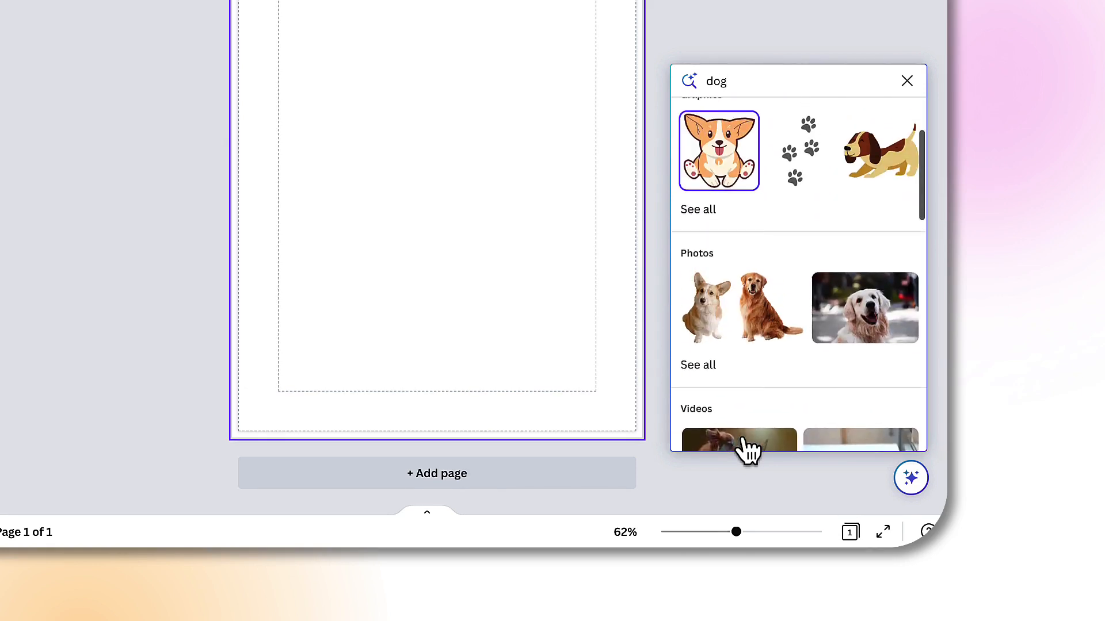
{"action": "scroll", "scroll_direction": "up", "scroll_amount": 3}
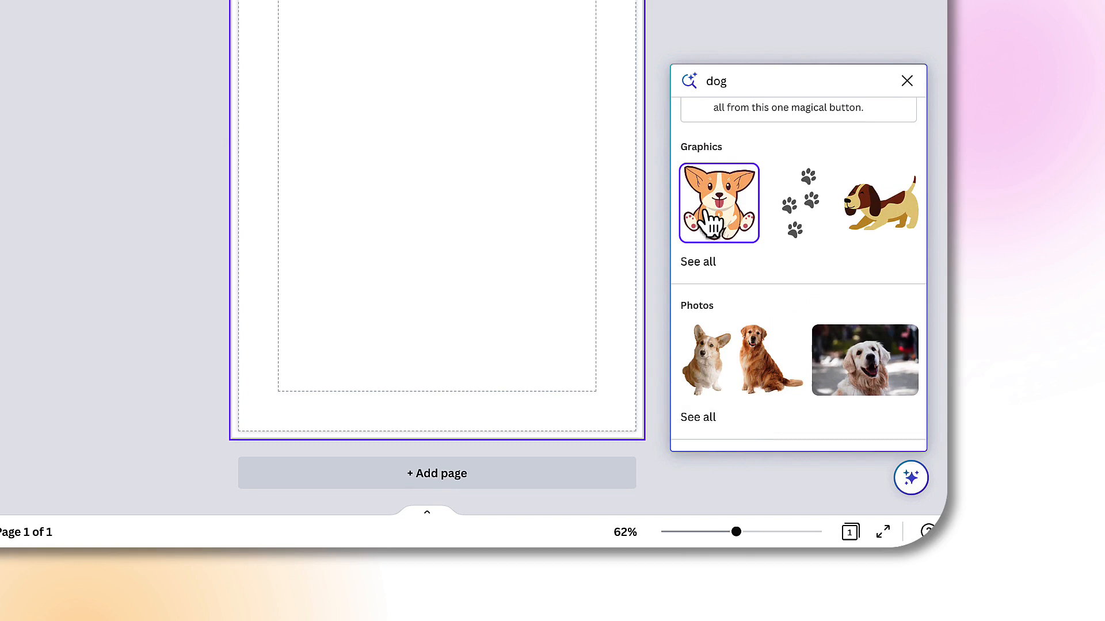
{"action": "left_click", "coordinate": [718, 203]}
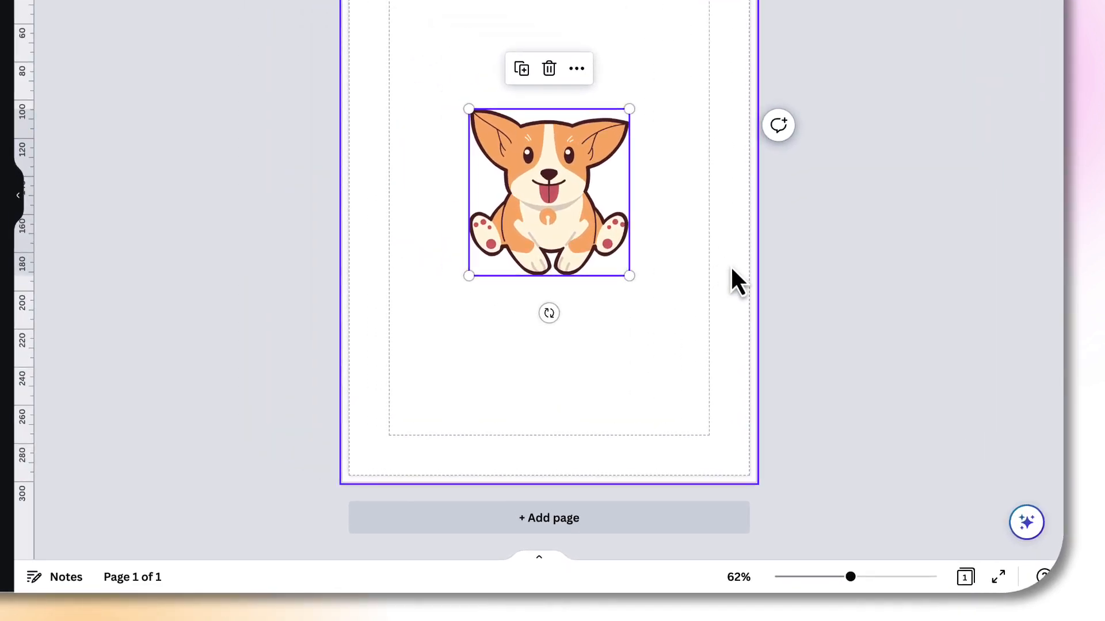
{"action": "mouse_move", "coordinate": [1026, 523]}
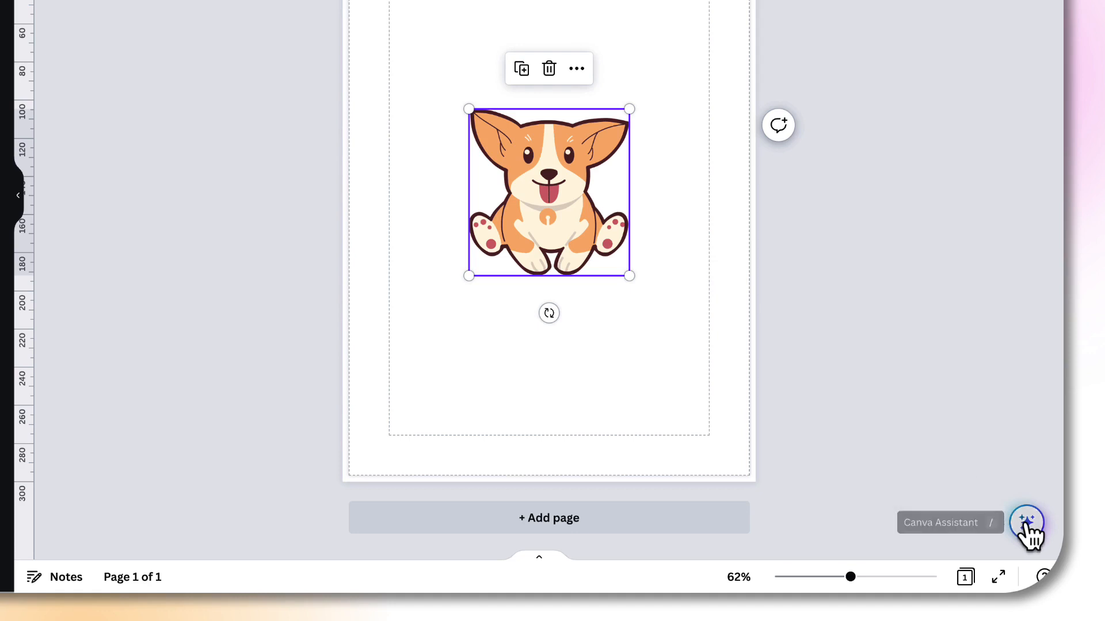
- Show Canva Assistant's colour actions and similar dog illustrations for the selected corgi graphic
{"action": "left_click", "coordinate": [1025, 522]}
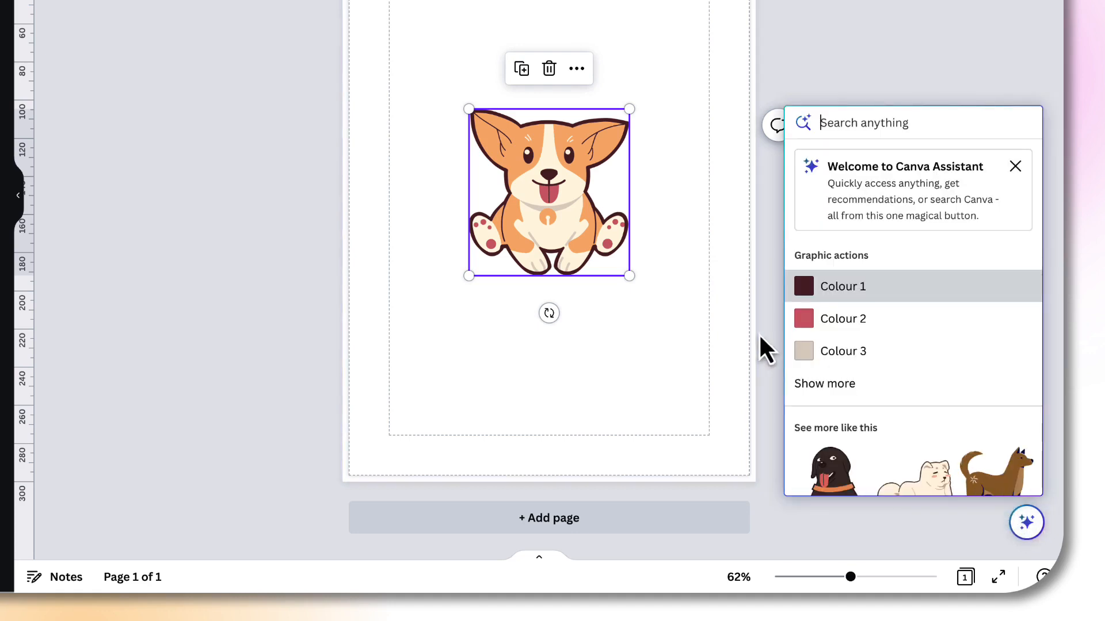
{"action": "mouse_move", "coordinate": [835, 300]}
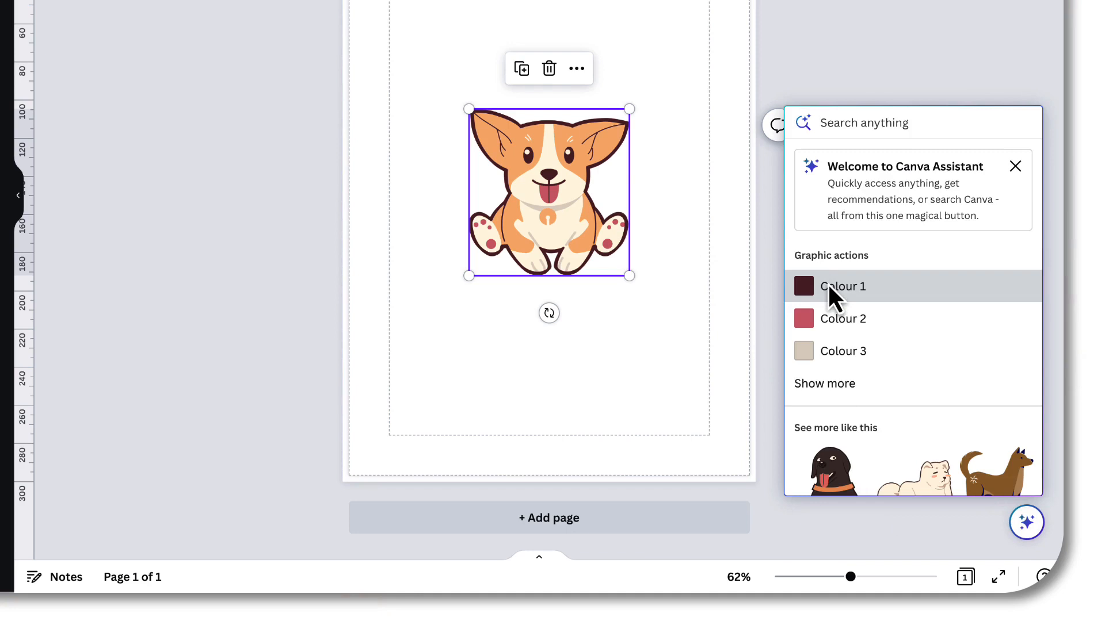
{"action": "scroll", "scroll_direction": "down", "scroll_amount": 3}
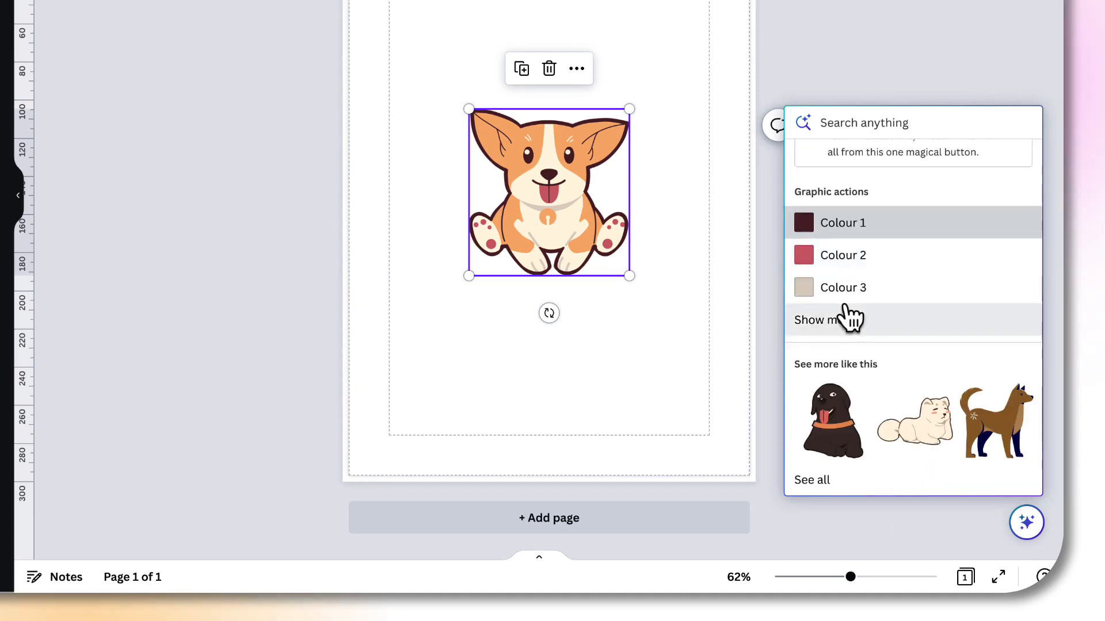
{"action": "mouse_move", "coordinate": [835, 405]}
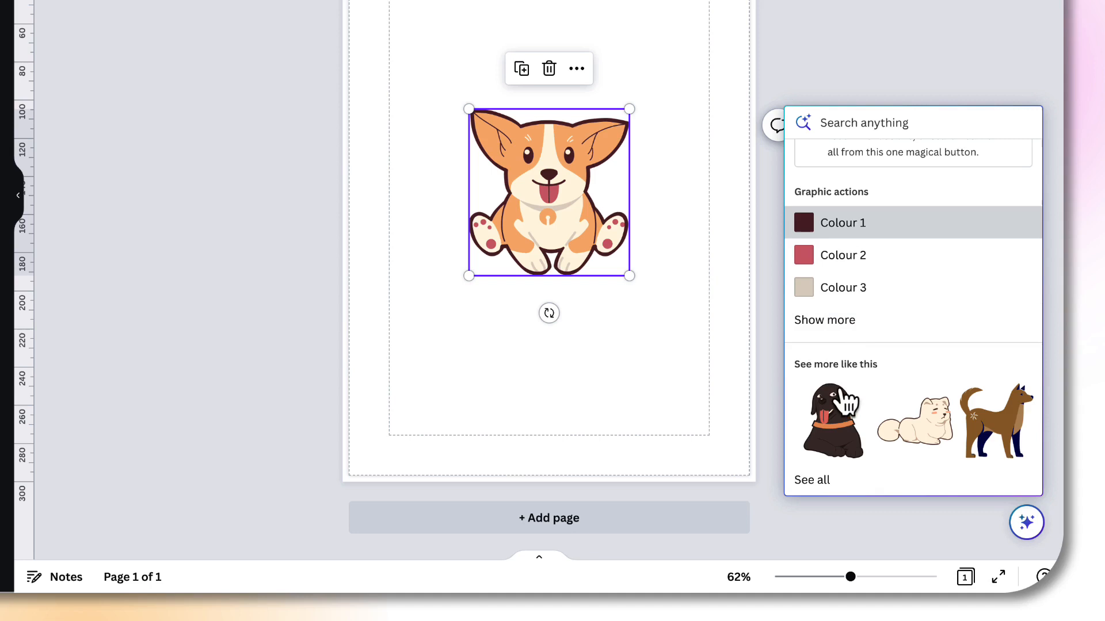
{"action": "mouse_move", "coordinate": [856, 434]}
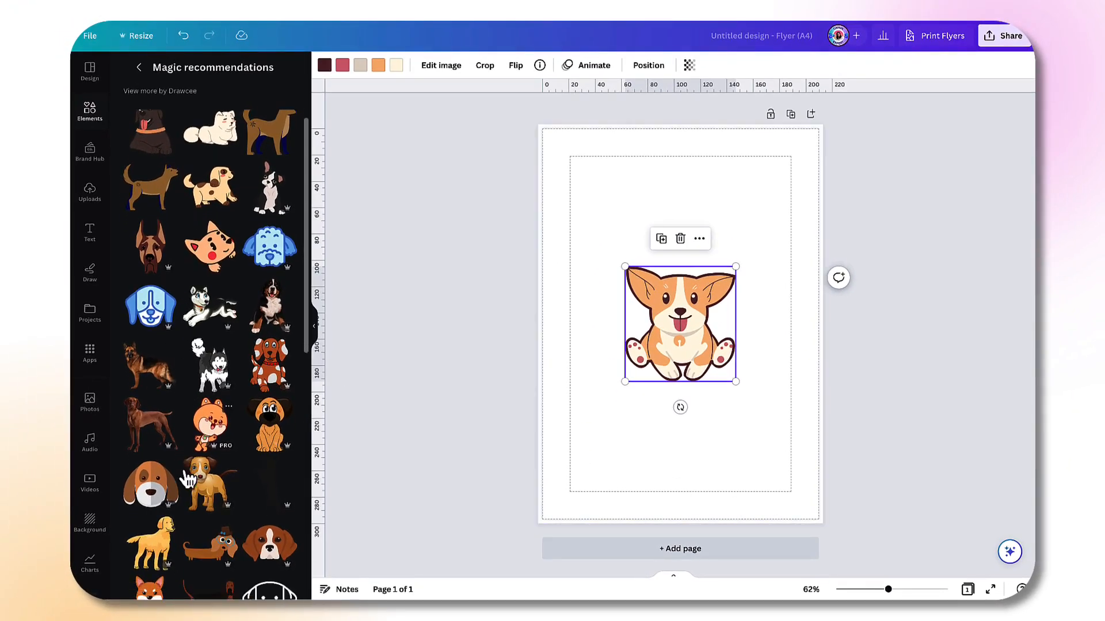
{"action": "scroll", "scroll_direction": "down", "scroll_amount": 3}
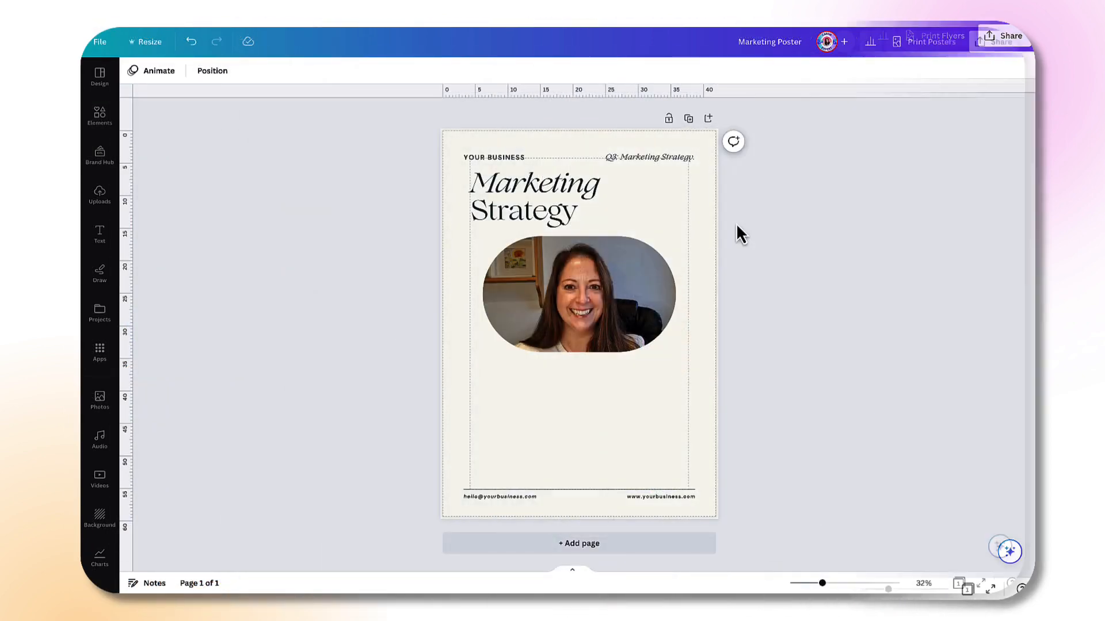
{"action": "mouse_move", "coordinate": [771, 238]}
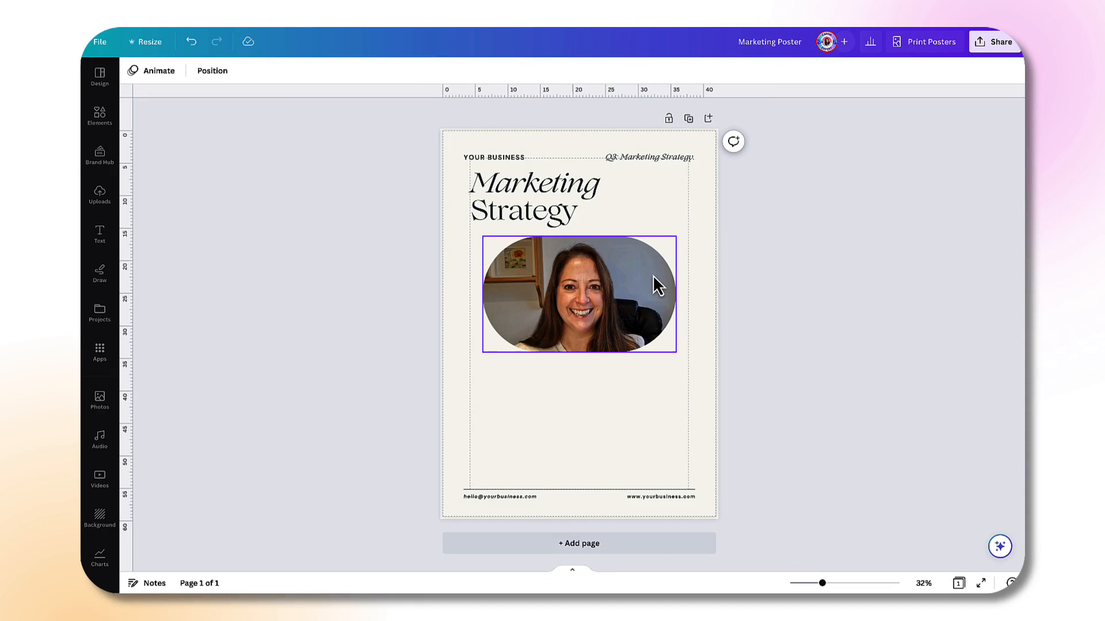
- Select the Marketing heading text box at the top of the poster
{"action": "left_click", "coordinate": [554, 211]}
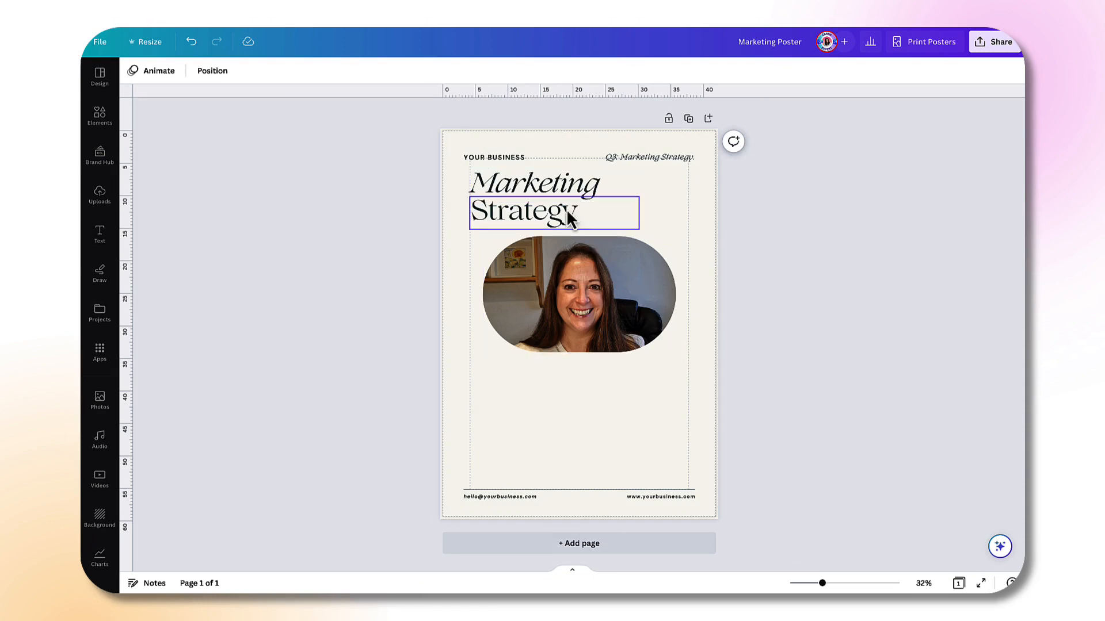
{"action": "mouse_move", "coordinate": [568, 233]}
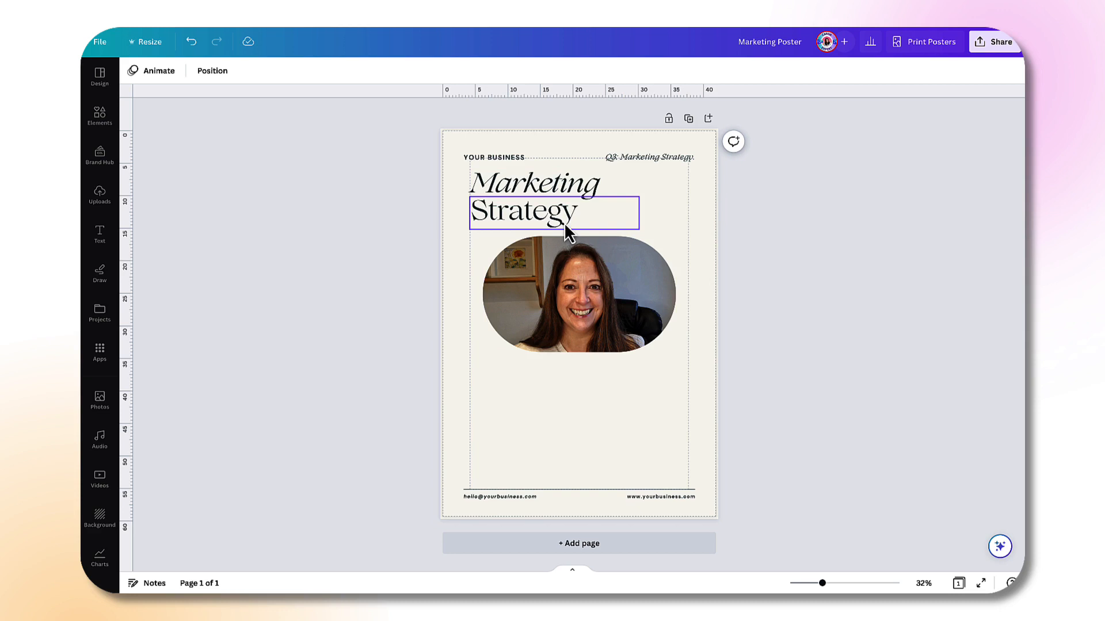
{"action": "mouse_move", "coordinate": [582, 239]}
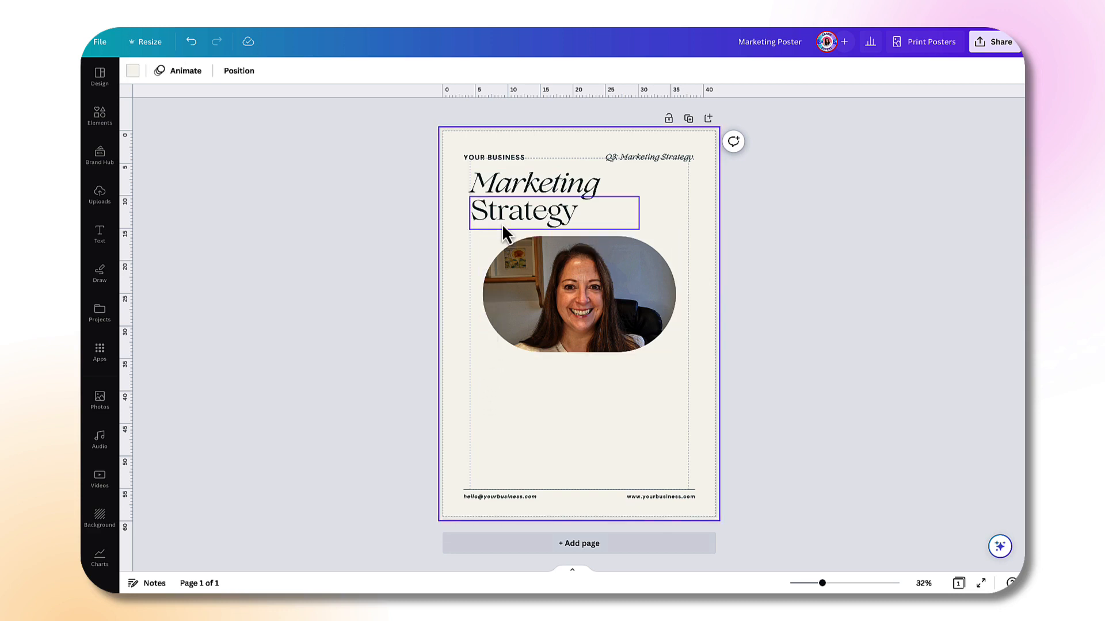
{"action": "left_click", "coordinate": [534, 183]}
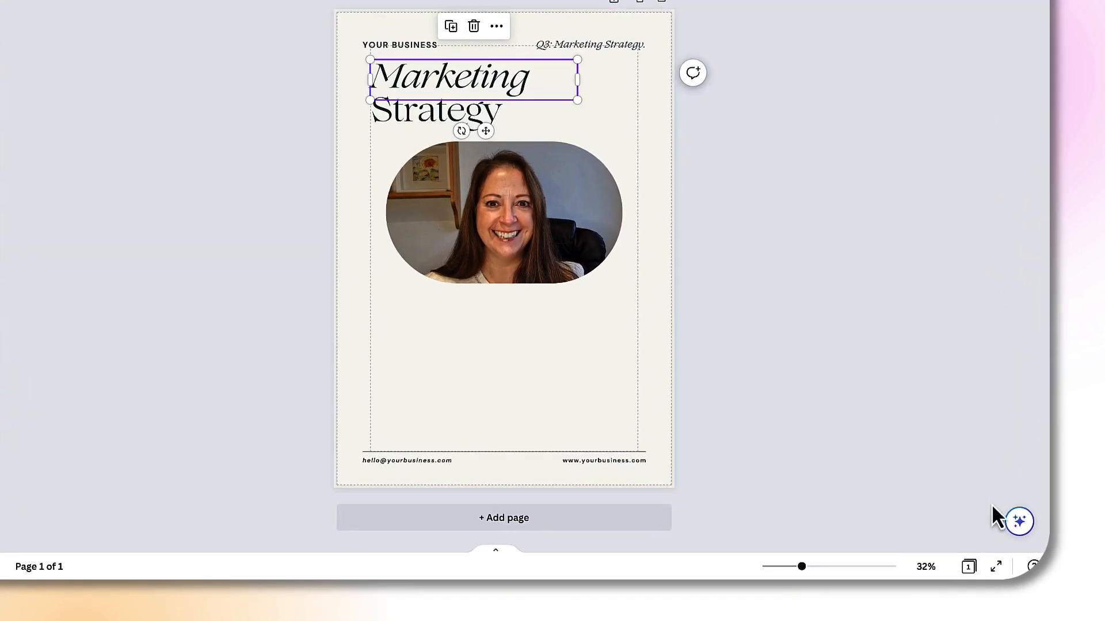
- Use Magic Write's Expand text to turn the Marketing heading into ten marketing strategy tips
{"action": "left_click", "coordinate": [1019, 521]}
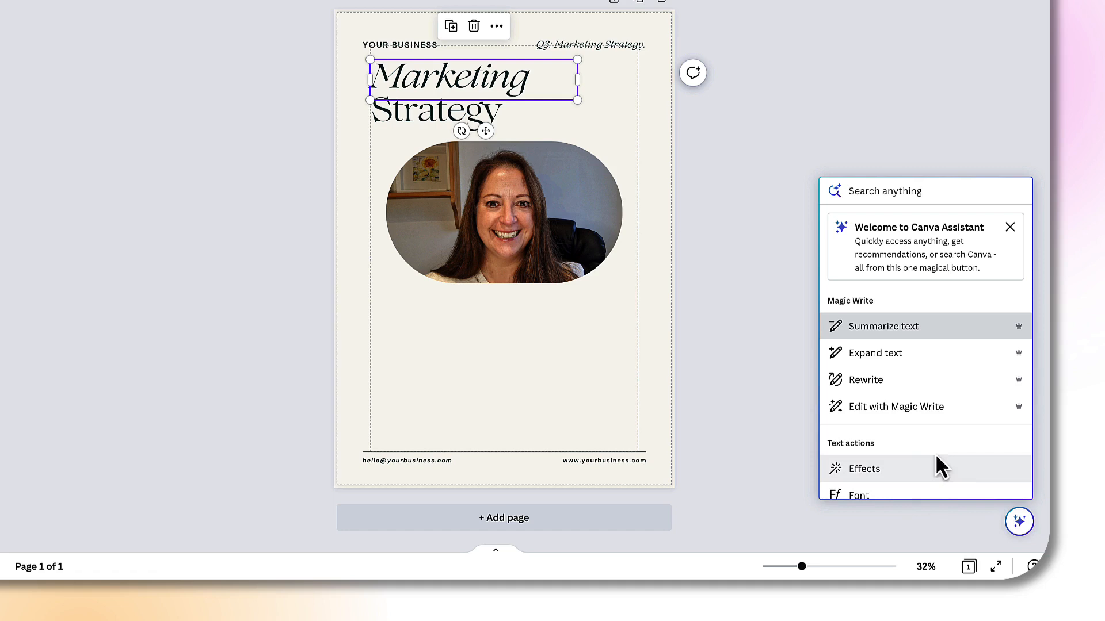
{"action": "mouse_move", "coordinate": [873, 353]}
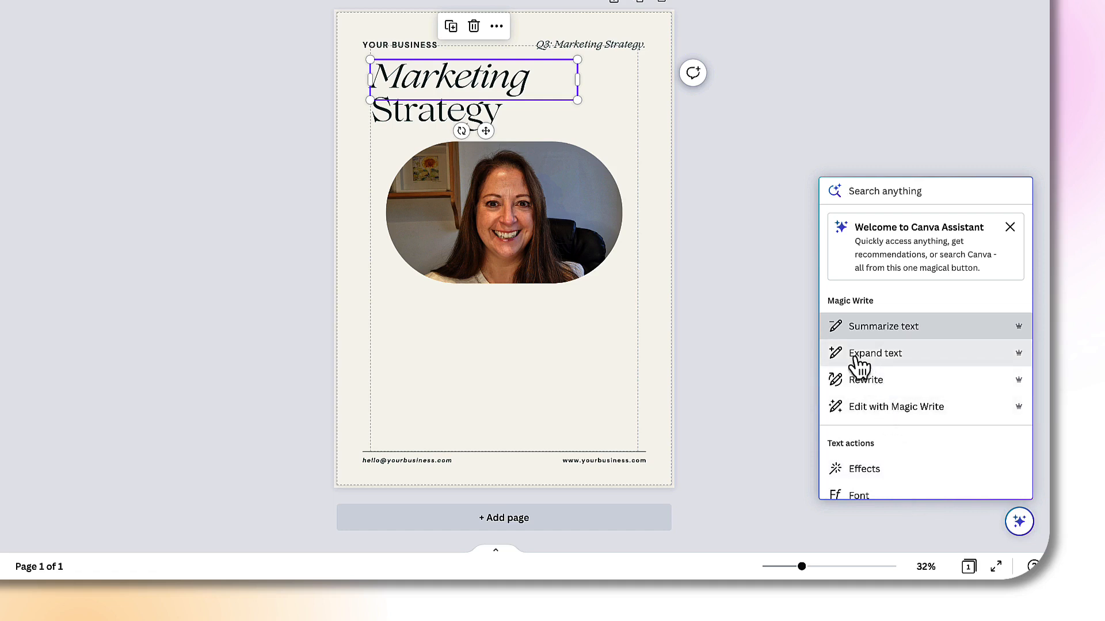
{"action": "mouse_move", "coordinate": [868, 362]}
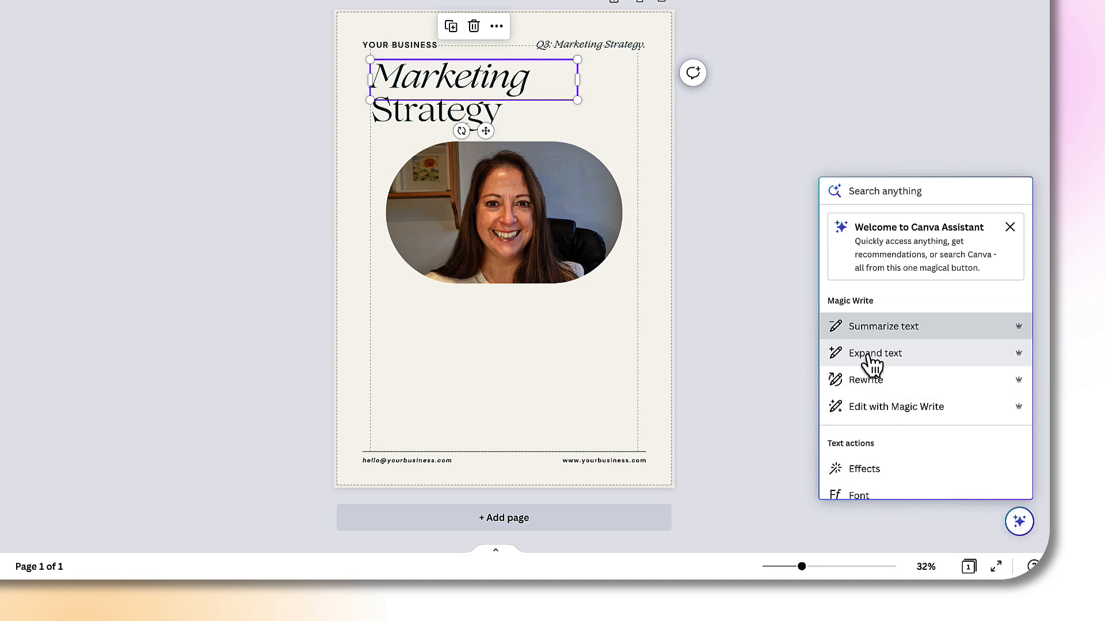
{"action": "left_click", "coordinate": [874, 353]}
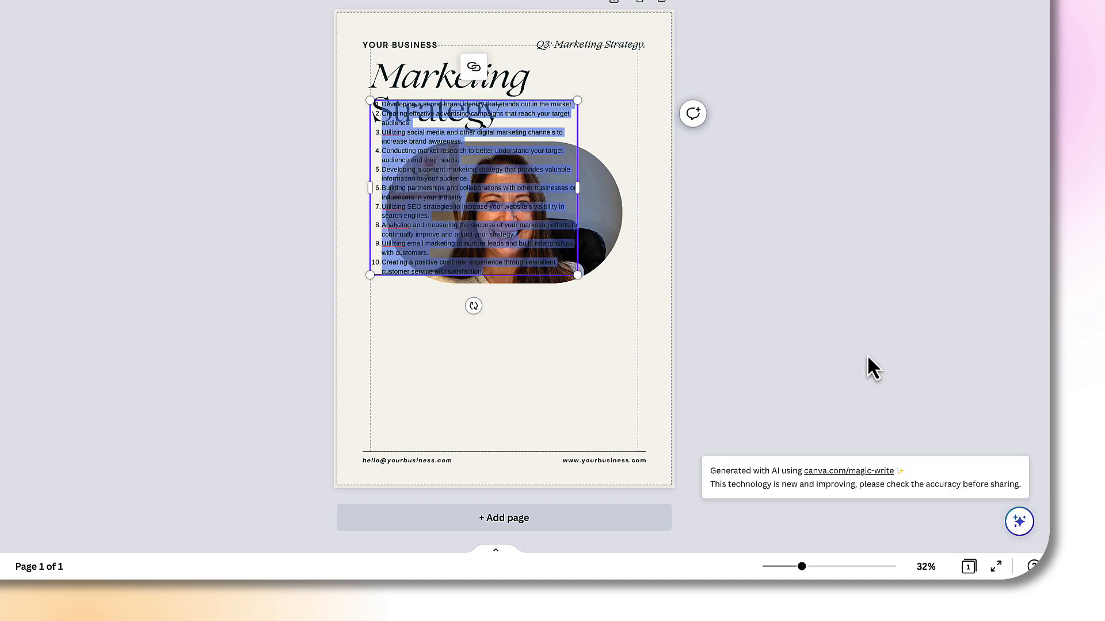
{"action": "mouse_move", "coordinate": [687, 335]}
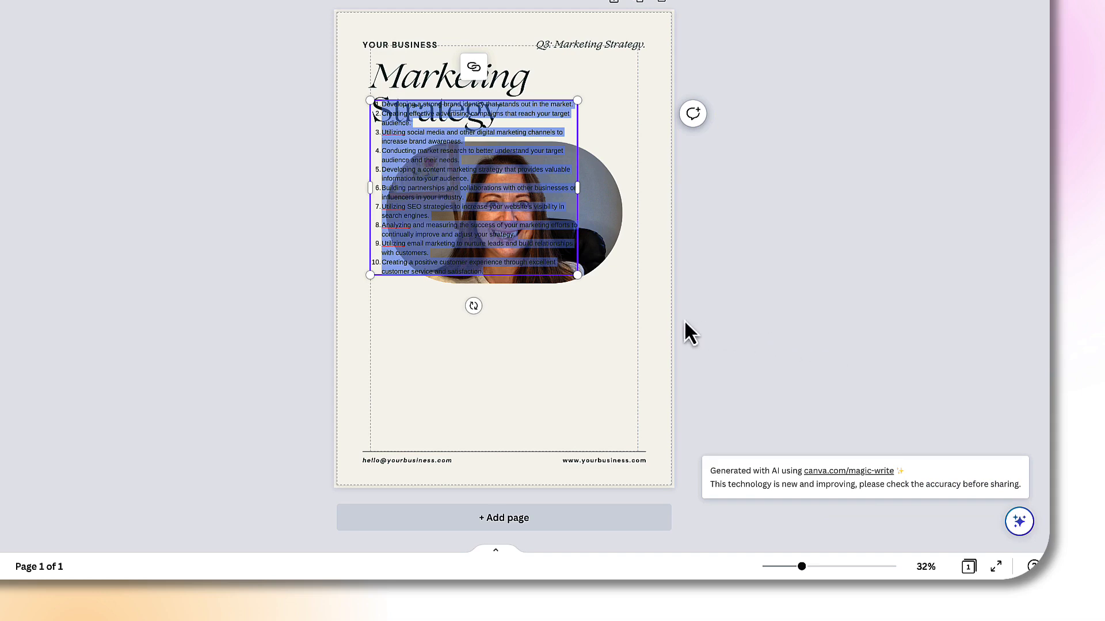
{"action": "mouse_move", "coordinate": [554, 120]}
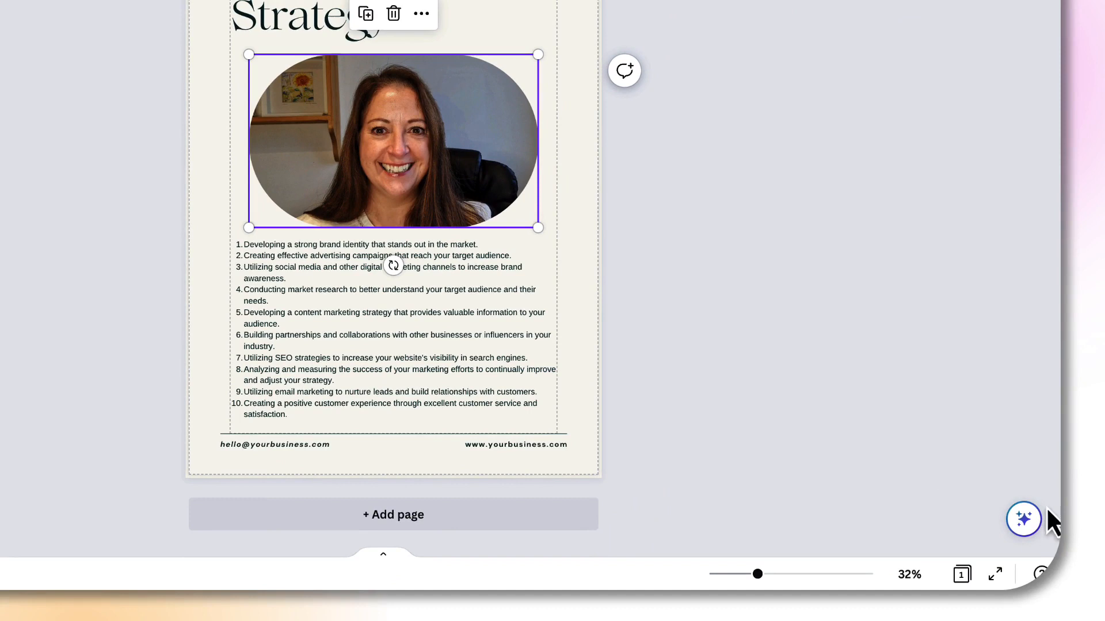
- Show Canva Assistant's frame actions (Colour, Magic Eraser, Magic Edit) for the portrait photo
{"action": "left_click", "coordinate": [1023, 519]}
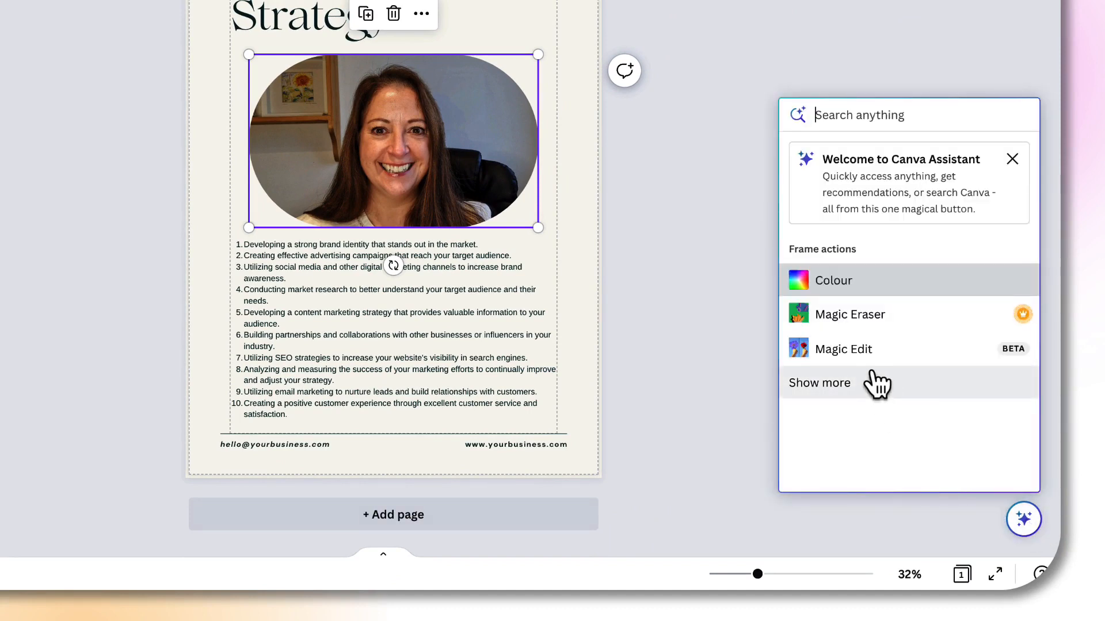
{"action": "mouse_move", "coordinate": [895, 435]}
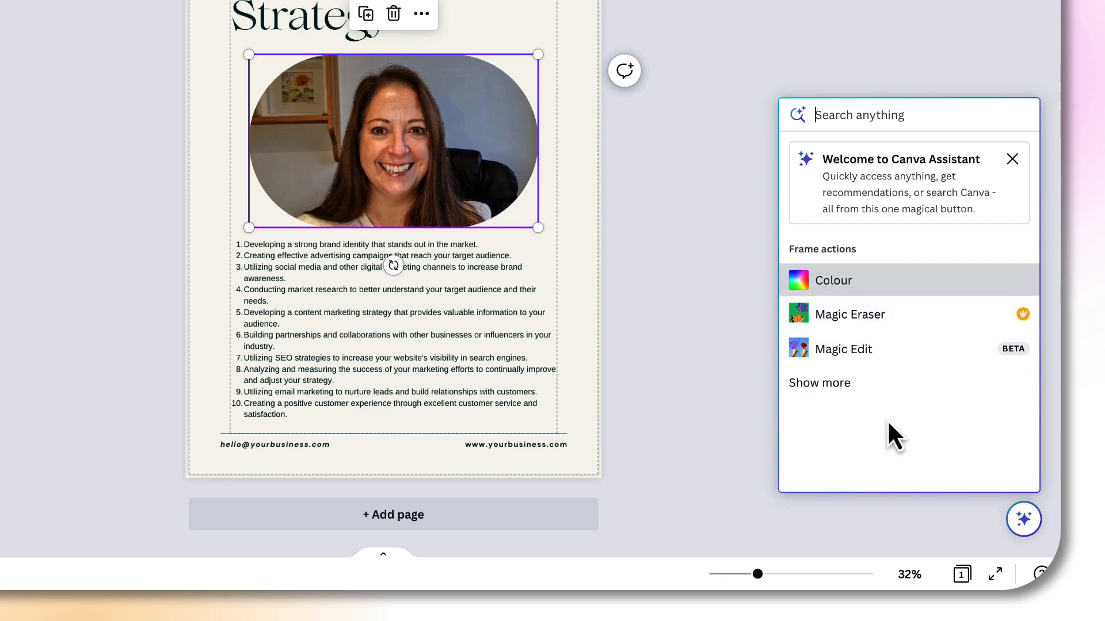
{"action": "mouse_move", "coordinate": [859, 332]}
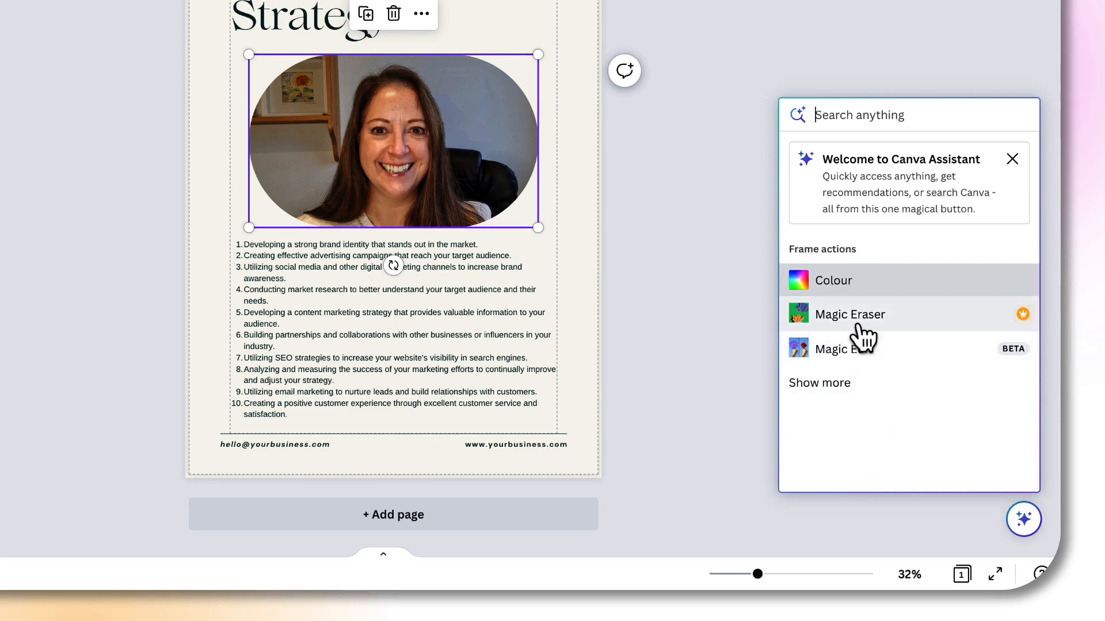
{"action": "mouse_move", "coordinate": [831, 325]}
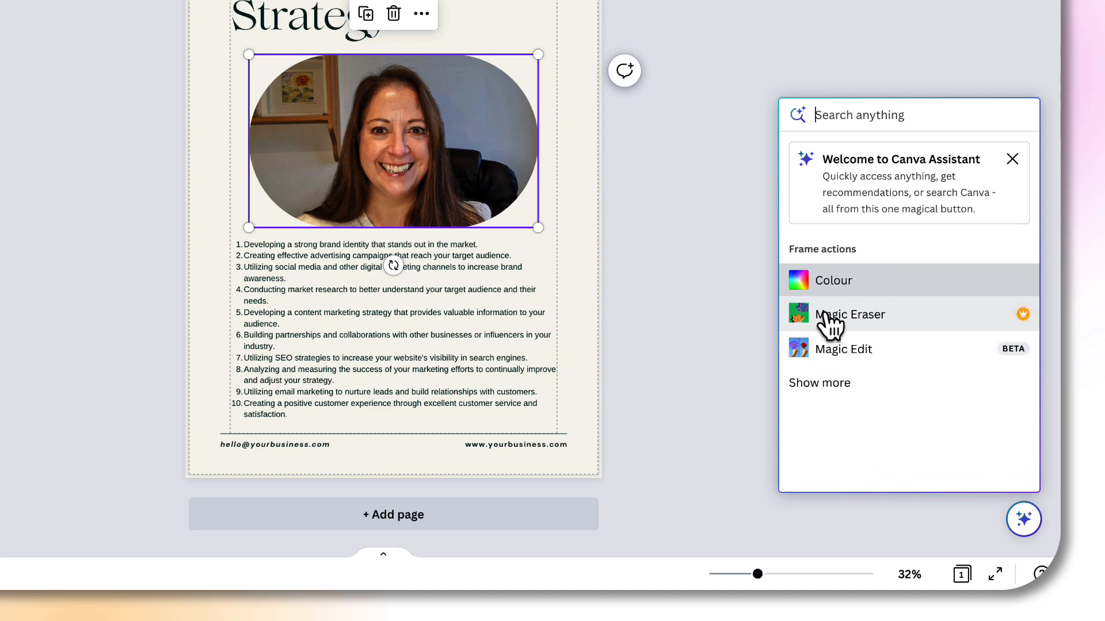
{"action": "mouse_move", "coordinate": [815, 356]}
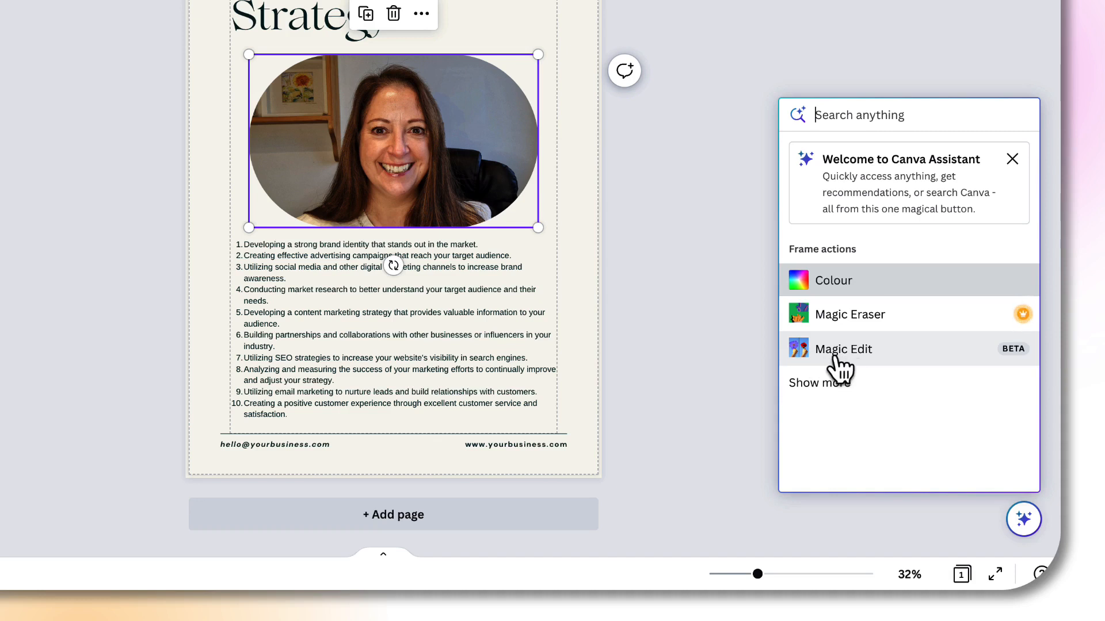
{"action": "mouse_move", "coordinate": [839, 352]}
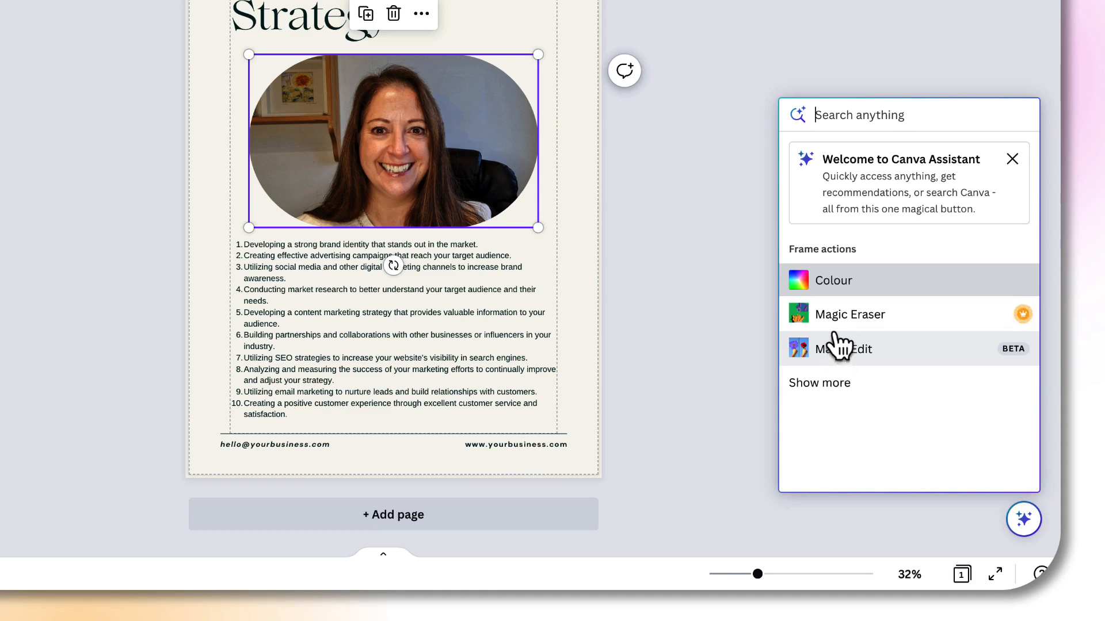
{"action": "mouse_move", "coordinate": [849, 355]}
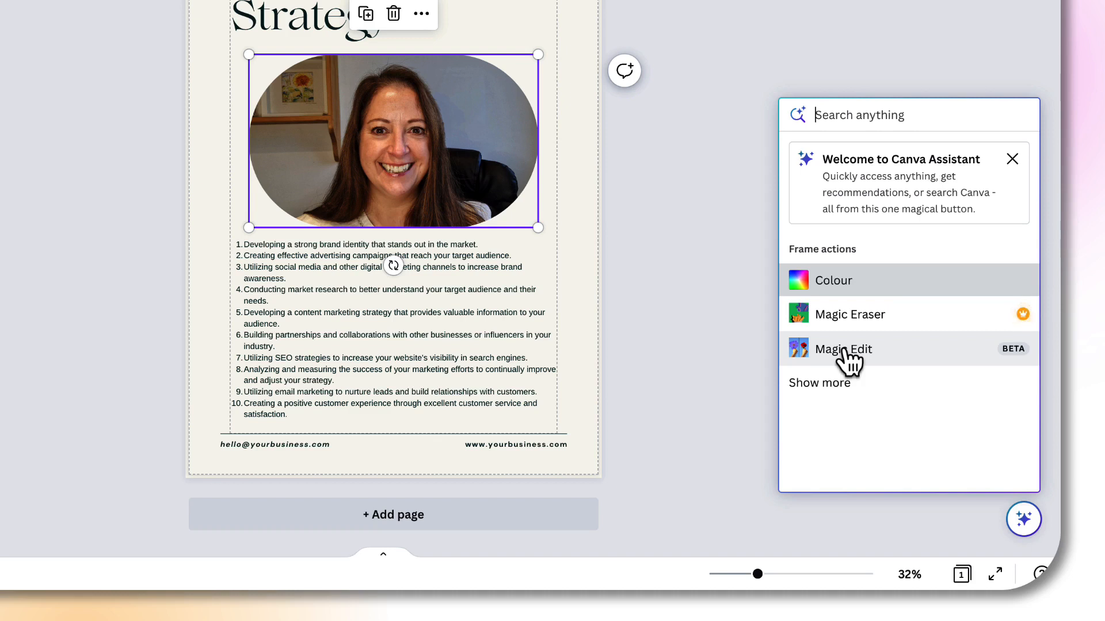
- Expand the full frame actions list, from Background Remover and Crop down to Link, Comment and Duplicate
{"action": "left_click", "coordinate": [819, 383]}
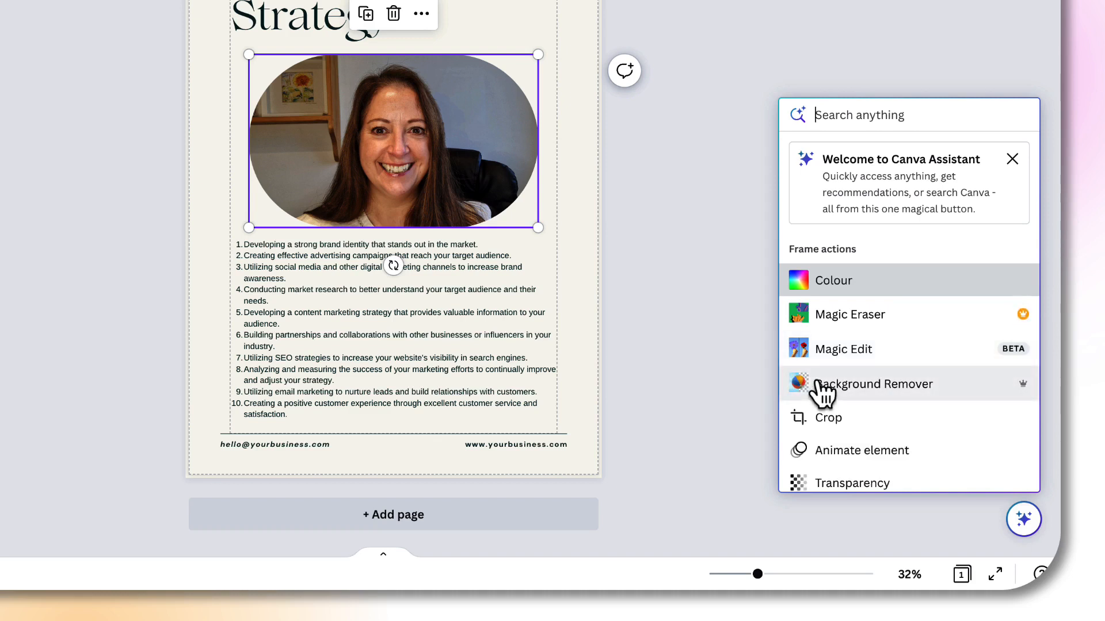
{"action": "scroll", "scroll_direction": "down", "scroll_amount": 3}
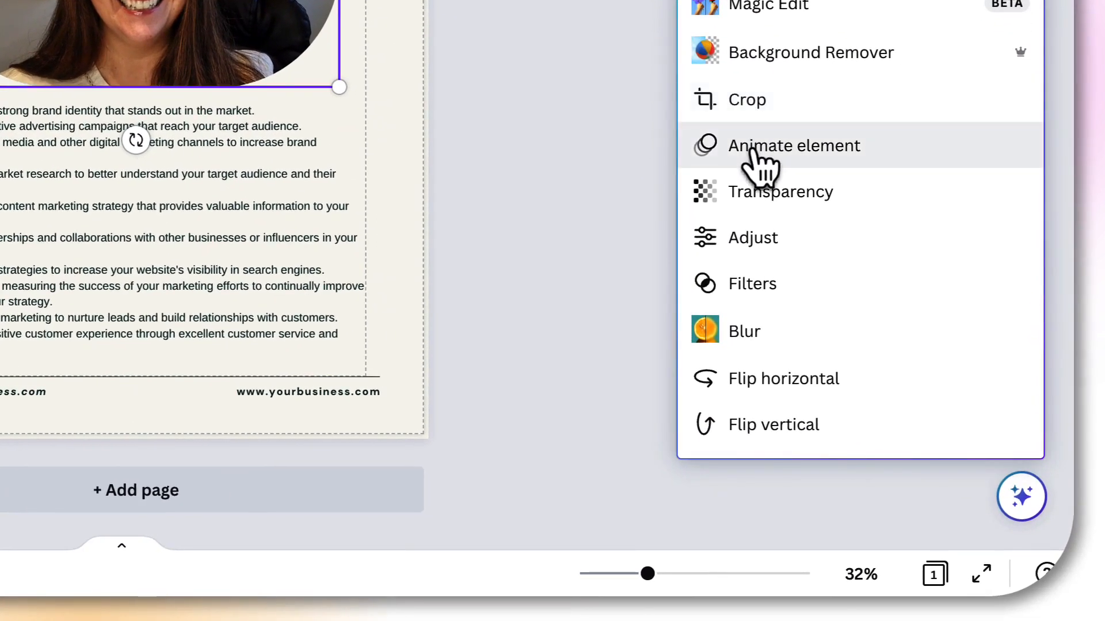
{"action": "mouse_move", "coordinate": [757, 236]}
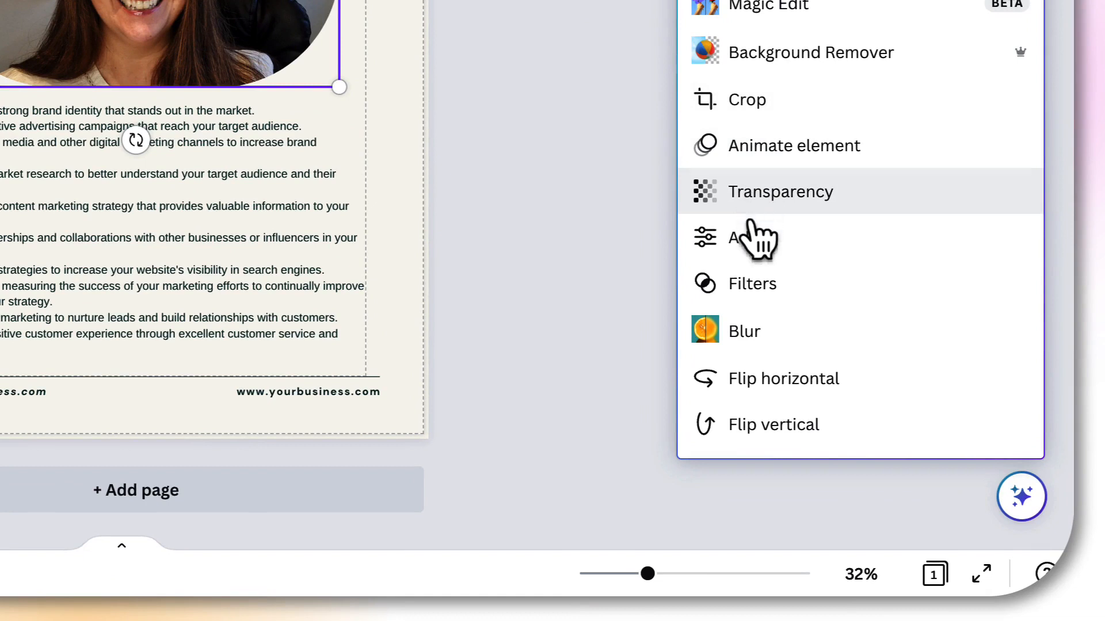
{"action": "scroll", "scroll_direction": "down", "scroll_amount": 3}
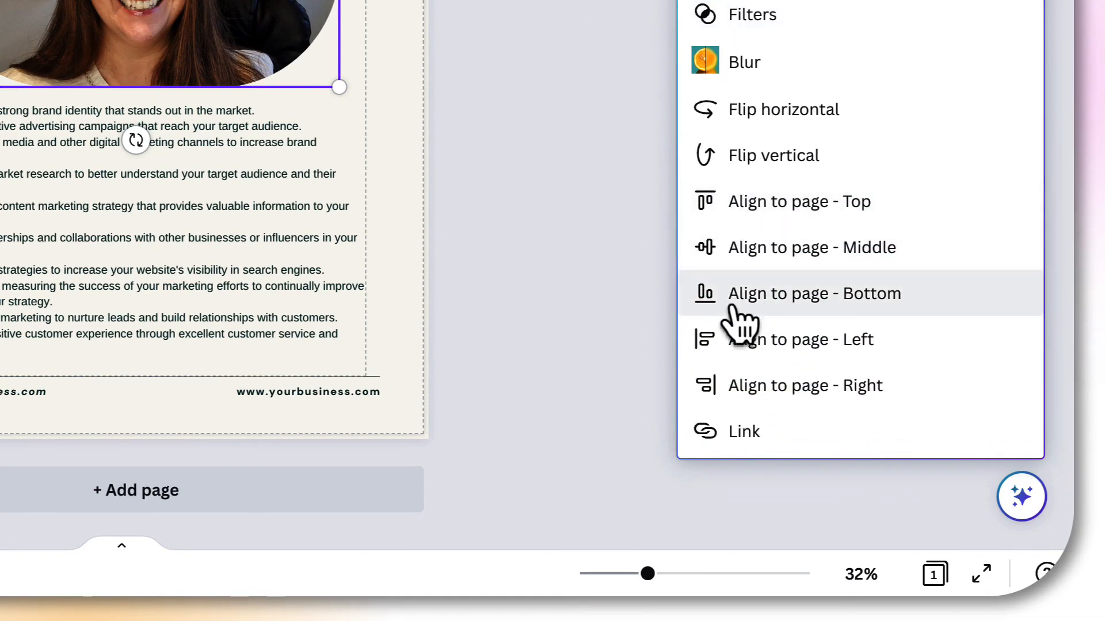
{"action": "scroll", "scroll_direction": "down", "scroll_amount": 3}
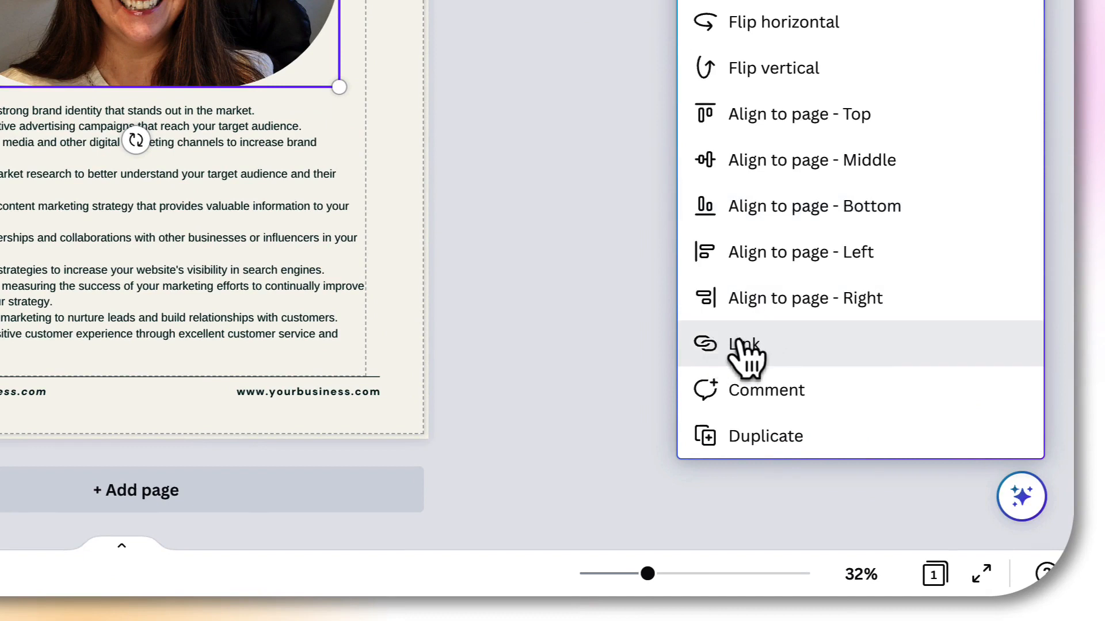
{"action": "mouse_move", "coordinate": [733, 441]}
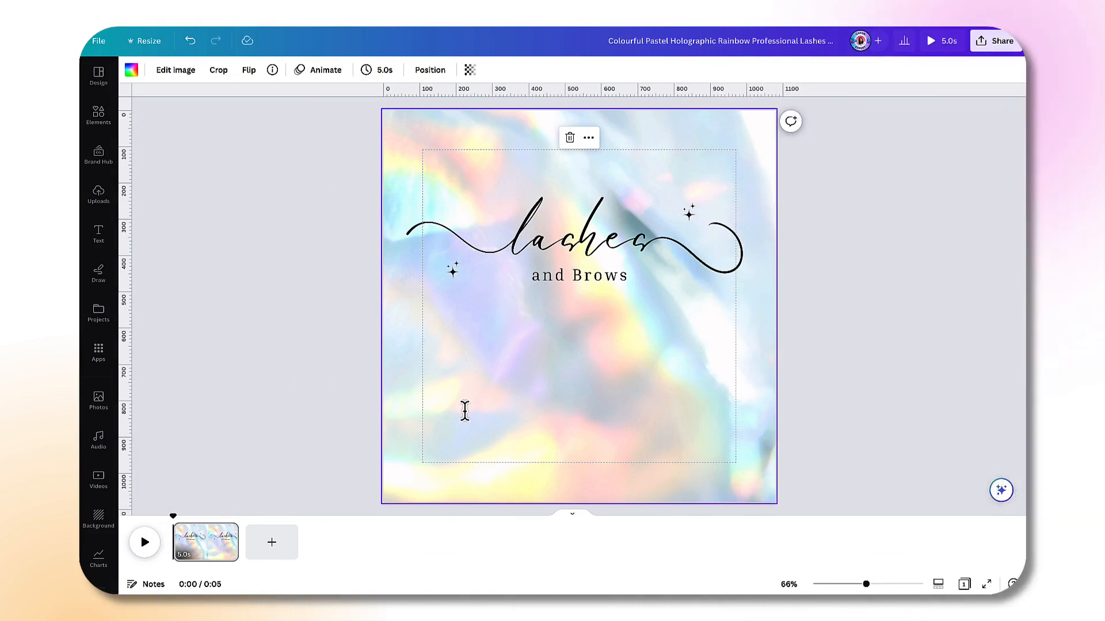
{"action": "mouse_move", "coordinate": [490, 389]}
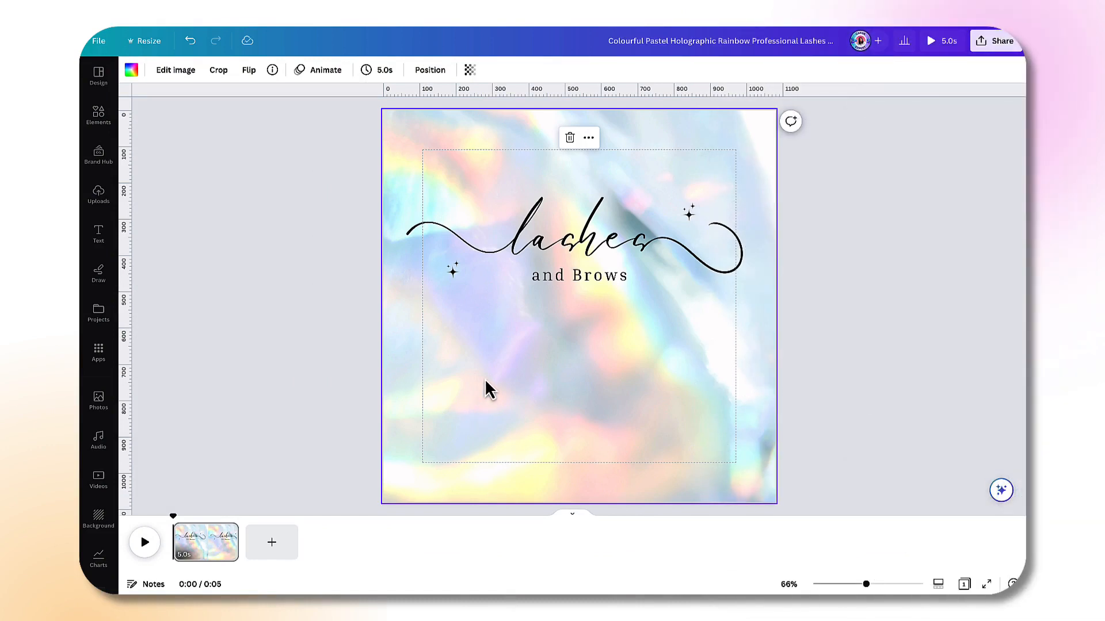
{"action": "mouse_move", "coordinate": [523, 359]}
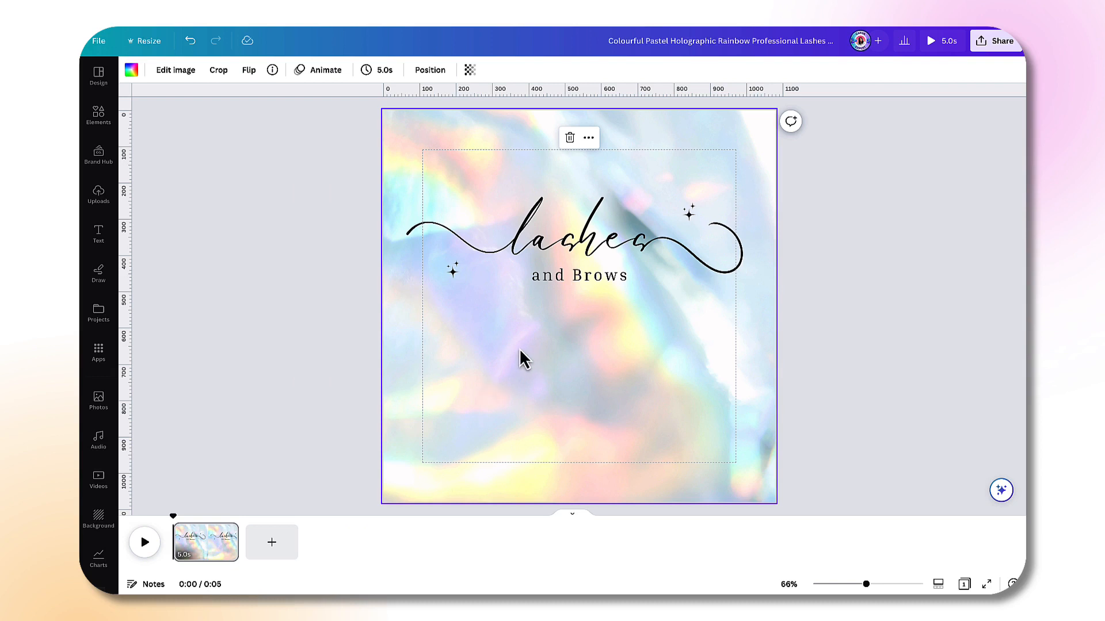
{"action": "mouse_move", "coordinate": [592, 355]}
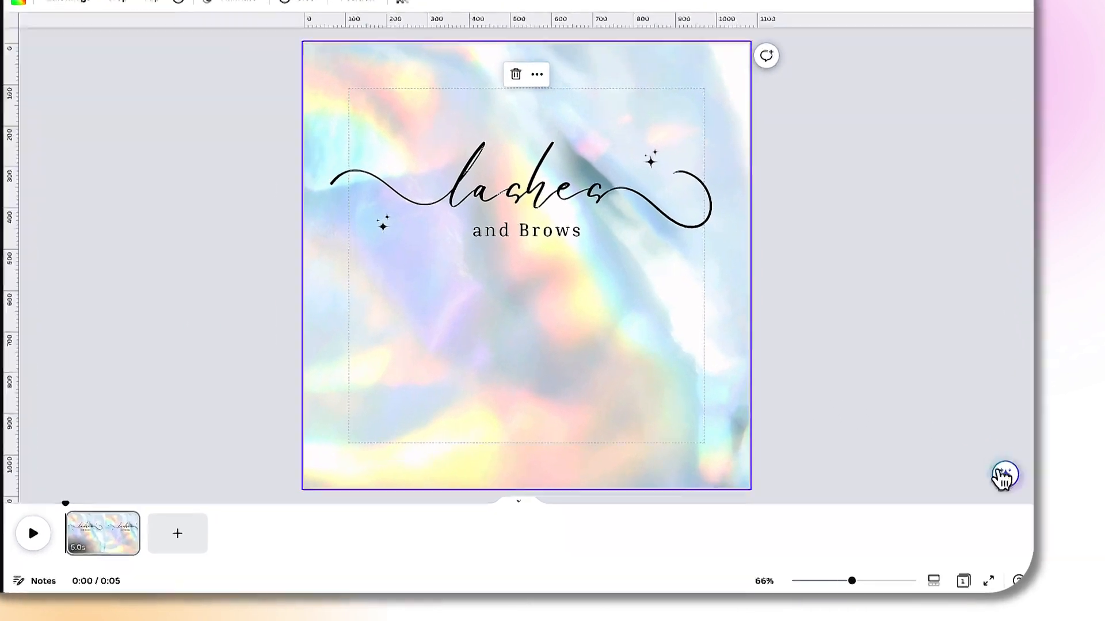
- Ask Magic Write to 'Write a tagline for a lashes and brow bar'
{"action": "left_click", "coordinate": [1003, 474]}
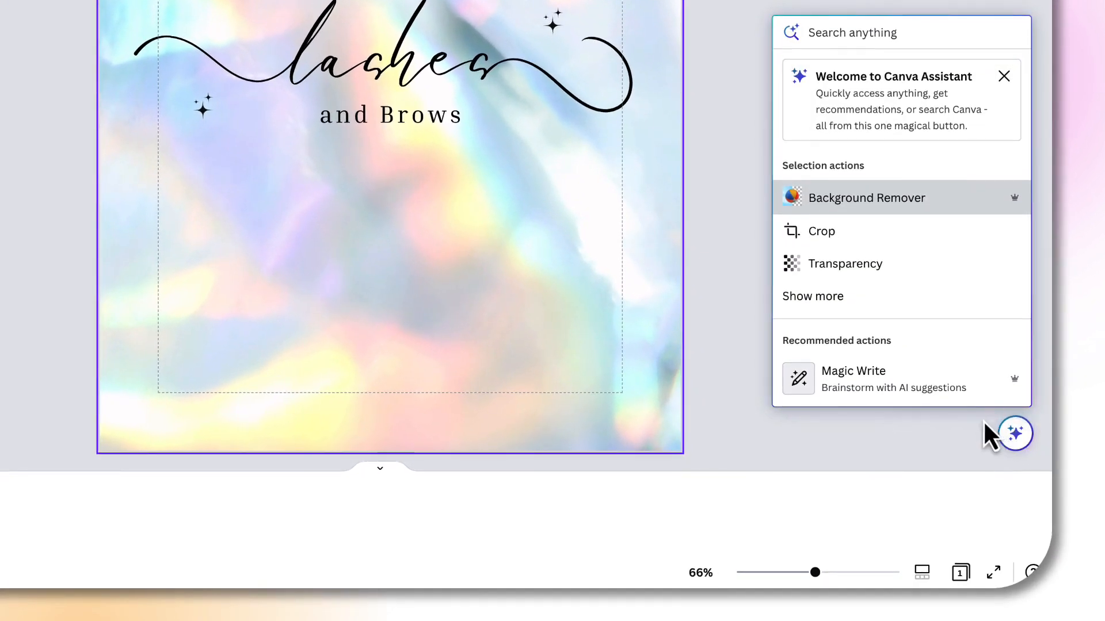
{"action": "left_click", "coordinate": [1004, 76]}
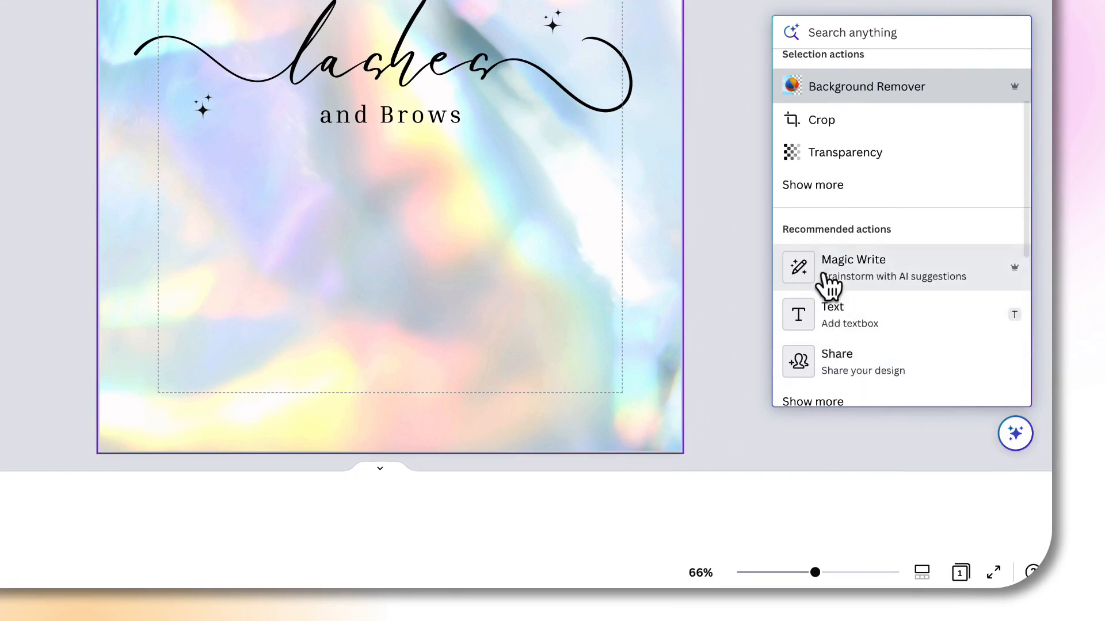
{"action": "left_click", "coordinate": [853, 259]}
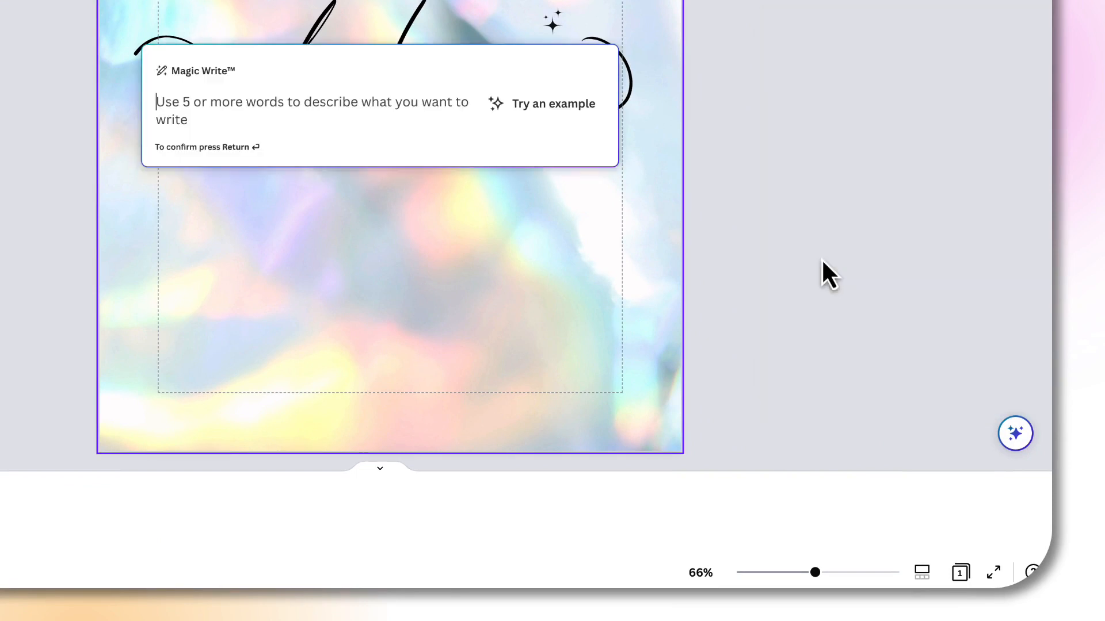
{"action": "type", "text": "Write a tagline"}
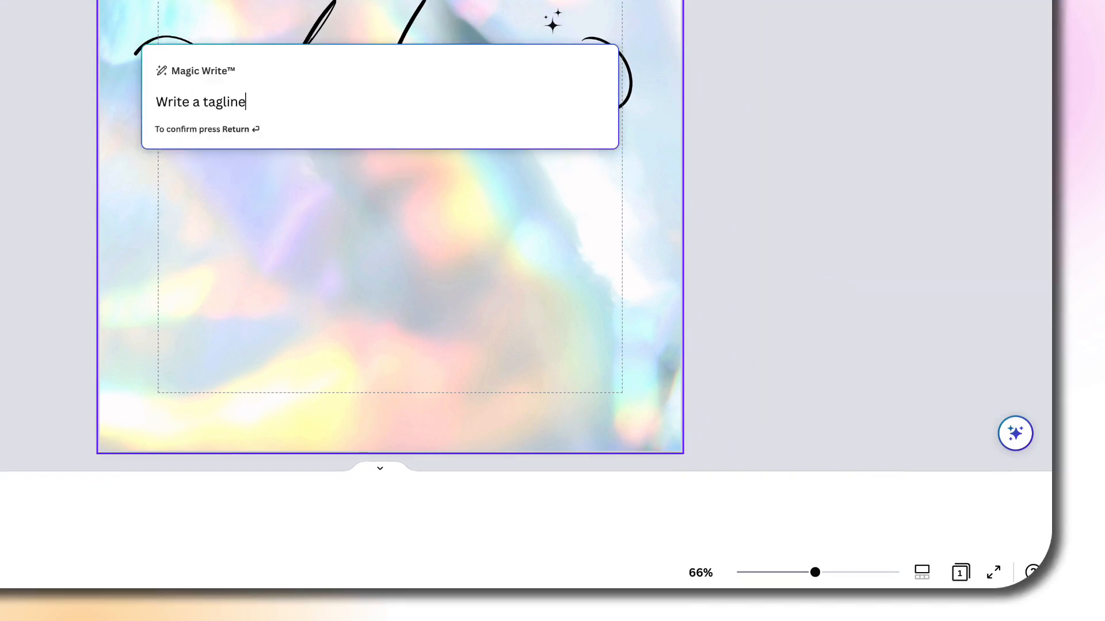
{"action": "type", "text": "for a lashes and brow bar"}
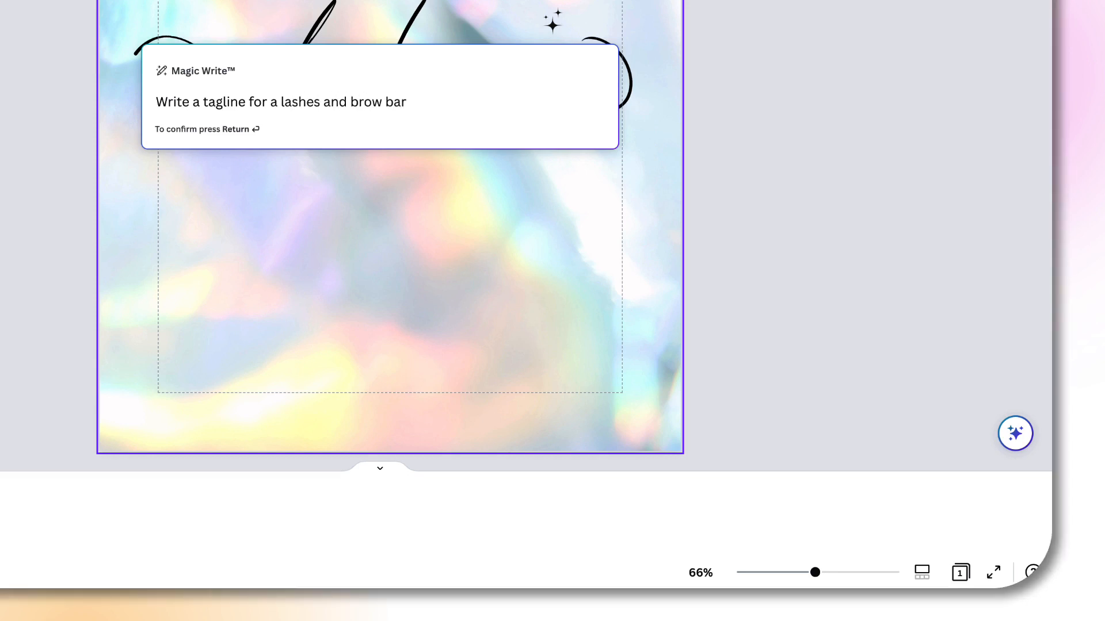
{"action": "key", "text": "Return"}
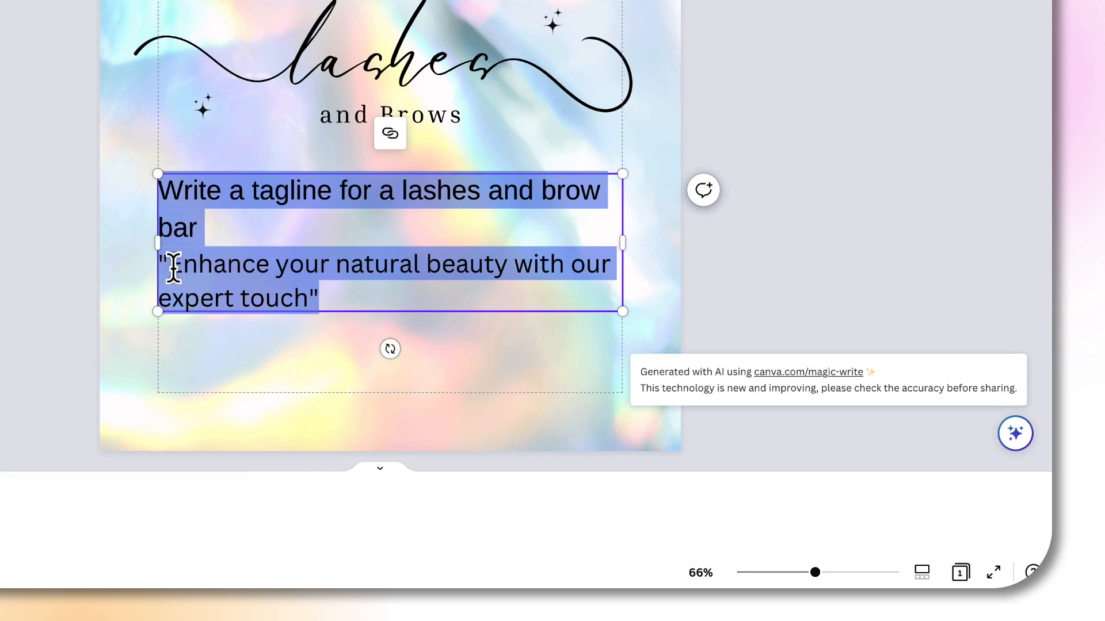
{"action": "mouse_move", "coordinate": [373, 297]}
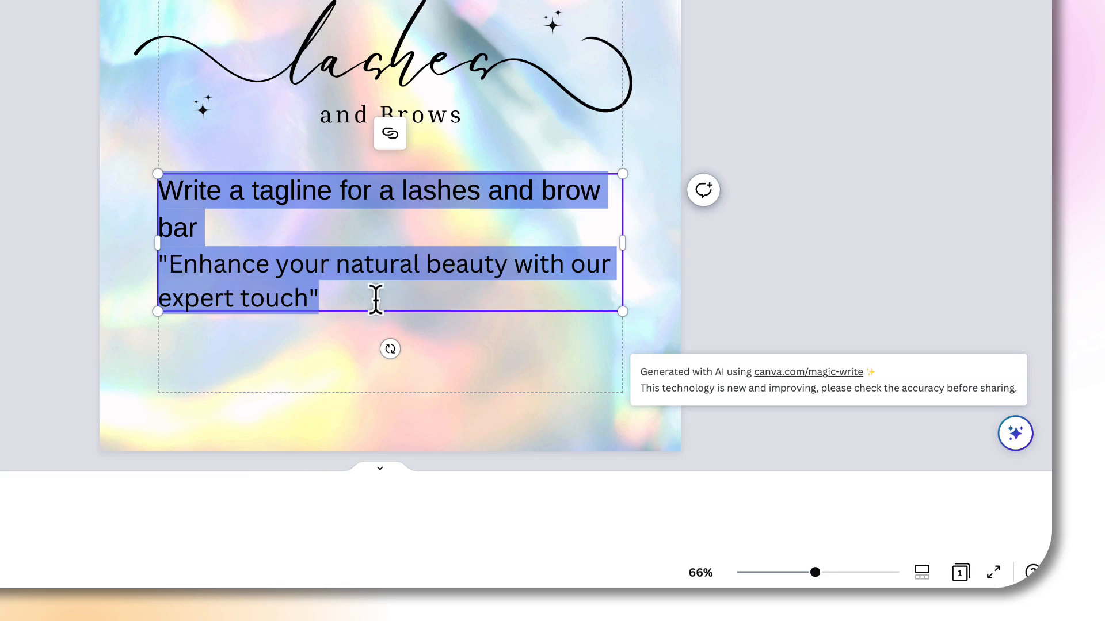
- Trim the text to the tagline alone and end it with a period
{"action": "left_click", "coordinate": [182, 222]}
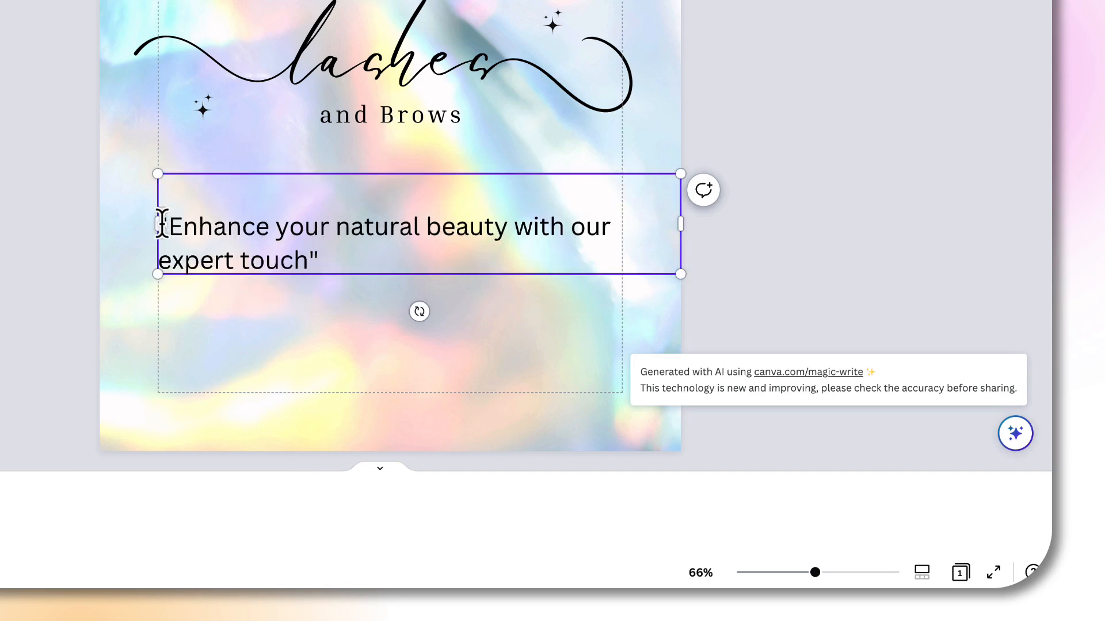
{"action": "left_click", "coordinate": [321, 260]}
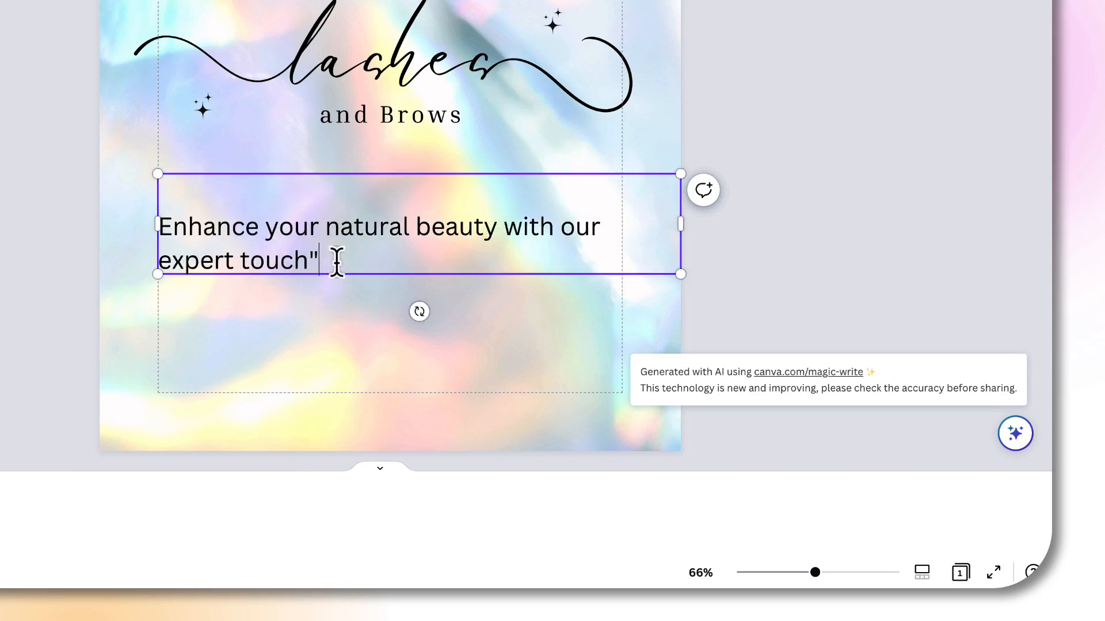
{"action": "type", "text": "."}
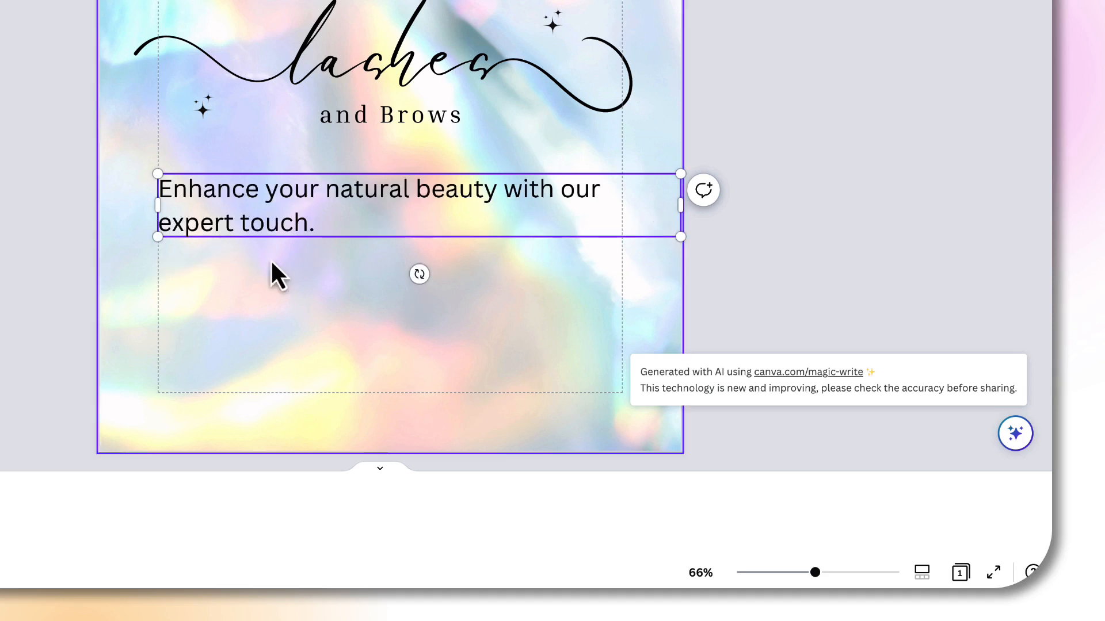
{"action": "left_click", "coordinate": [1015, 434]}
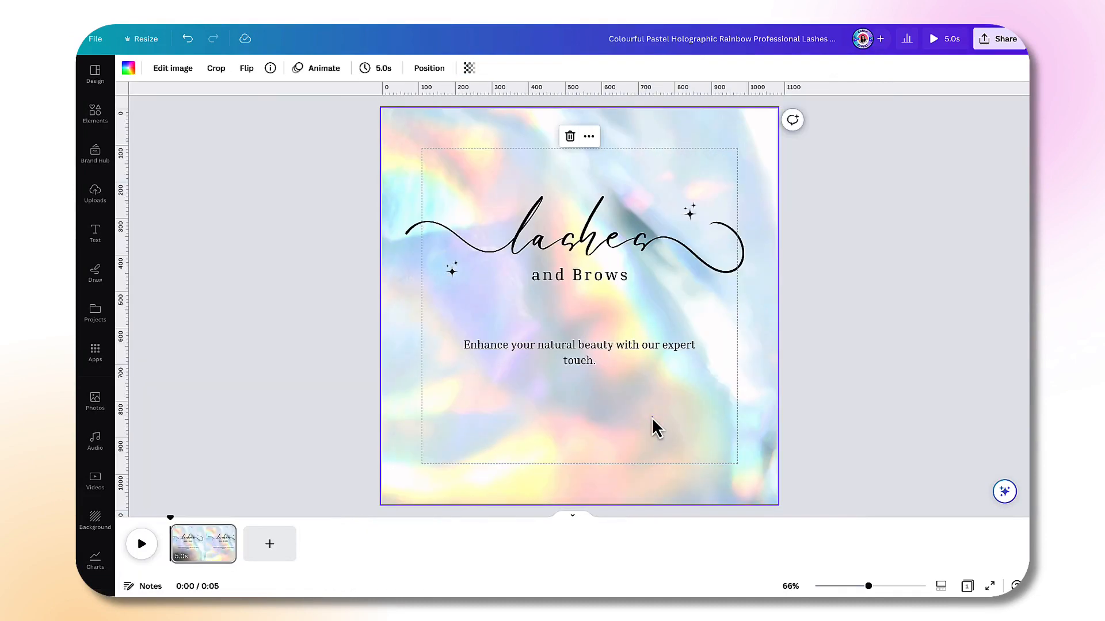
- Show Page Animations (Simple, Sleek, Rise, Fade) for the Lashes and Brows post
{"action": "left_click", "coordinate": [579, 353]}
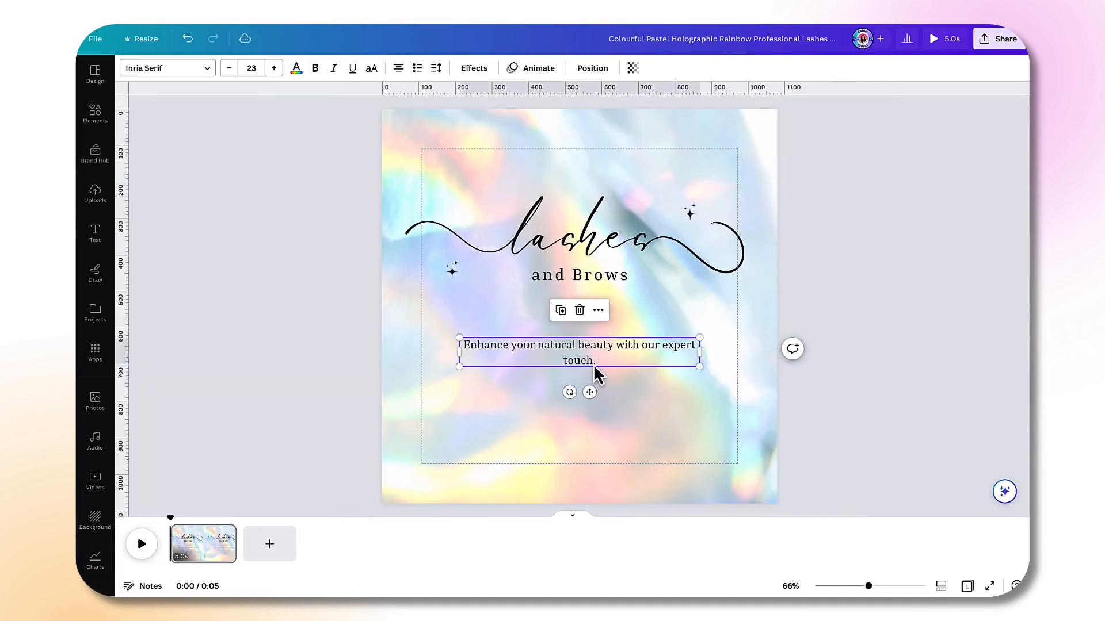
{"action": "left_click", "coordinate": [538, 68]}
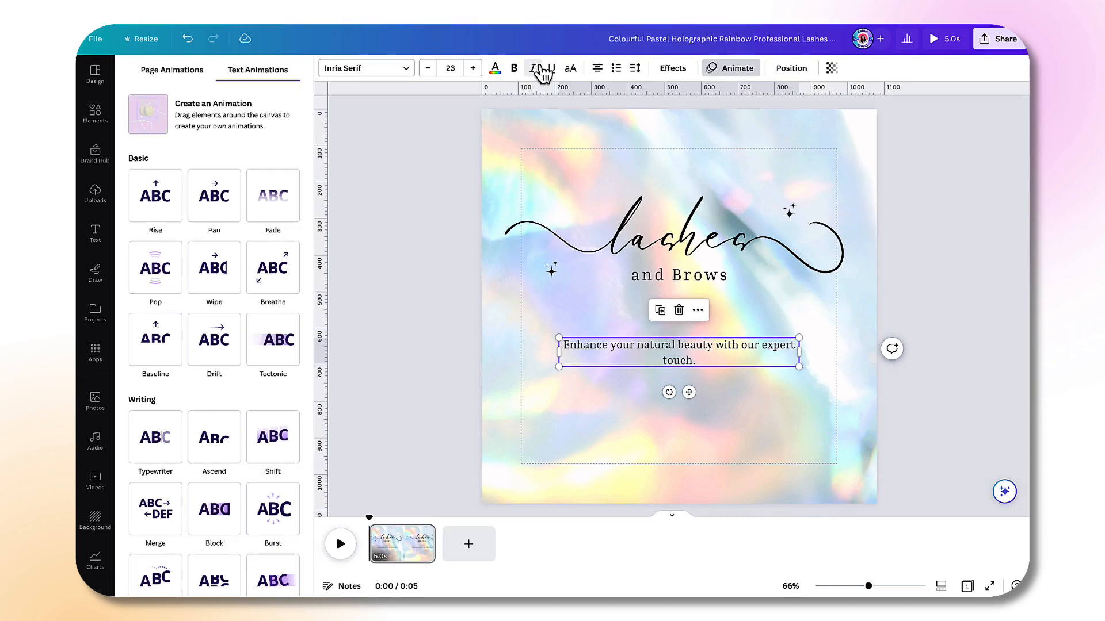
{"action": "left_click", "coordinate": [273, 437]}
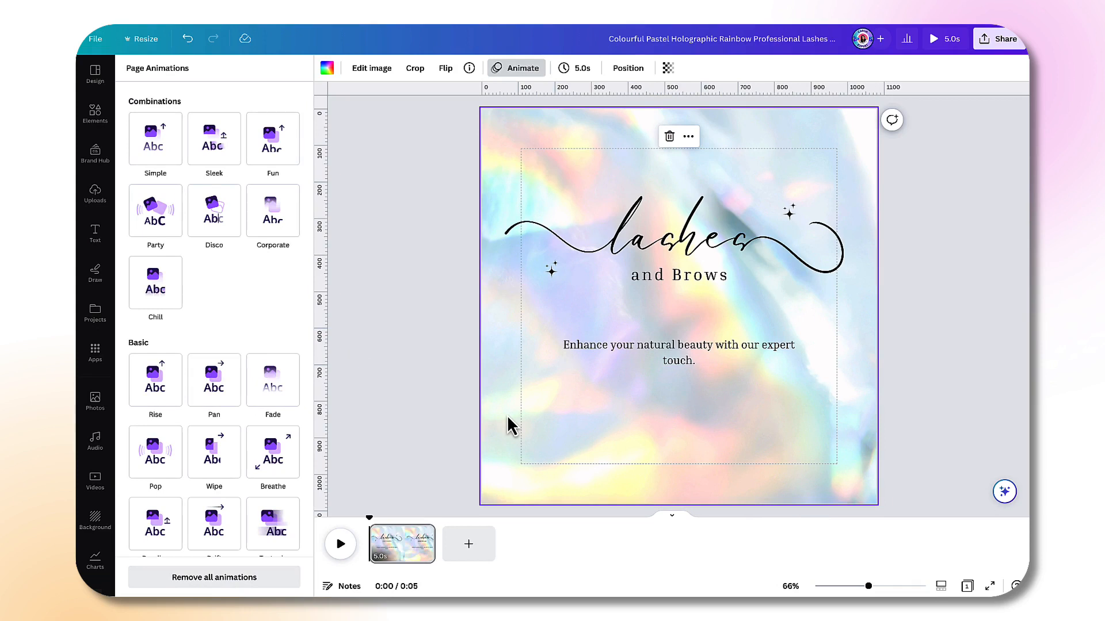
{"action": "mouse_move", "coordinate": [419, 457]}
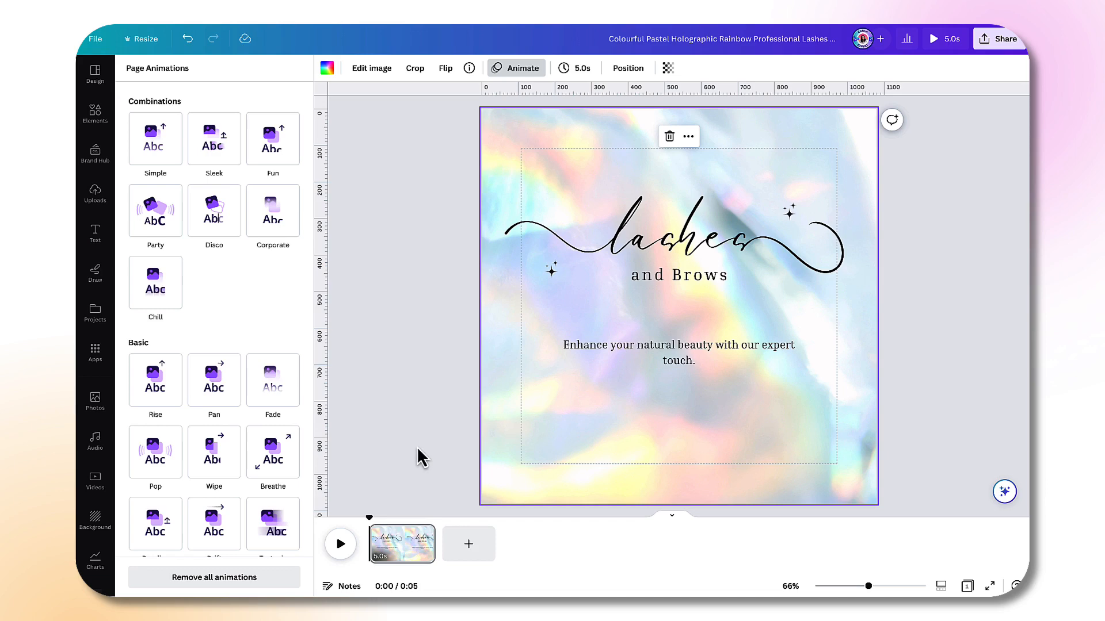
{"action": "mouse_move", "coordinate": [94, 445]}
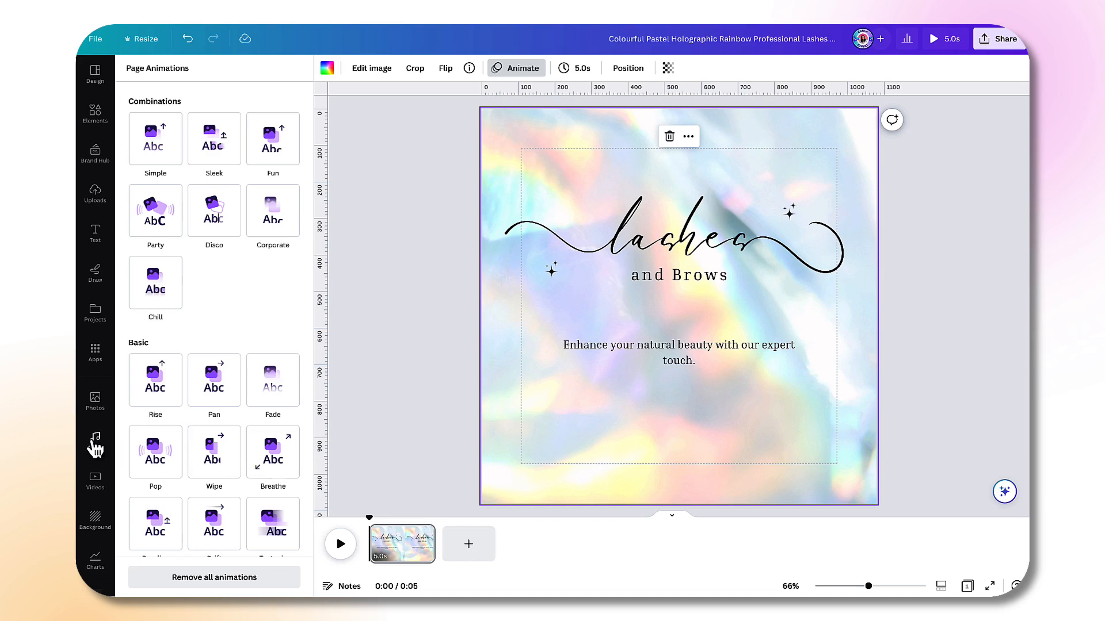
- Add a track from the Audio library and select it on the timeline
{"action": "left_click", "coordinate": [94, 441]}
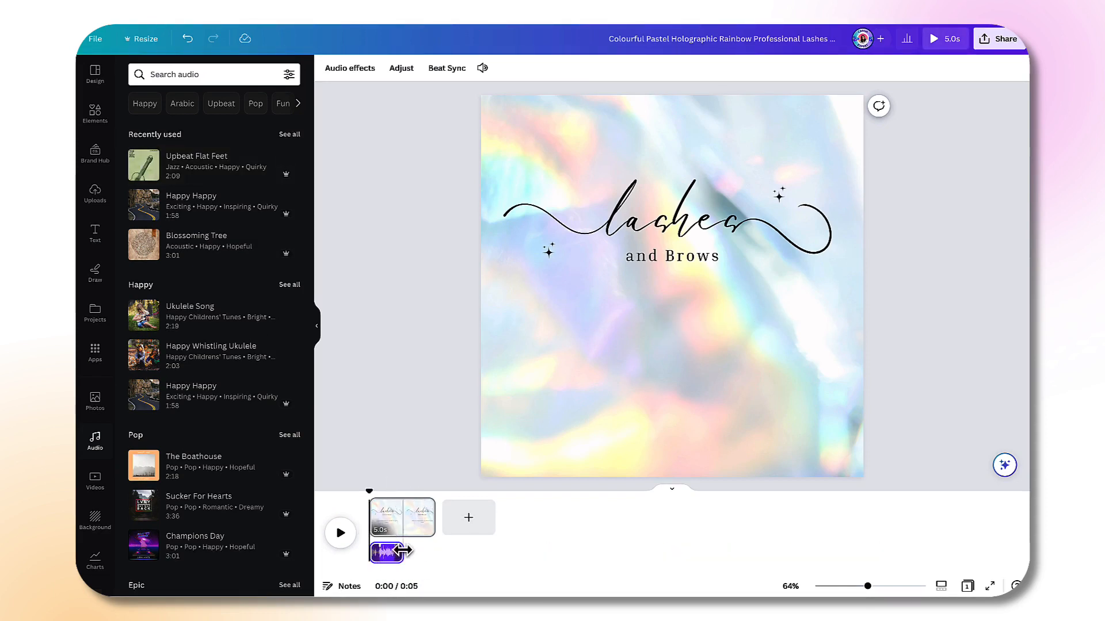
{"action": "left_click", "coordinate": [400, 553]}
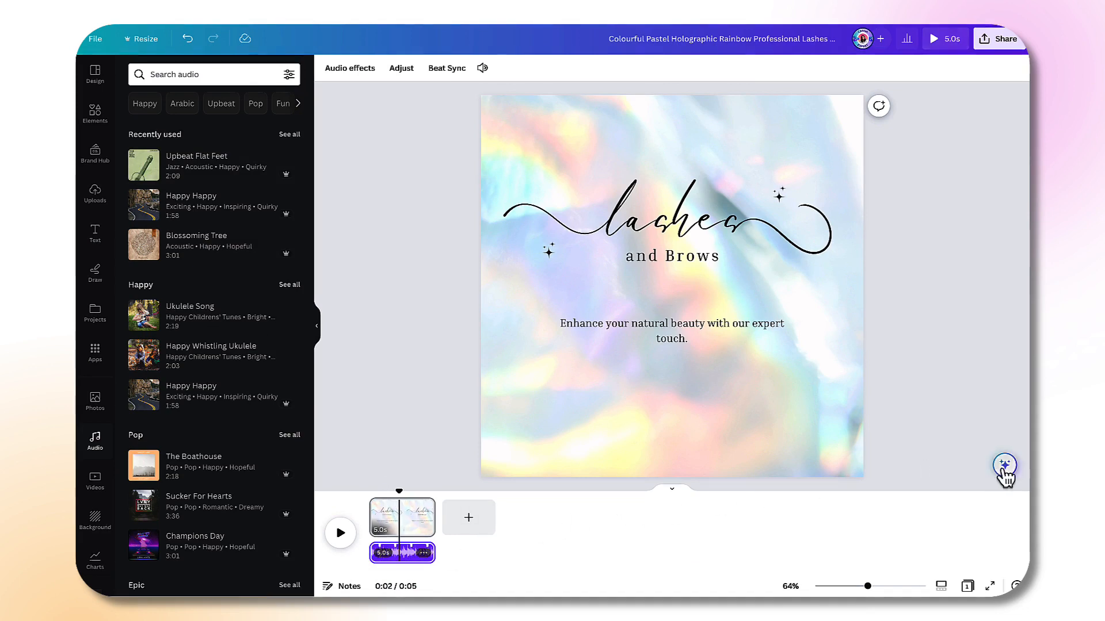
- Raise the Fade in slider in Audio effects so the music starts gradually
{"action": "left_click", "coordinate": [1004, 465]}
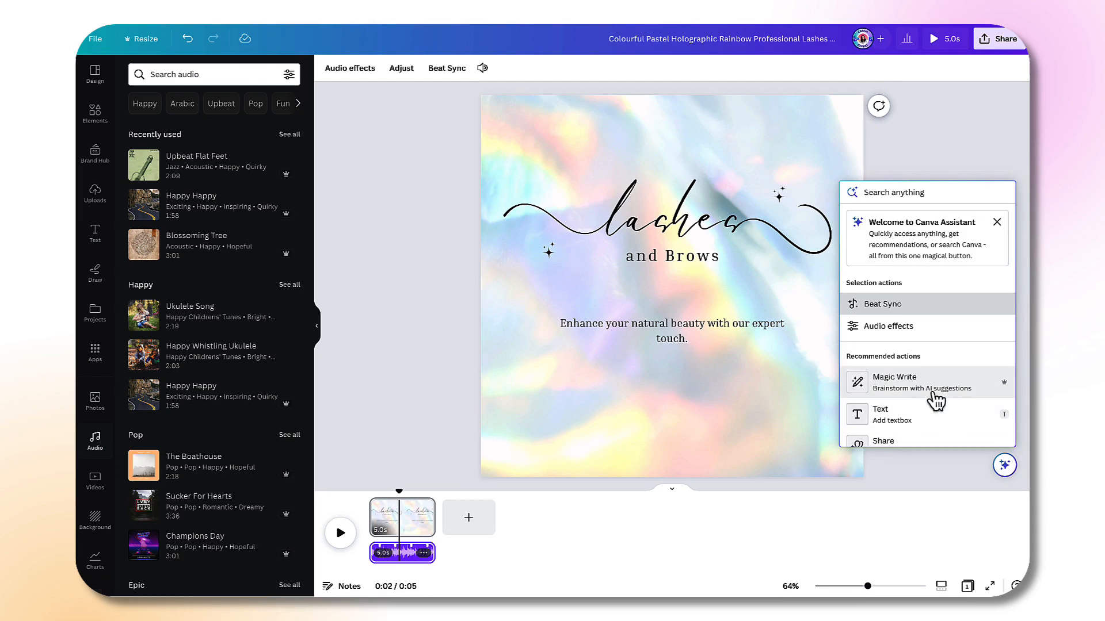
{"action": "mouse_move", "coordinate": [895, 349]}
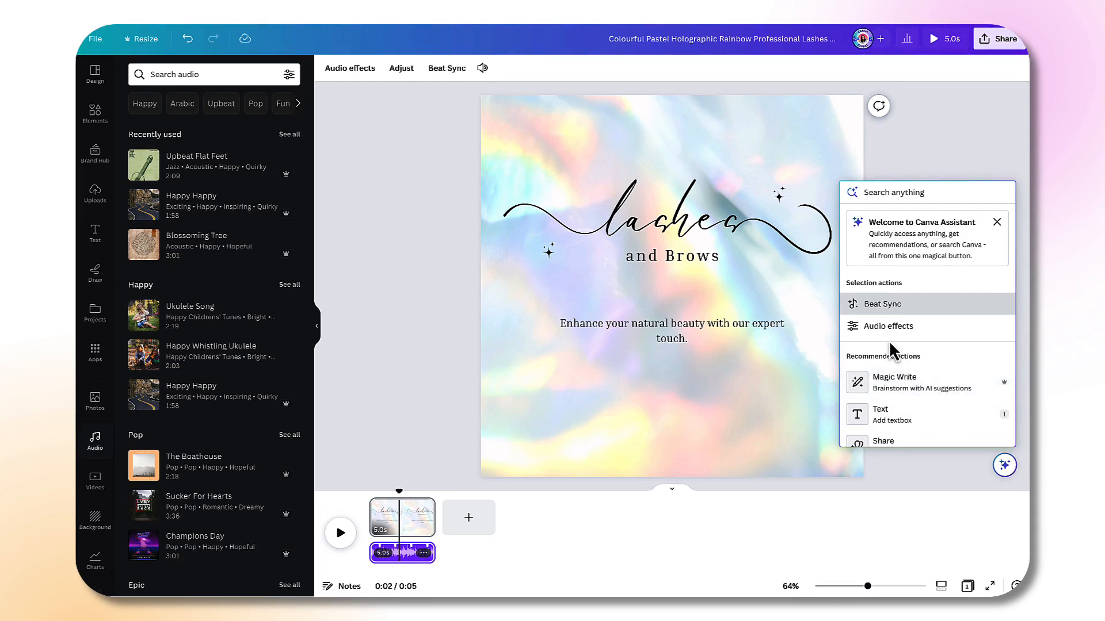
{"action": "mouse_move", "coordinate": [895, 312]}
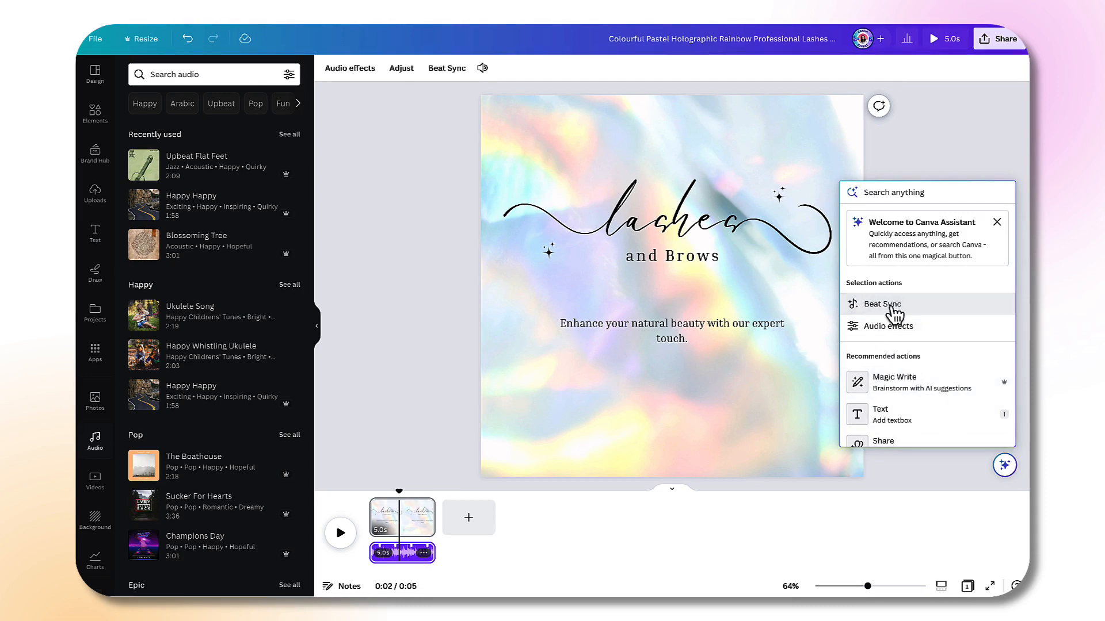
{"action": "mouse_move", "coordinate": [889, 325]}
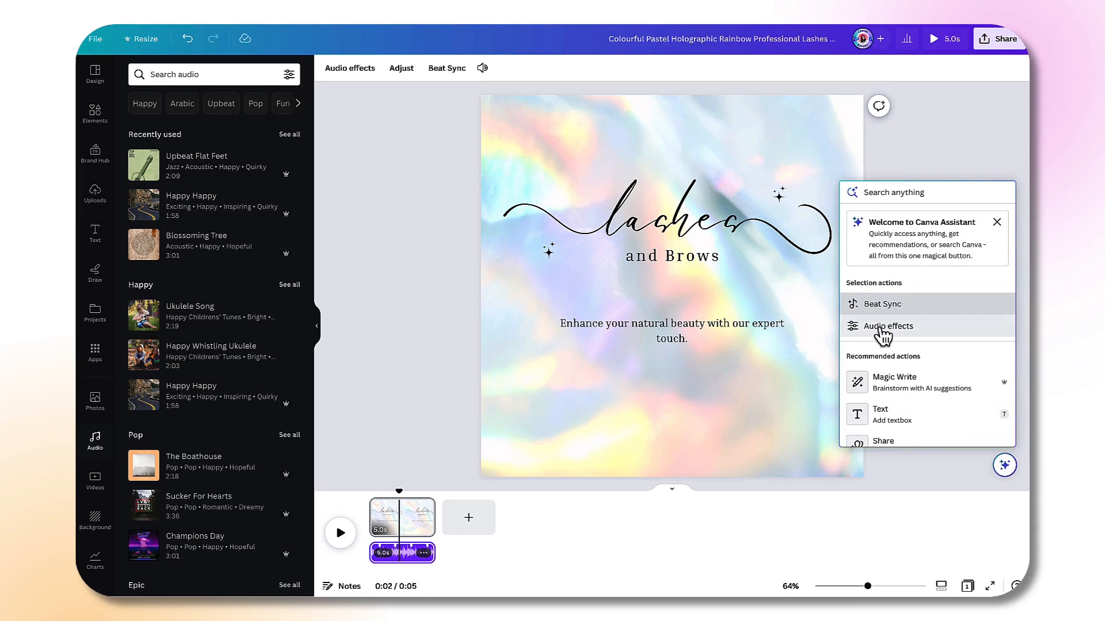
{"action": "left_click", "coordinate": [888, 326]}
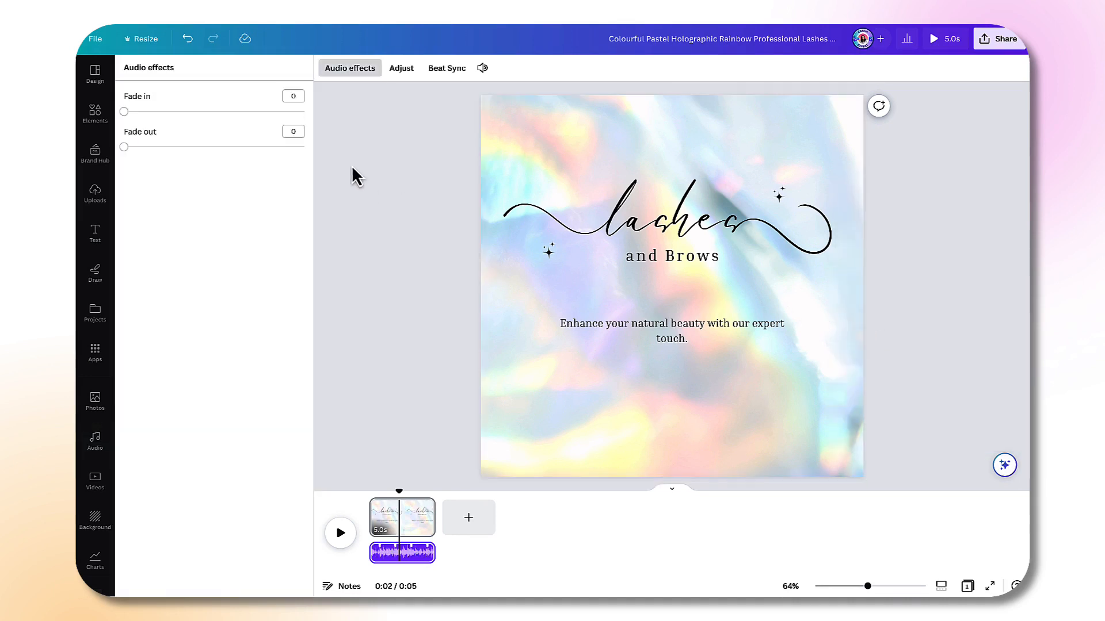
{"action": "left_click_drag", "start_coordinate": [124, 111], "coordinate": [197, 112]}
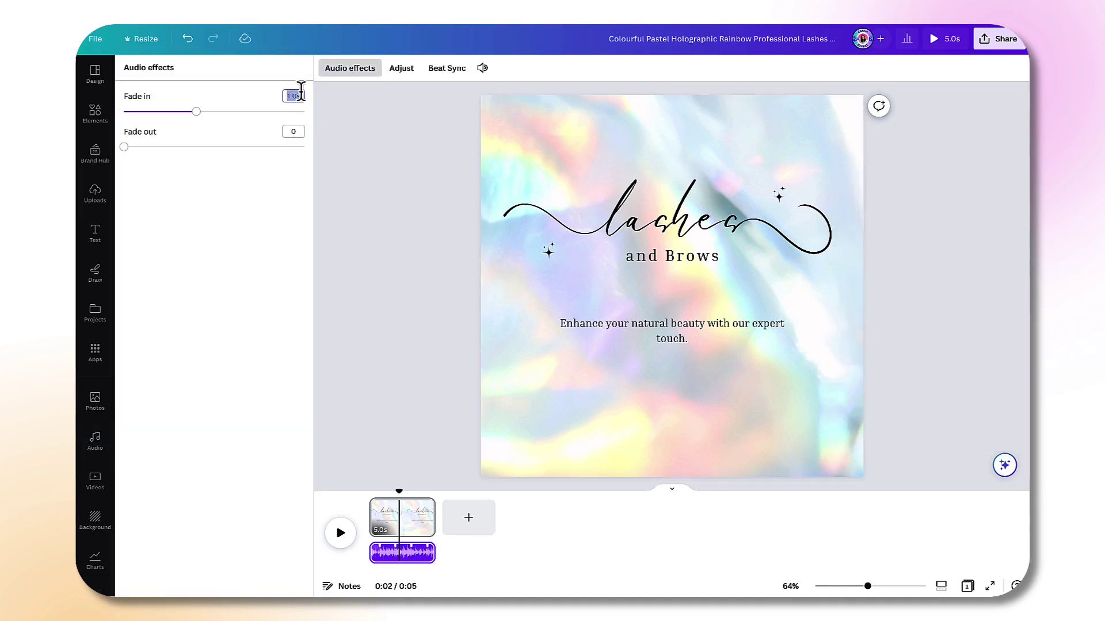